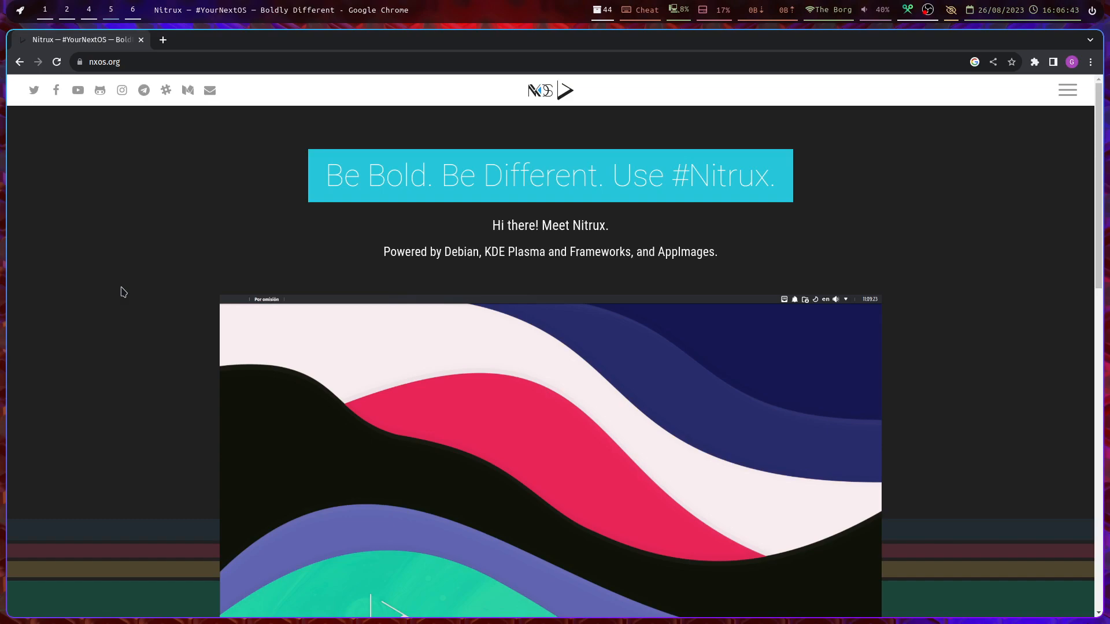
Scroll down the nxos.org homepage past the 2.9.1 release and use Learn More to reach the overview page
scroll("down", 3)
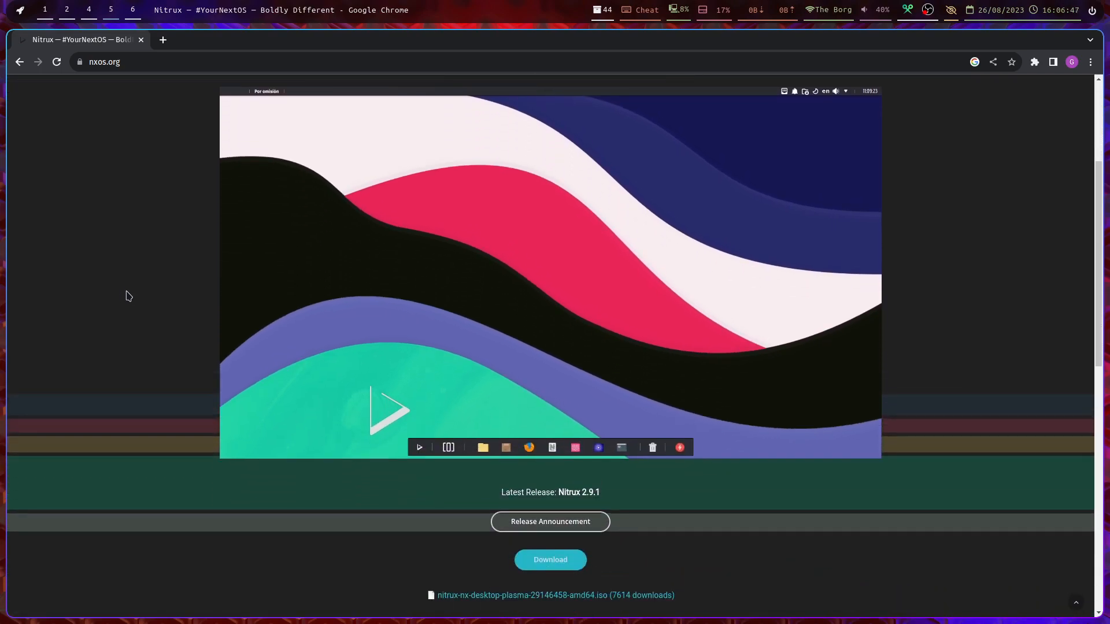
scroll("down", 3)
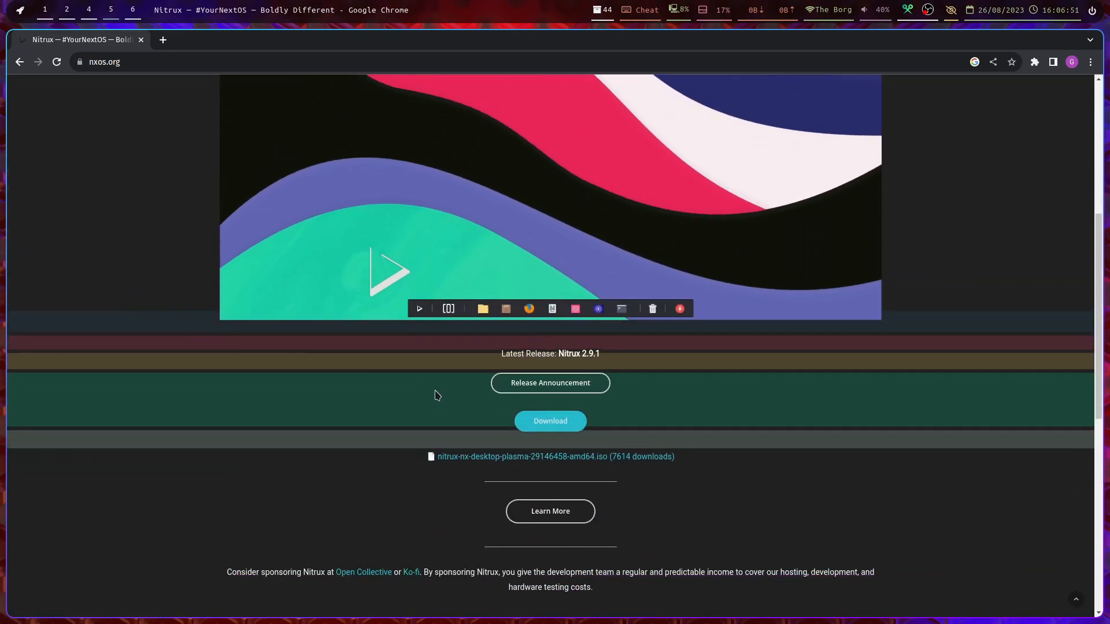
scroll("down", 3)
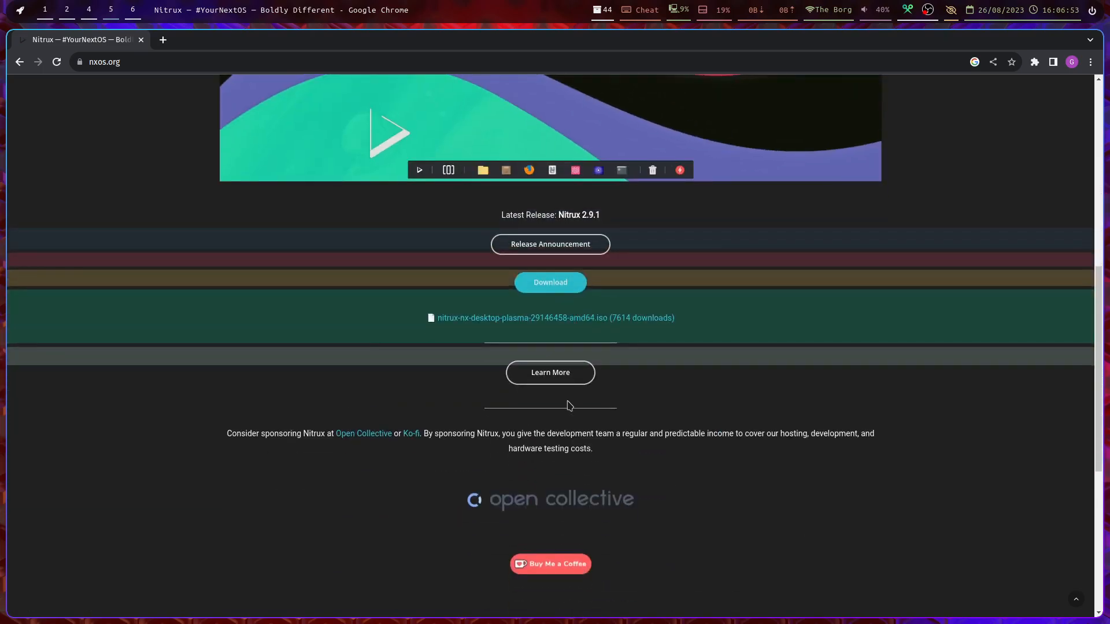
left_click(550, 372)
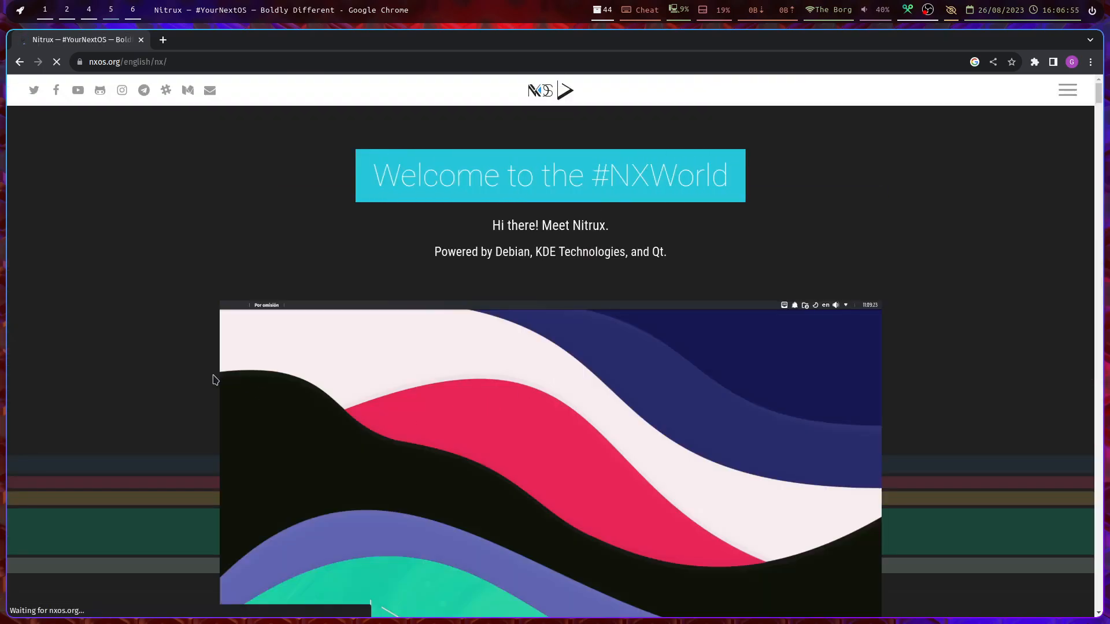
scroll("down", 3)
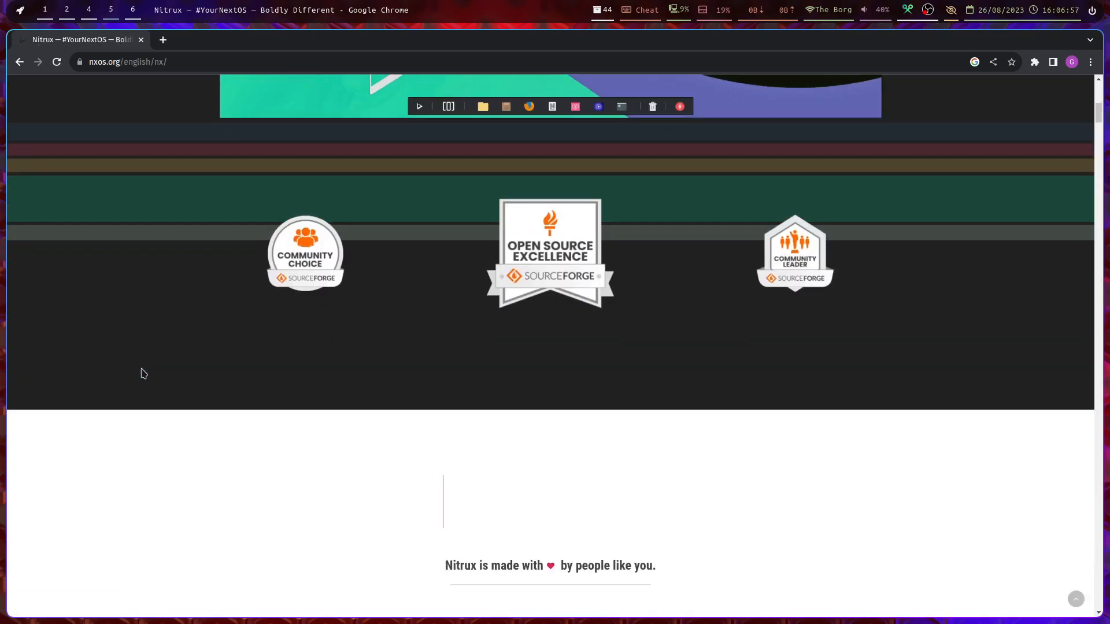
scroll("down", 3)
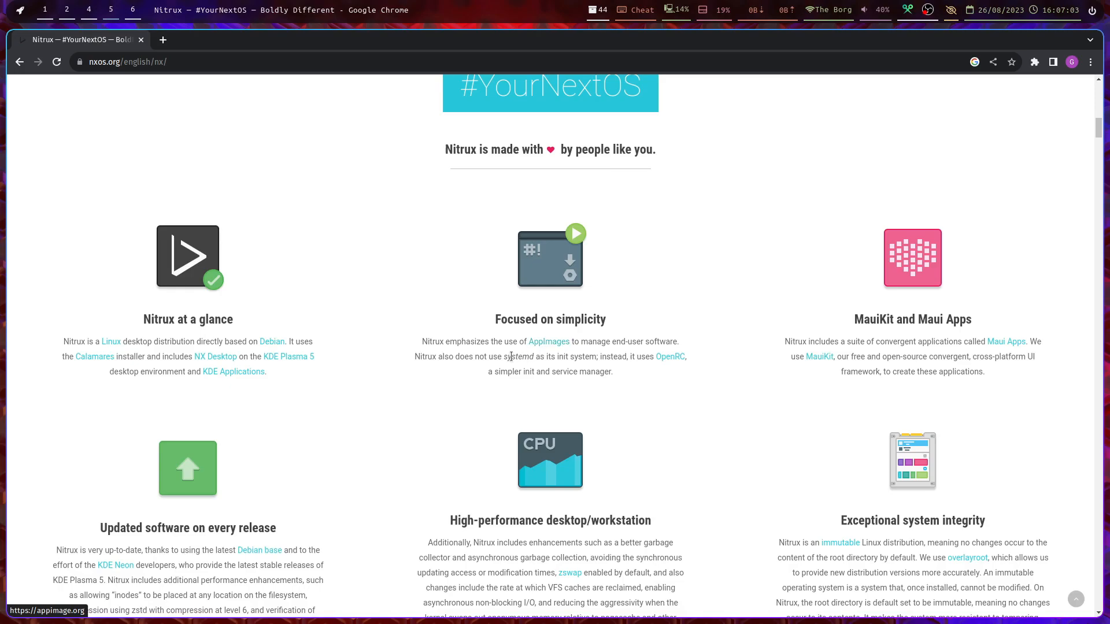
left_click_drag(511, 356, 626, 356)
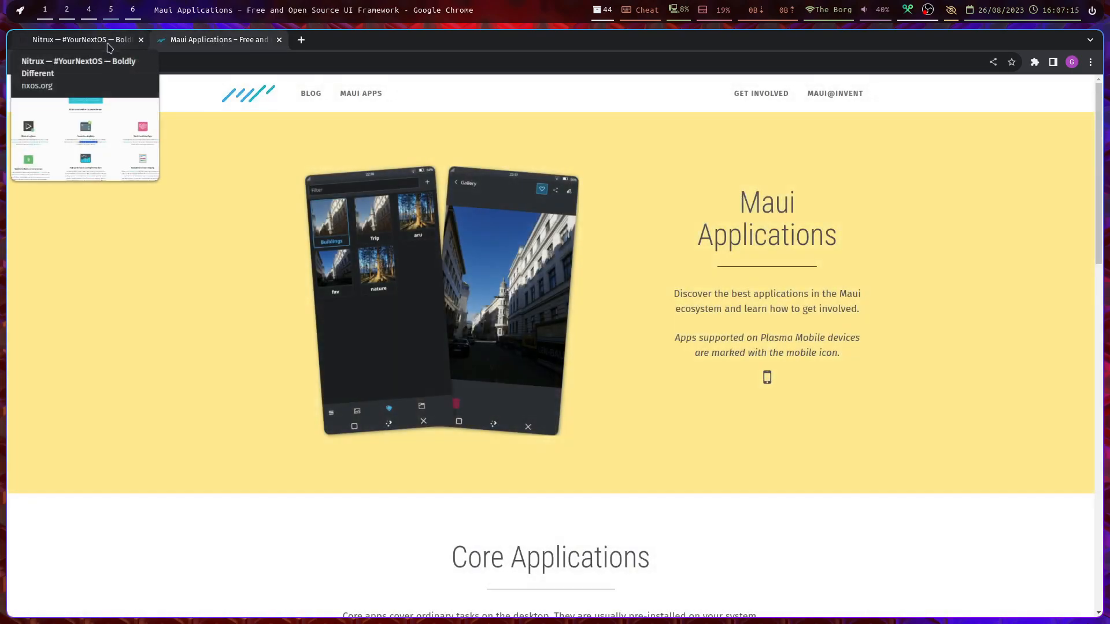
left_click(77, 39)
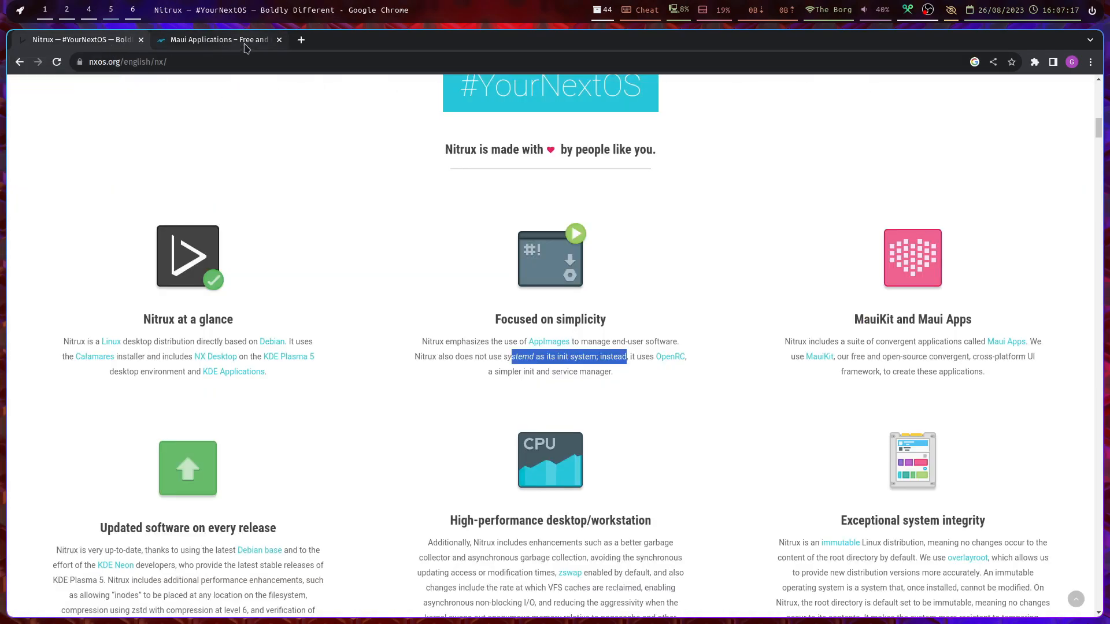
left_click(279, 39)
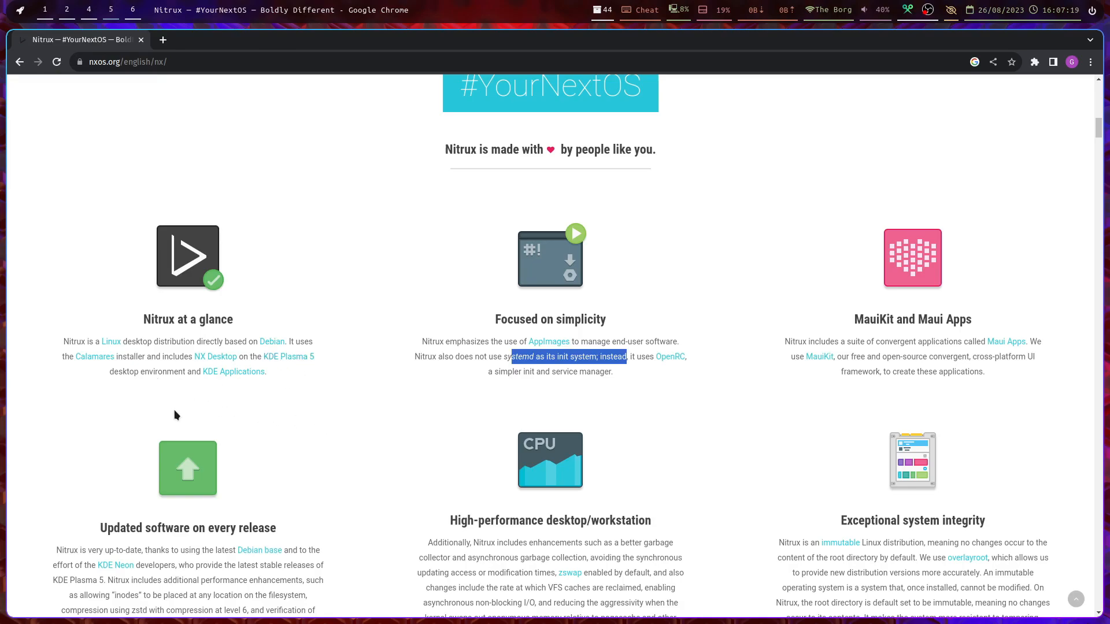
mouse_move(215, 357)
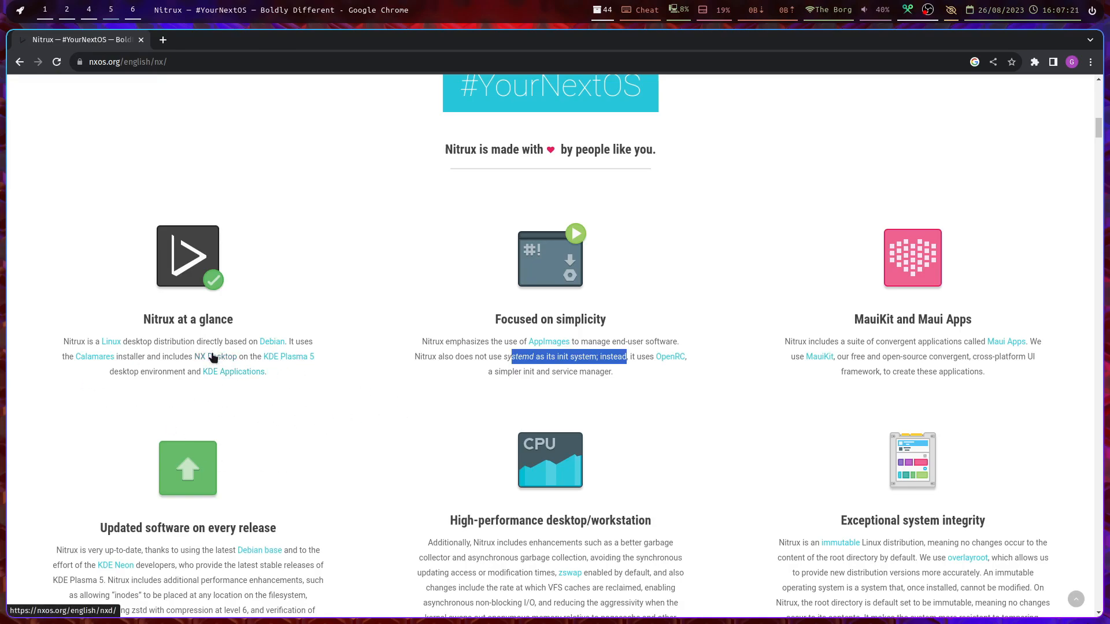
left_click(215, 356)
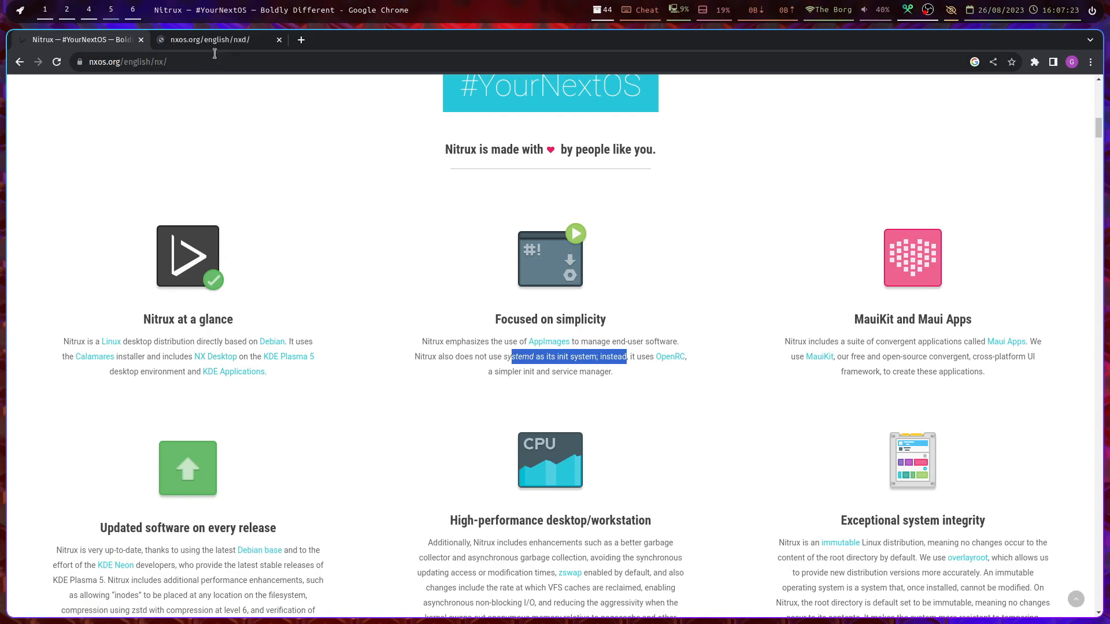
left_click(220, 39)
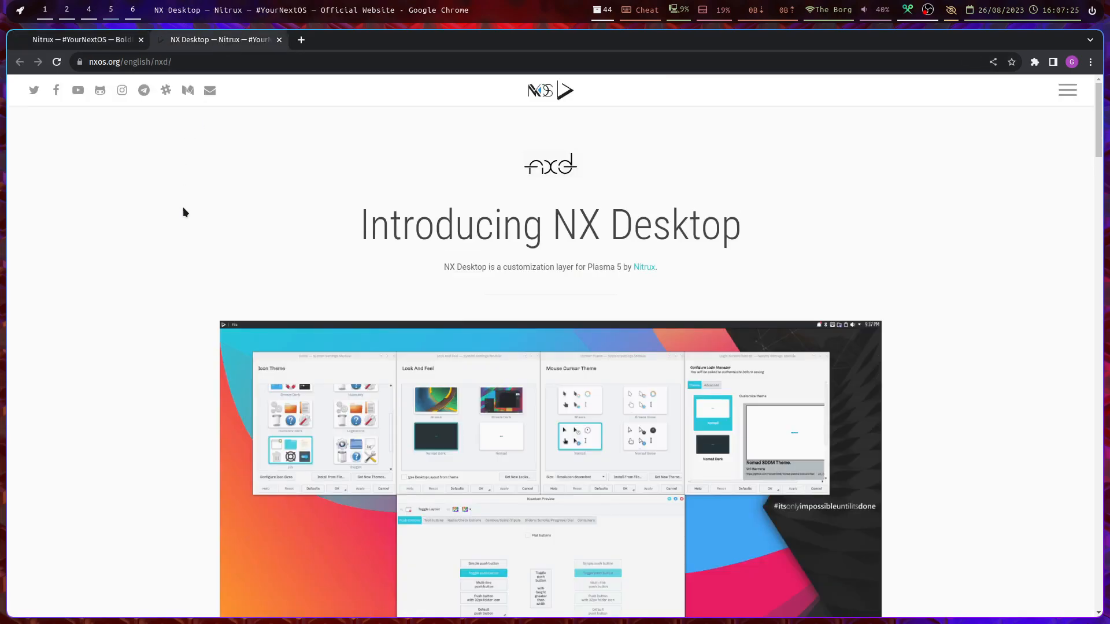
scroll("down", 3)
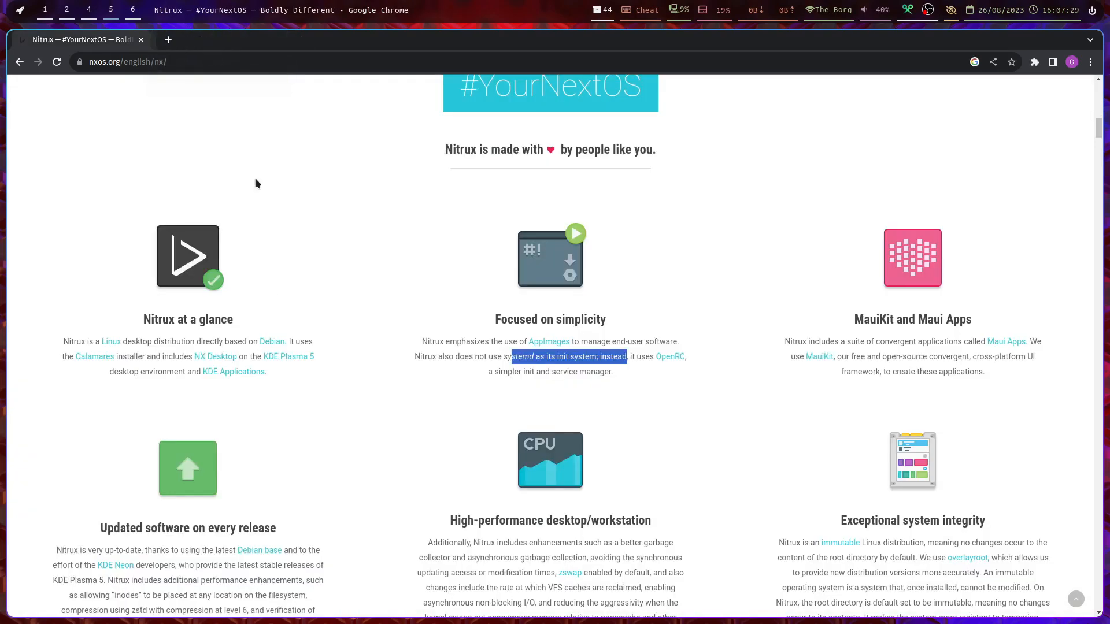
scroll("down", 3)
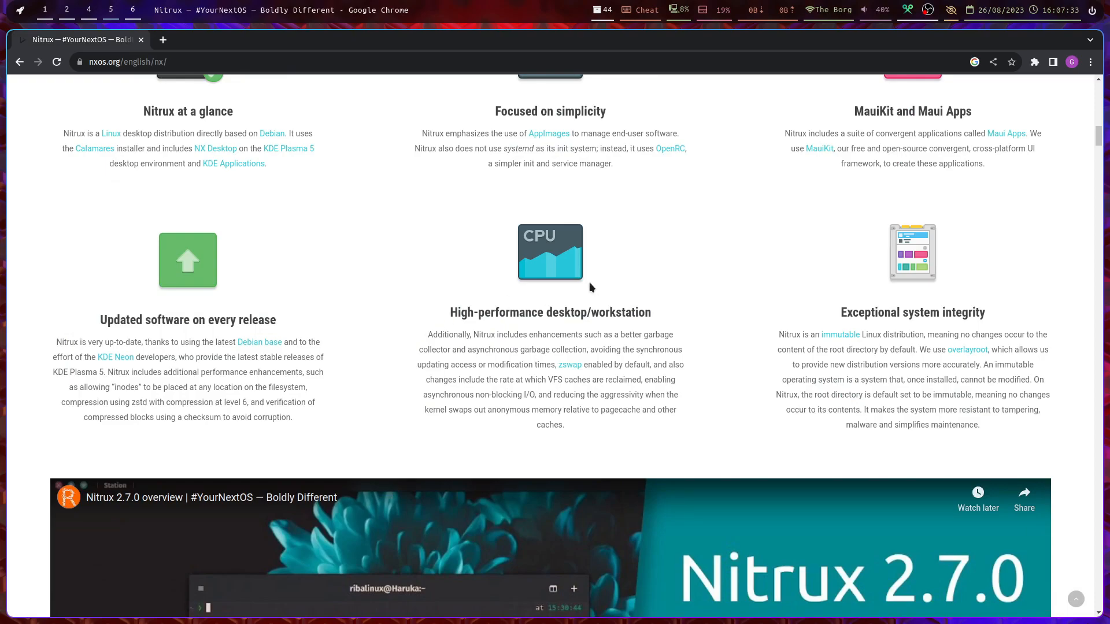
mouse_move(705, 434)
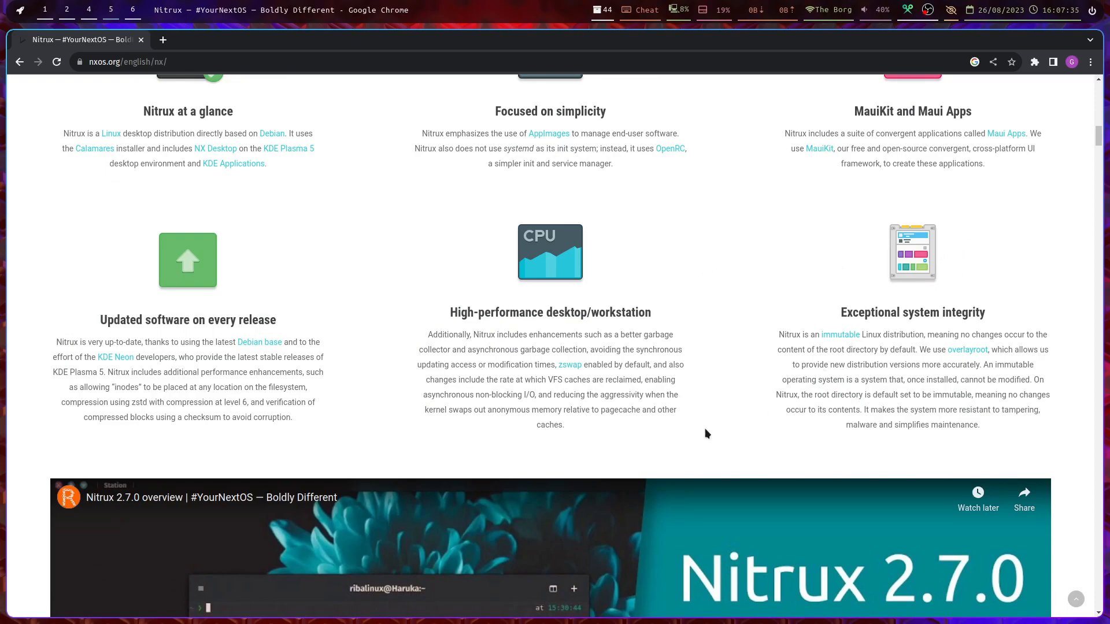
mouse_move(705, 429)
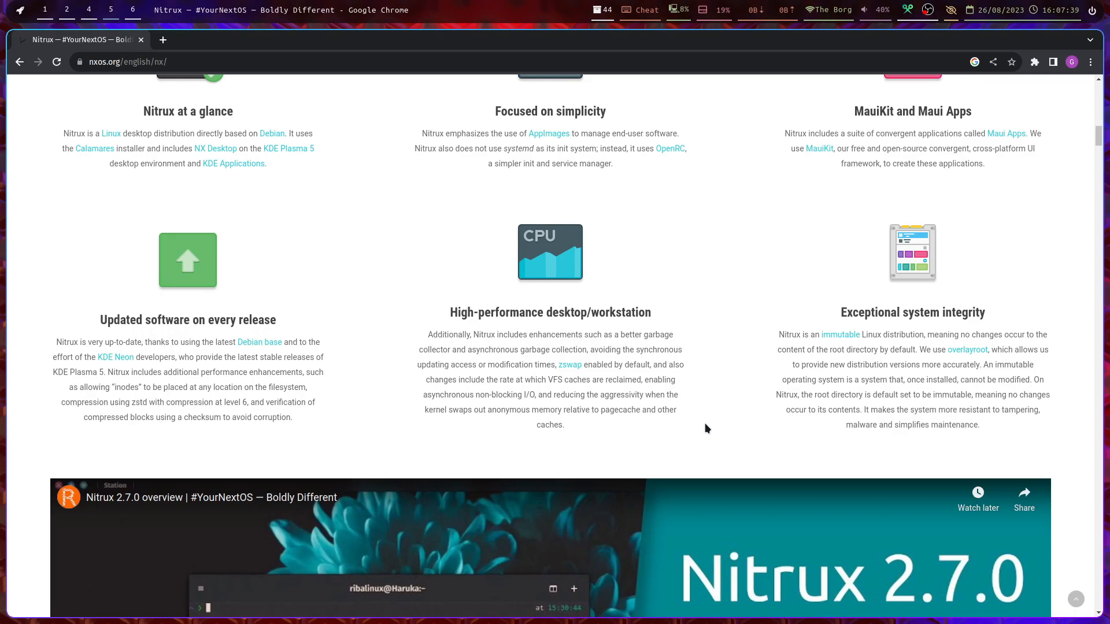
mouse_move(786, 391)
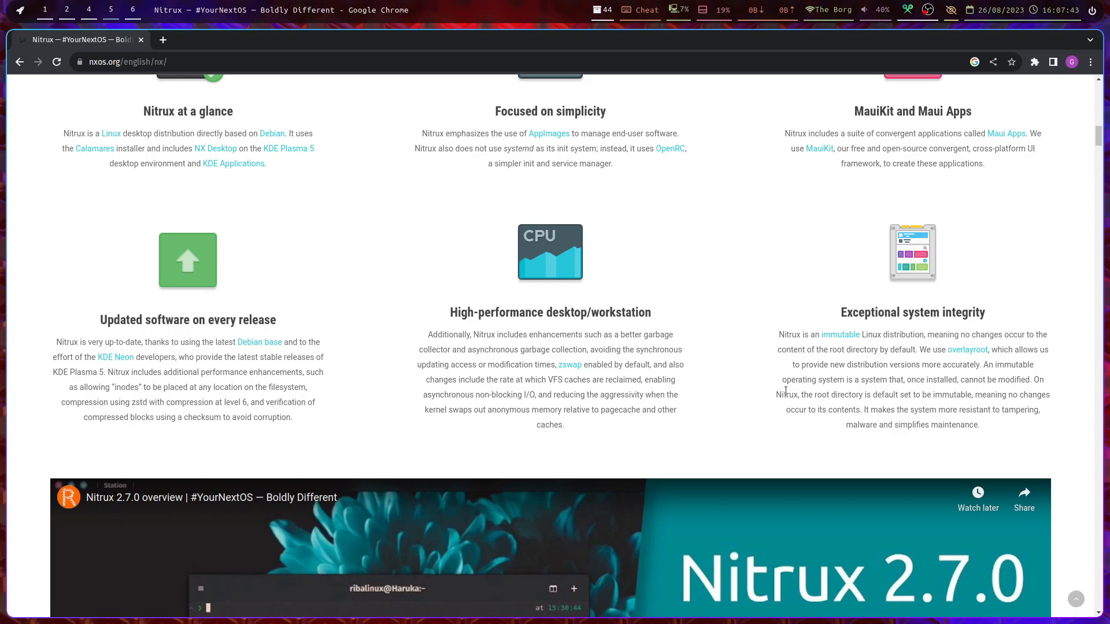
left_click_drag(786, 394, 940, 394)
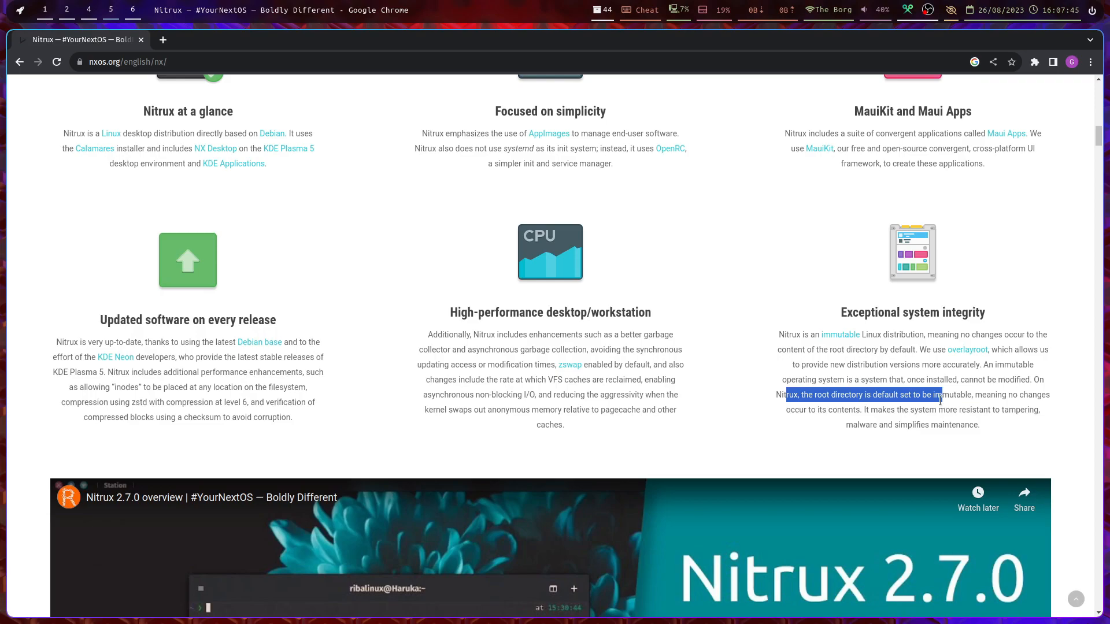
scroll("down", 3)
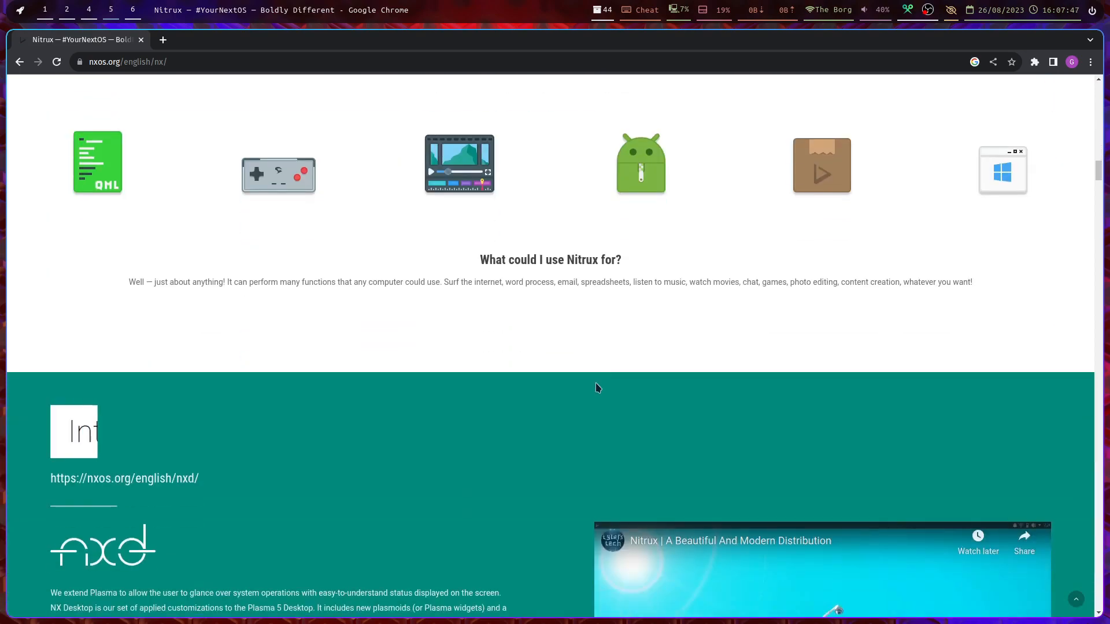
scroll("down", 3)
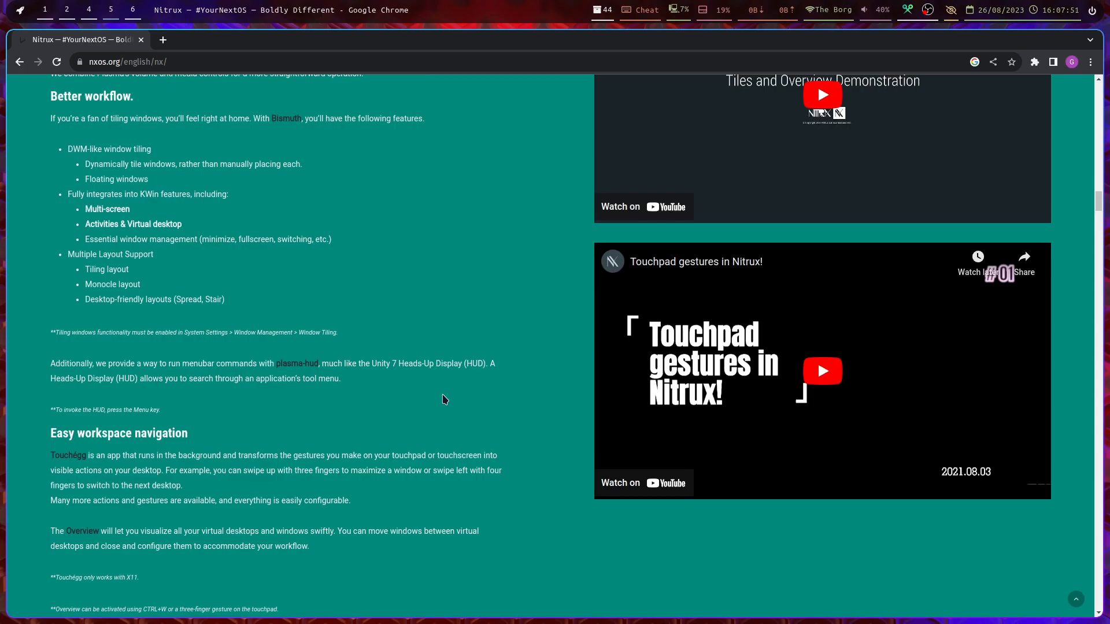
mouse_move(167, 437)
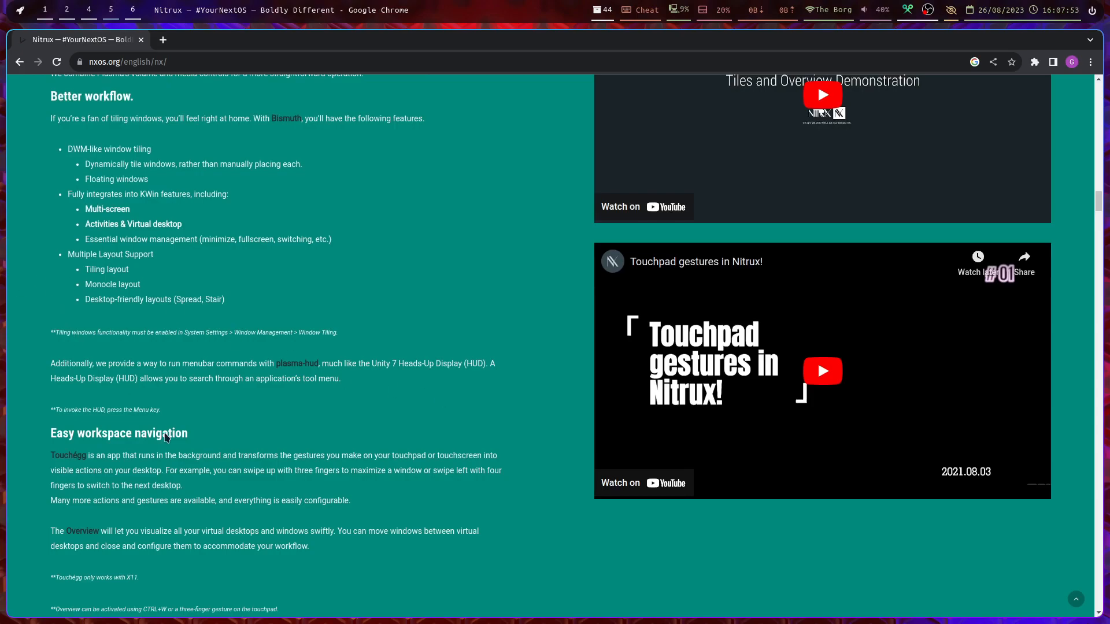
scroll("down", 3)
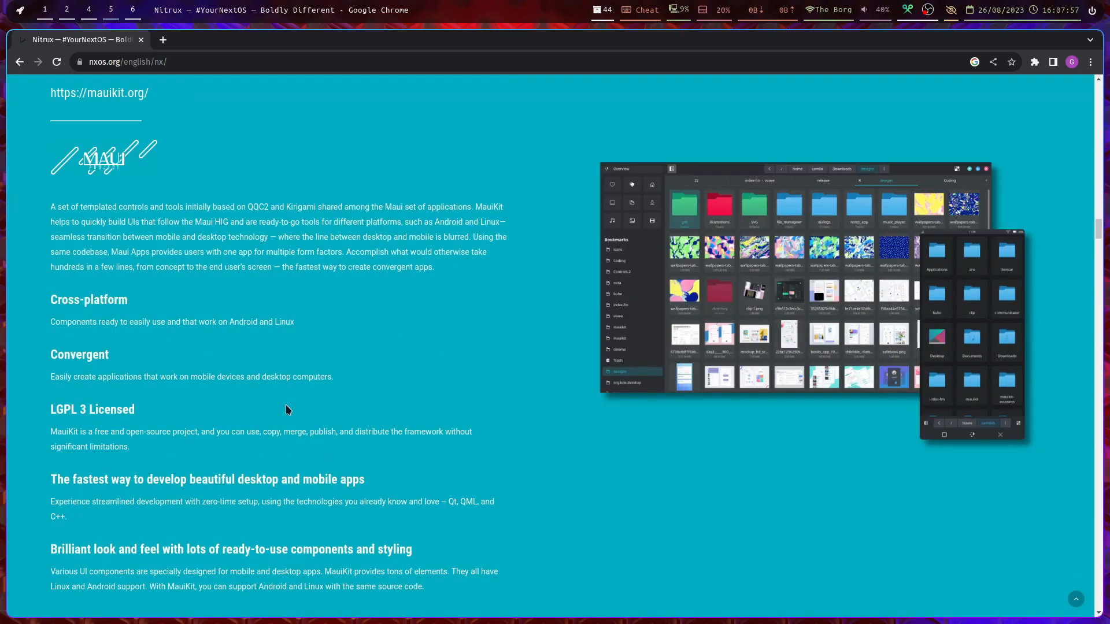
scroll("down", 3)
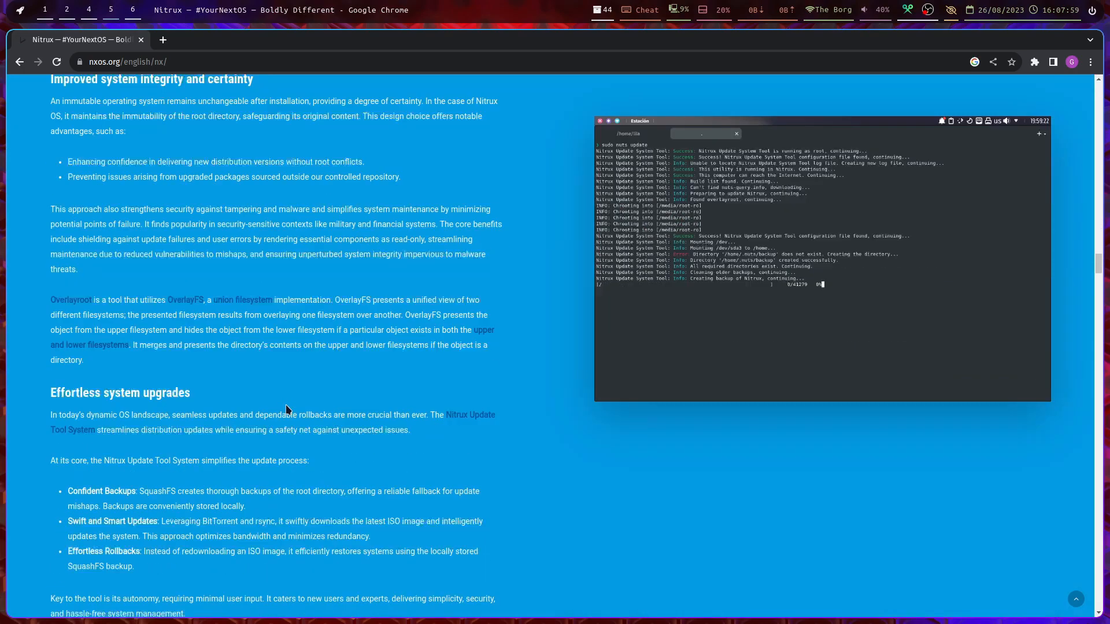
scroll("down", 3)
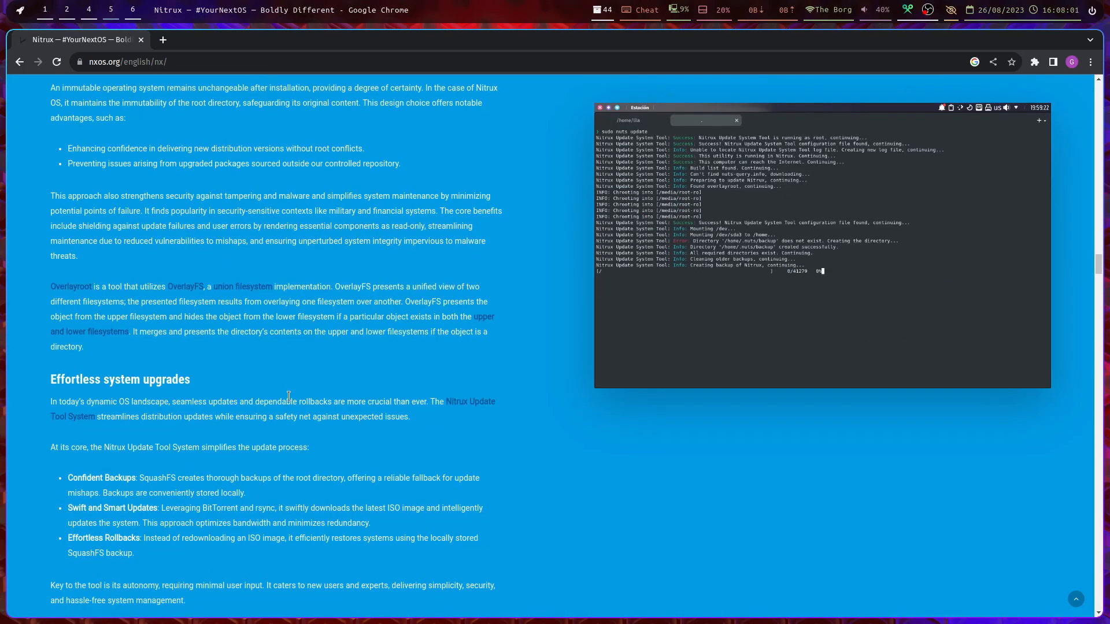
scroll("down", 3)
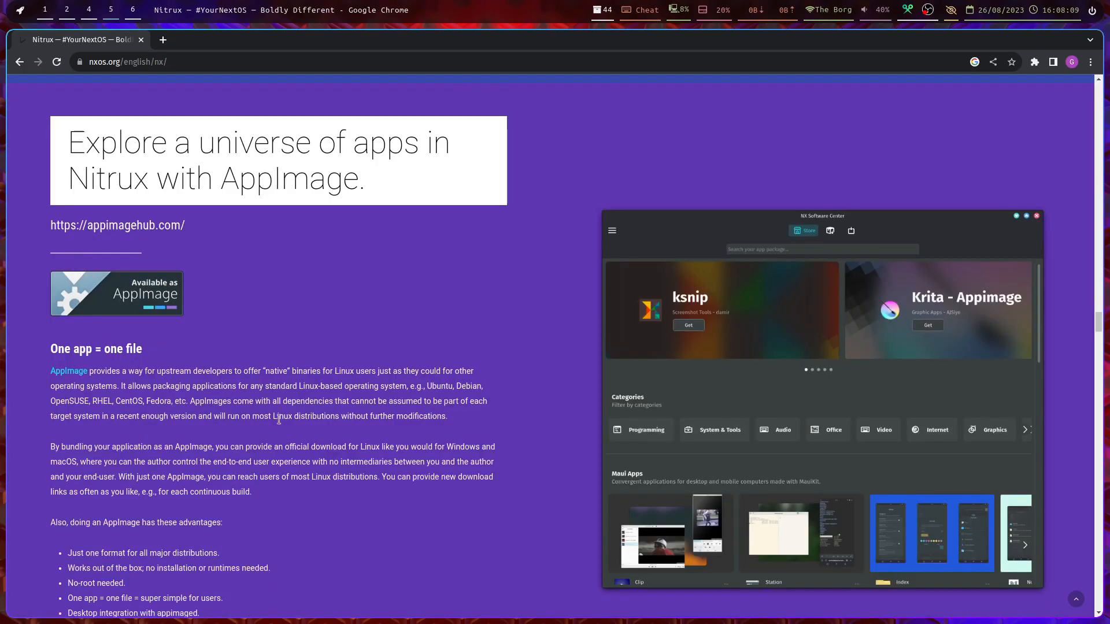
scroll("down", 3)
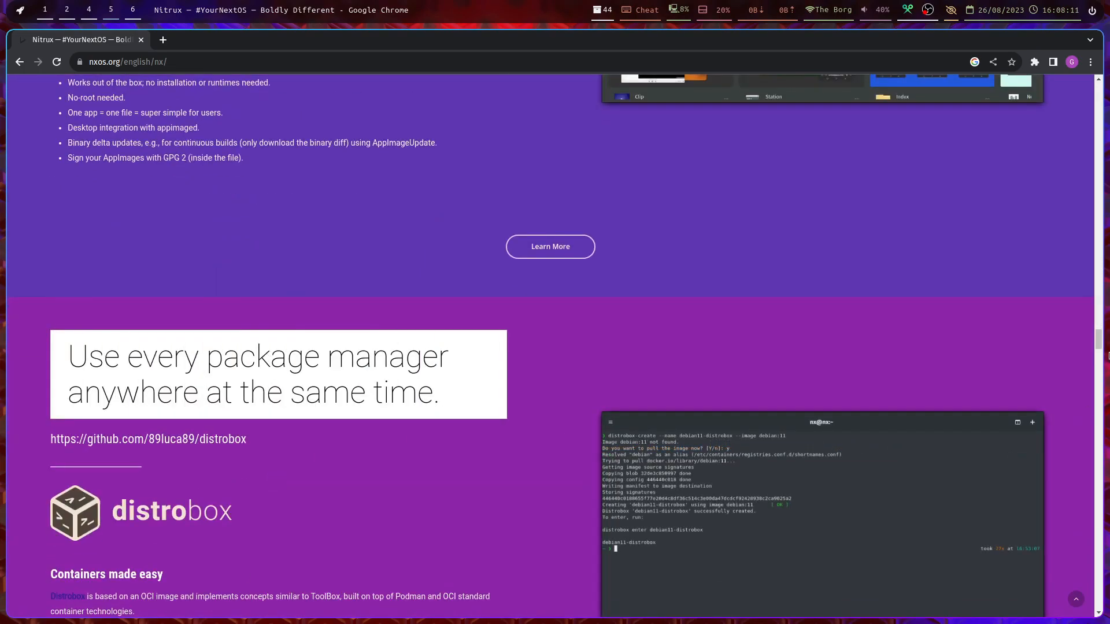
scroll("down", 3)
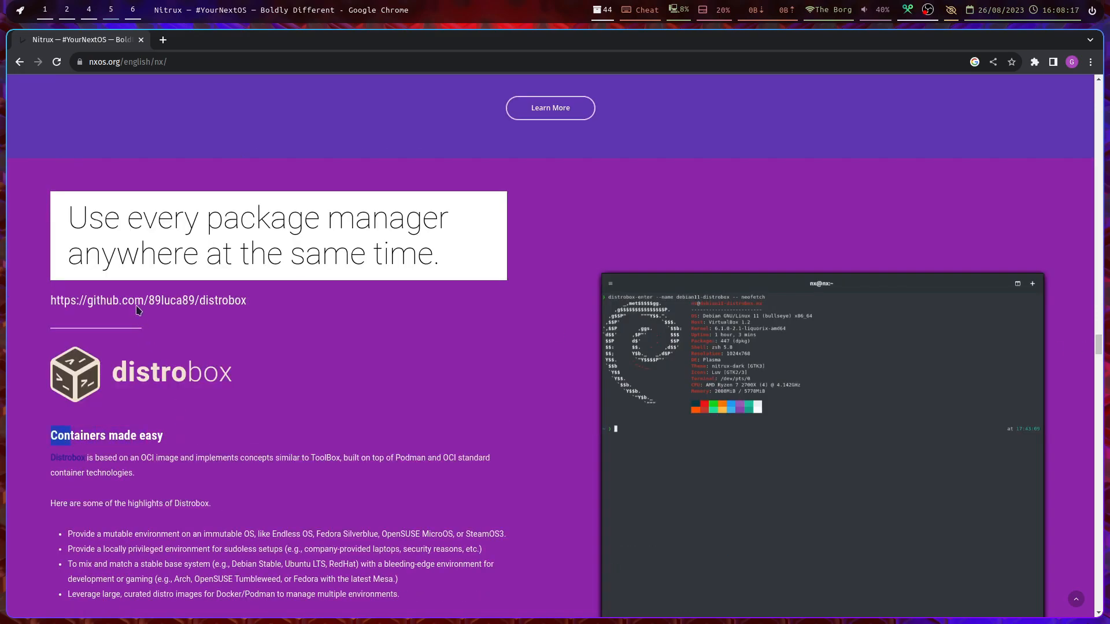
scroll("down", 3)
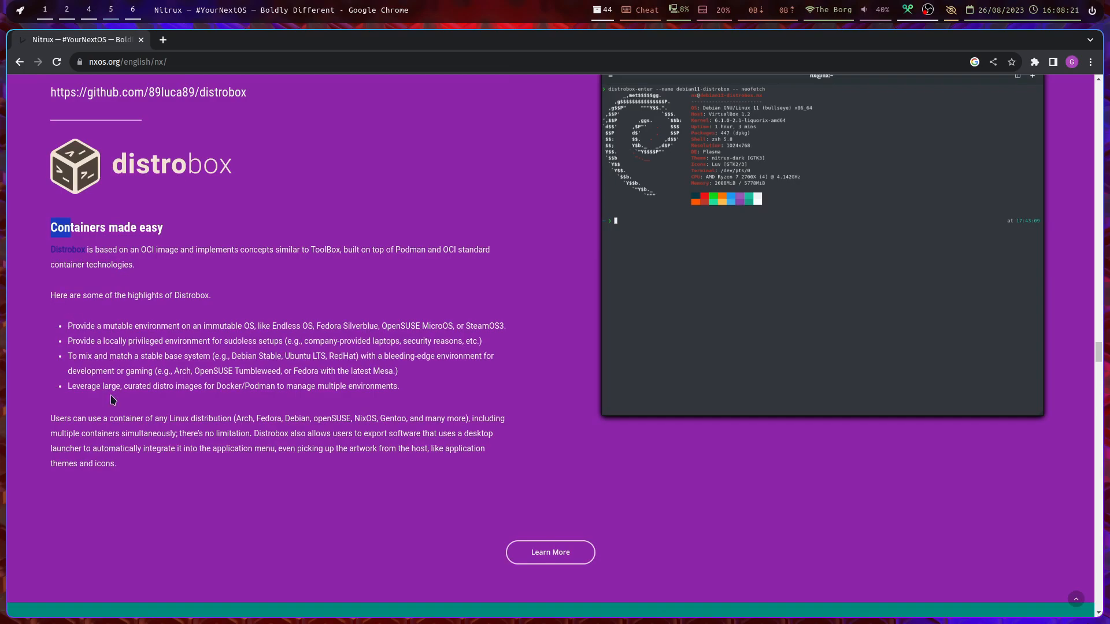
scroll("down", 3)
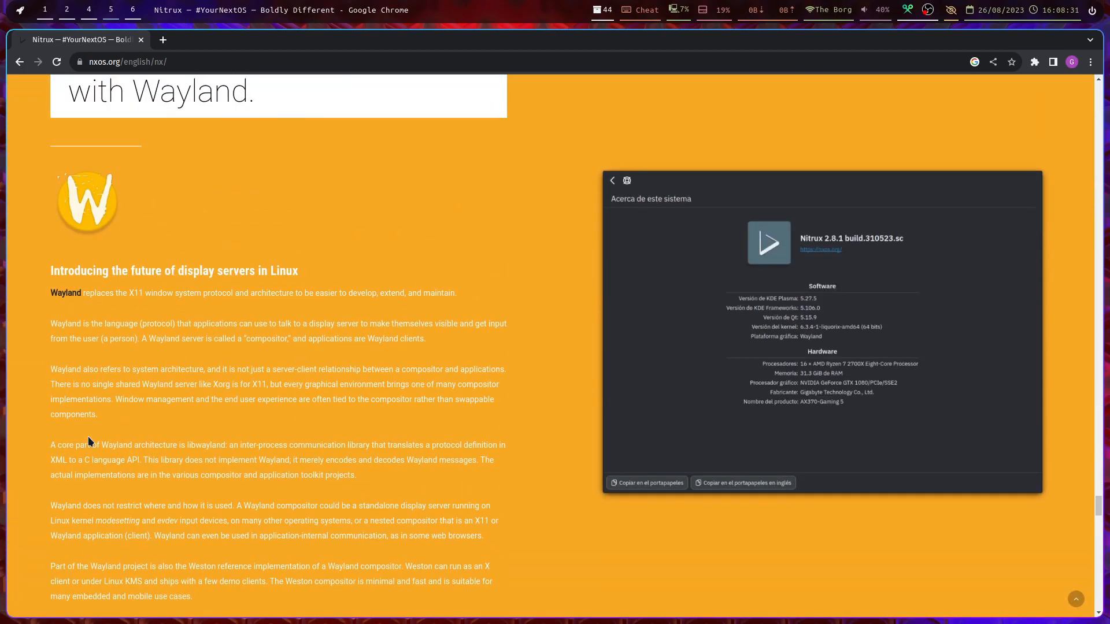
scroll("down", 3)
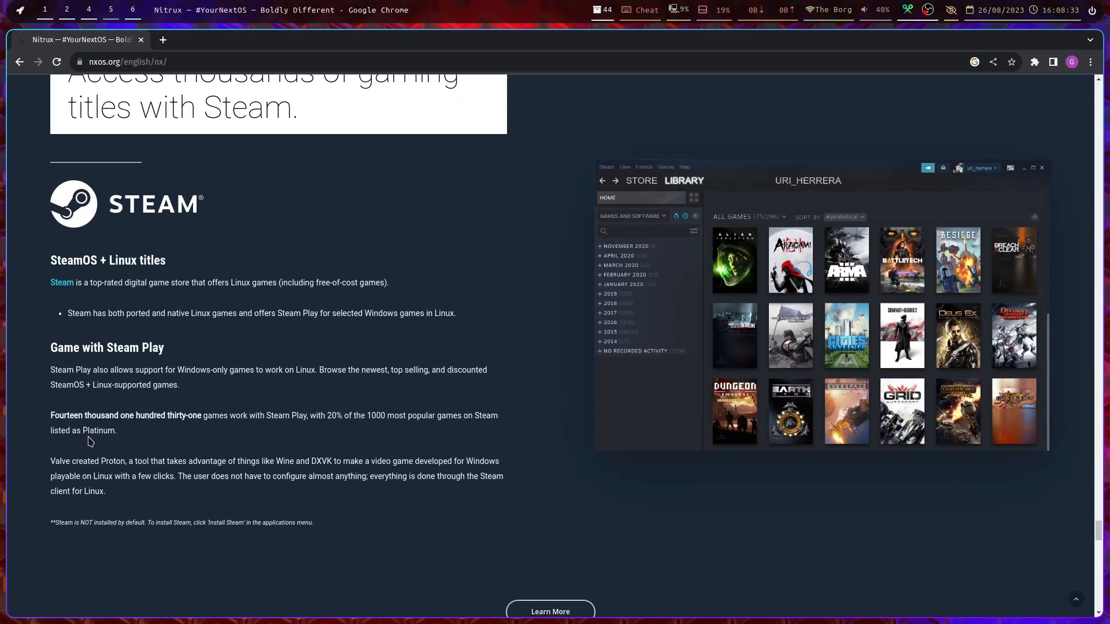
scroll("down", 3)
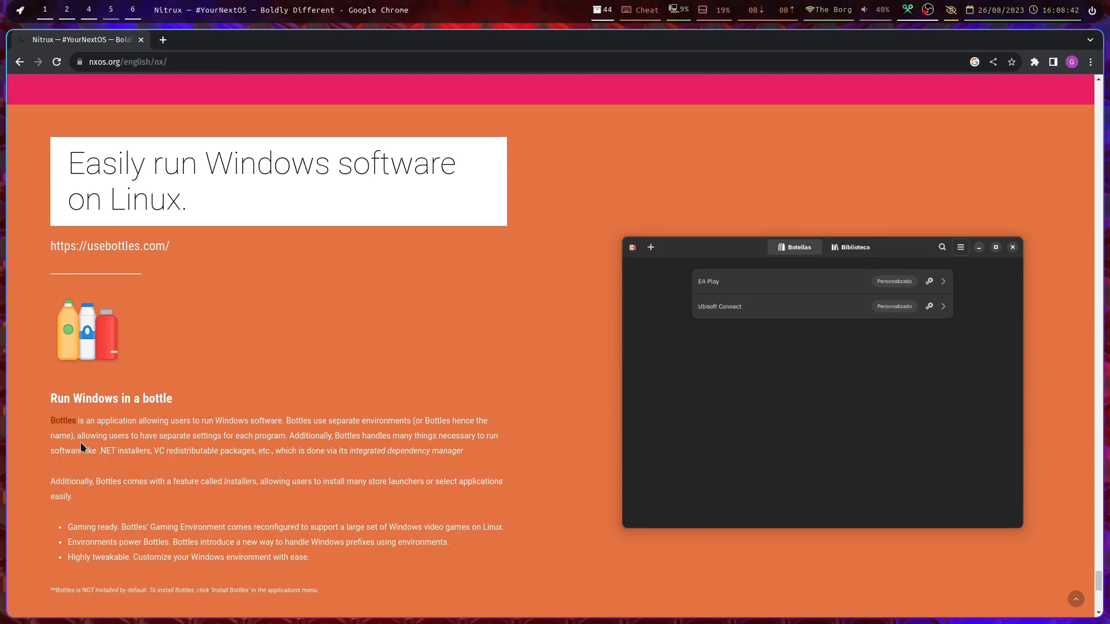
scroll("down", 3)
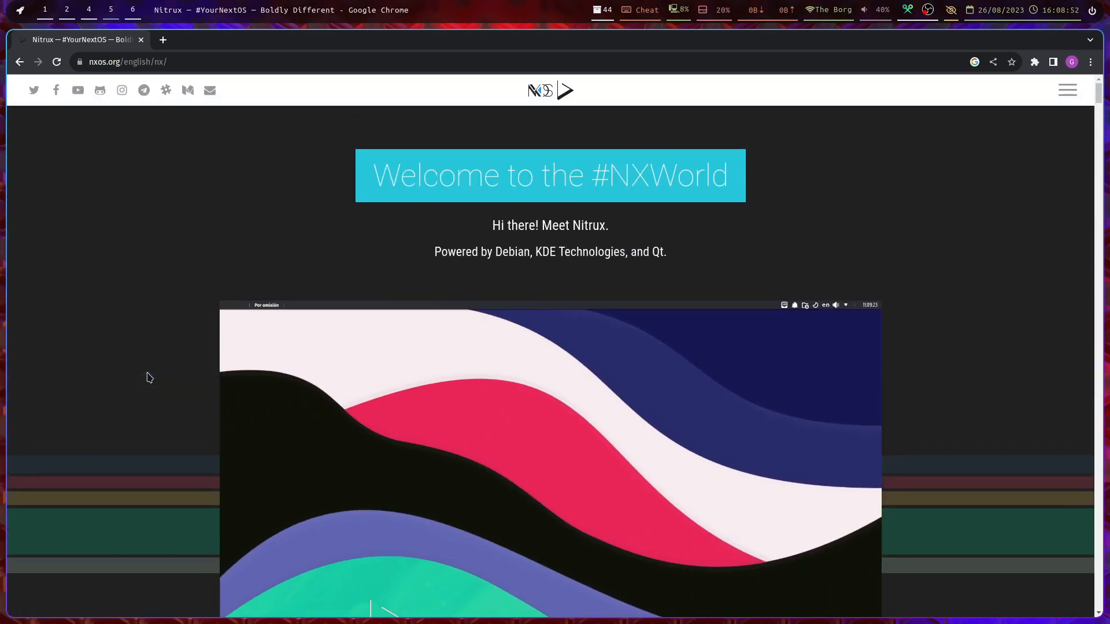
mouse_move(219, 166)
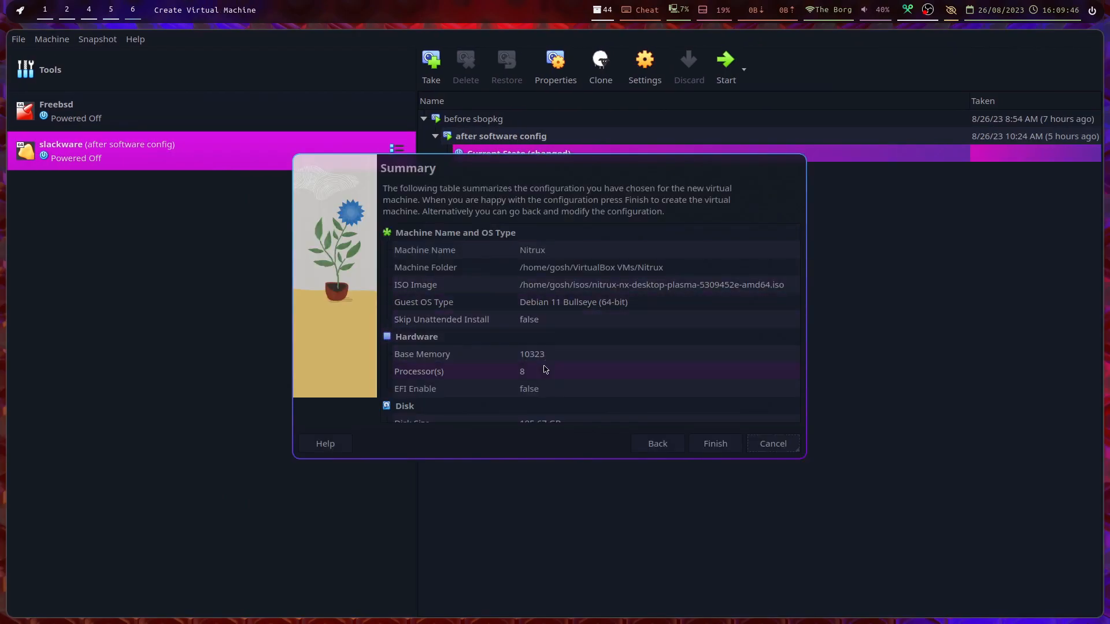
Finish the Create Virtual Machine summary and start the new Nitrux VM into its live desktop
scroll("down", 3)
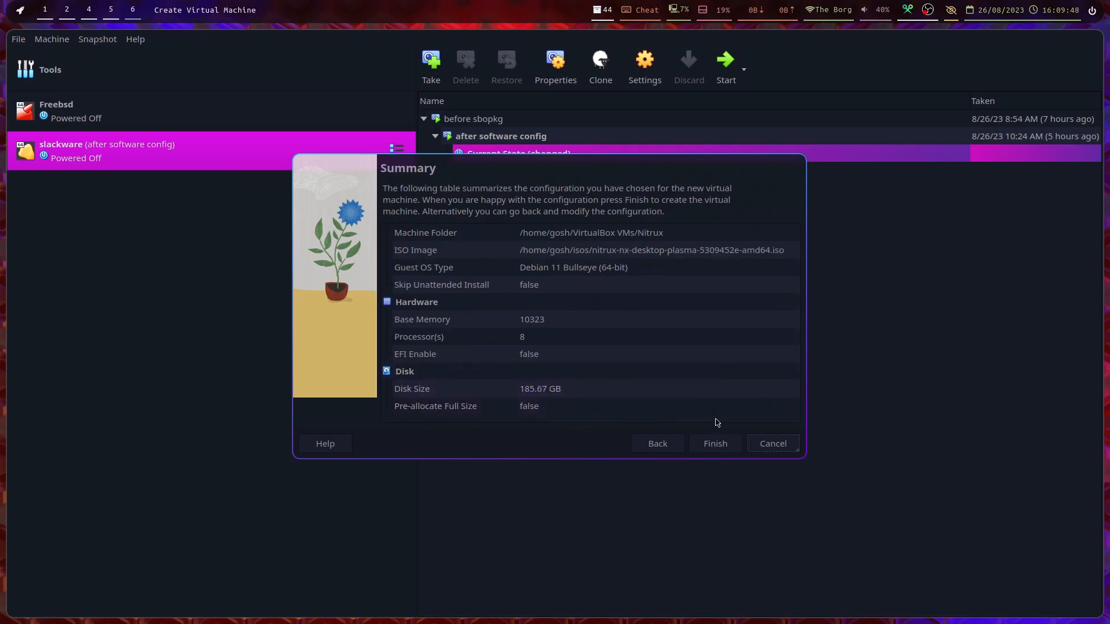
left_click(714, 443)
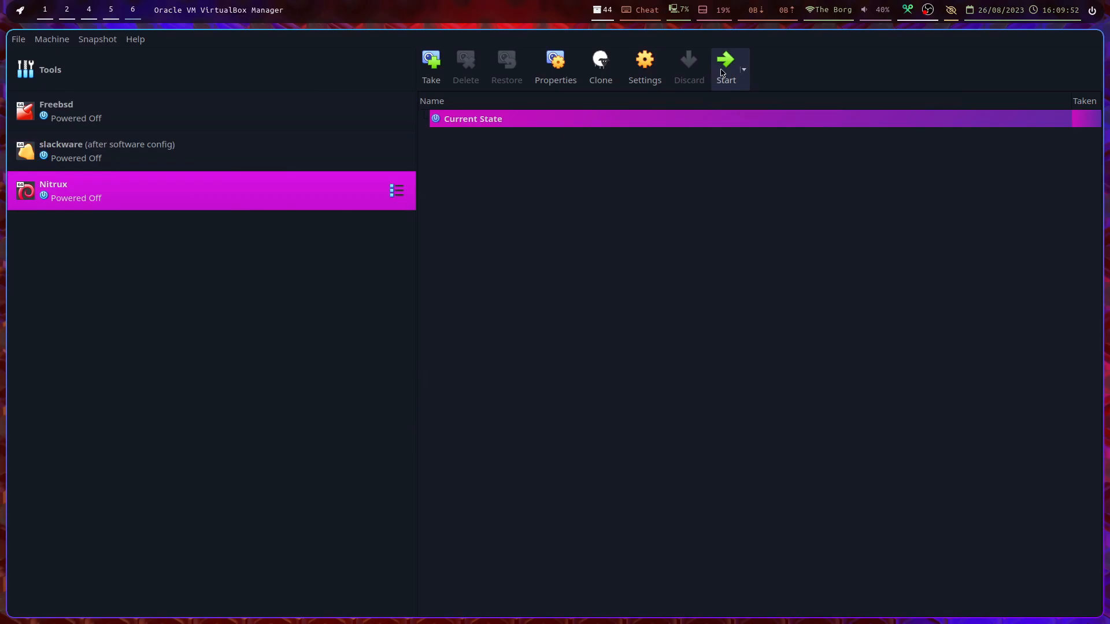
left_click(724, 62)
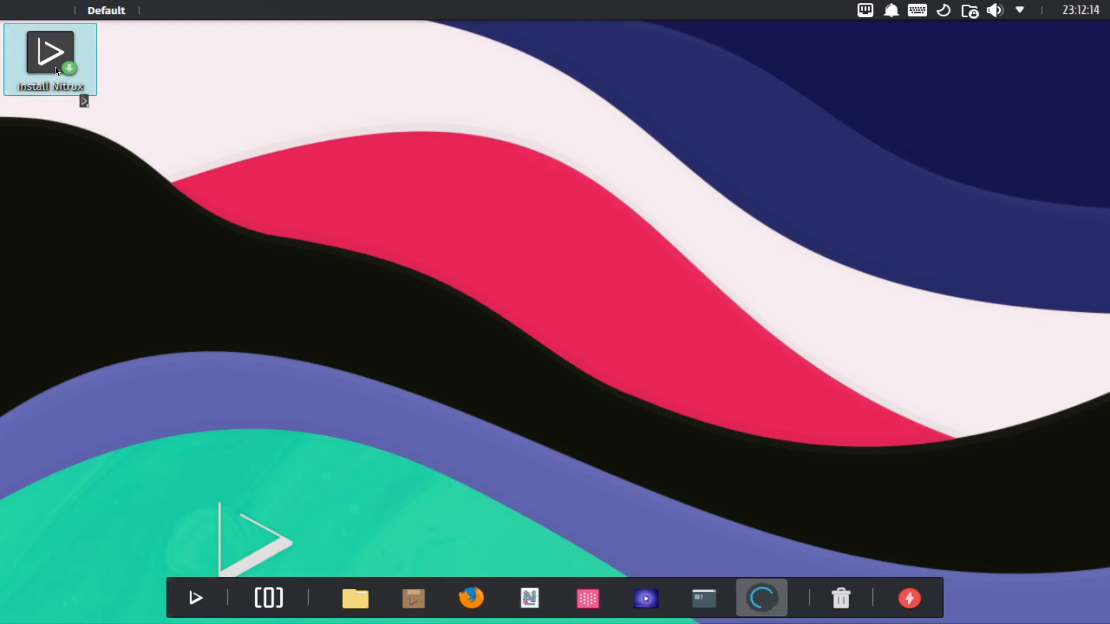
Launch the Install Nitrux icon, bringing up the Nitrux OS 2.9.1 installer welcome step
double_click(50, 57)
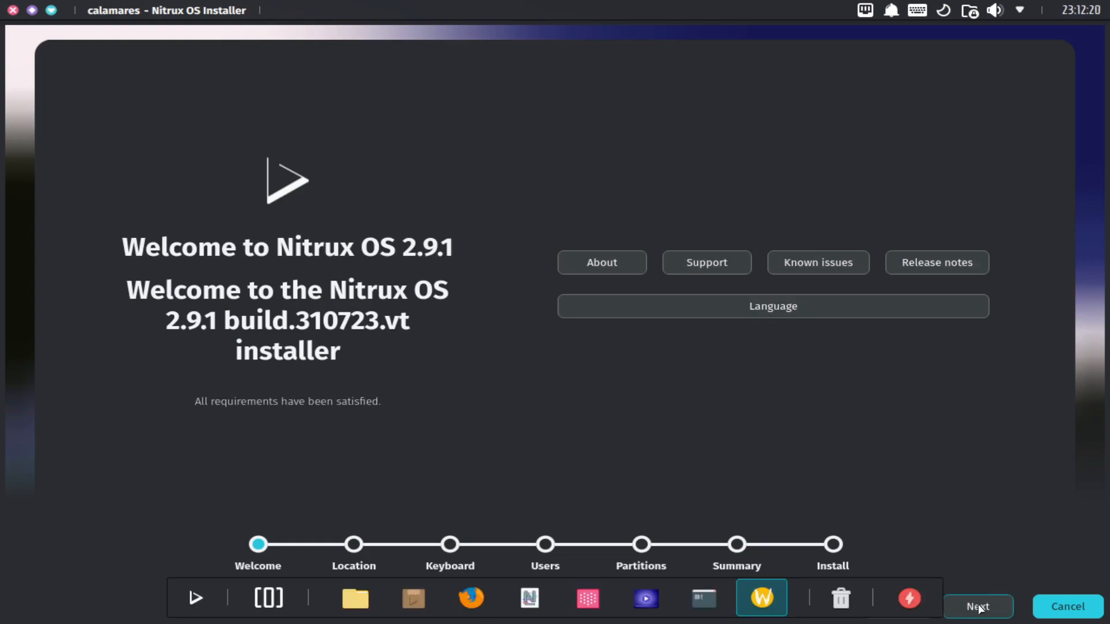
Choose an America timezone and keep the Generic 105-key PC keyboard, reaching the Users step
left_click(976, 607)
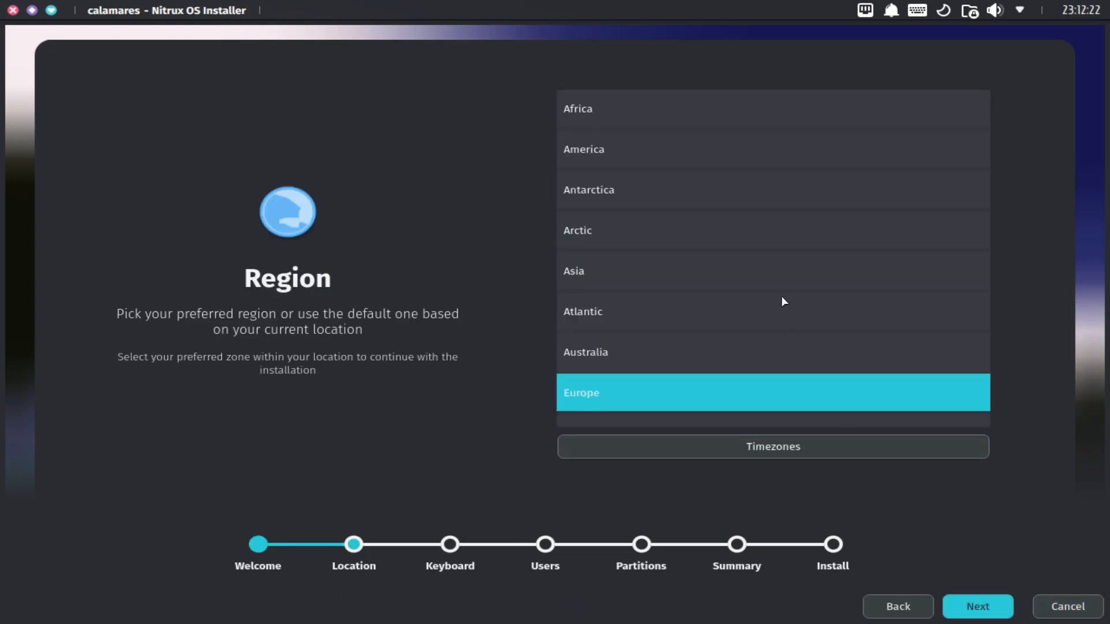
left_click(772, 446)
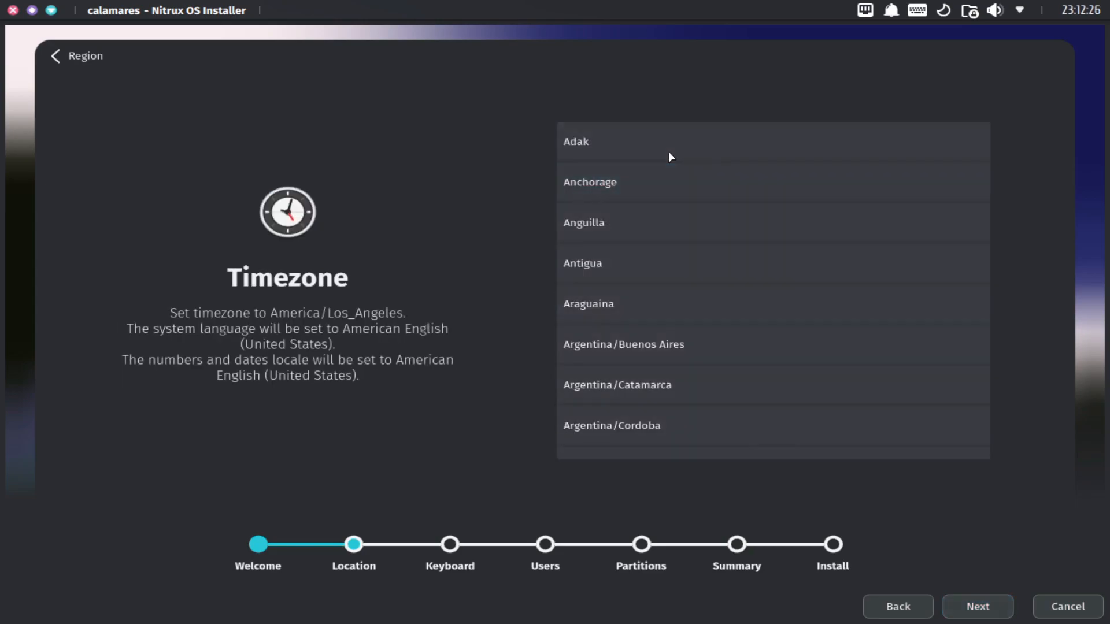
left_click(592, 291)
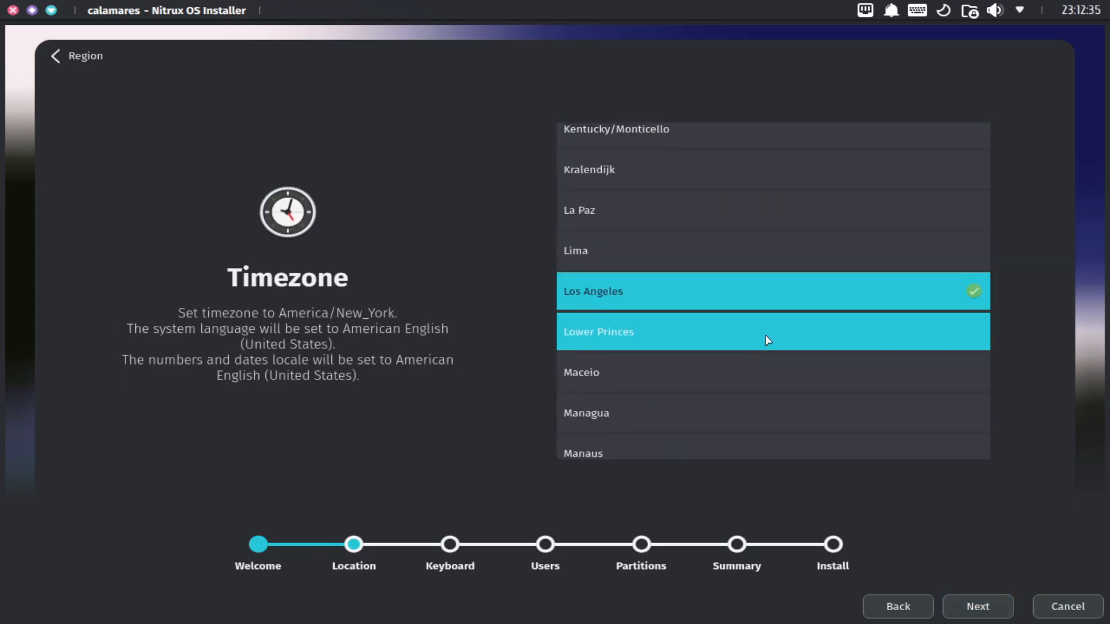
left_click(978, 607)
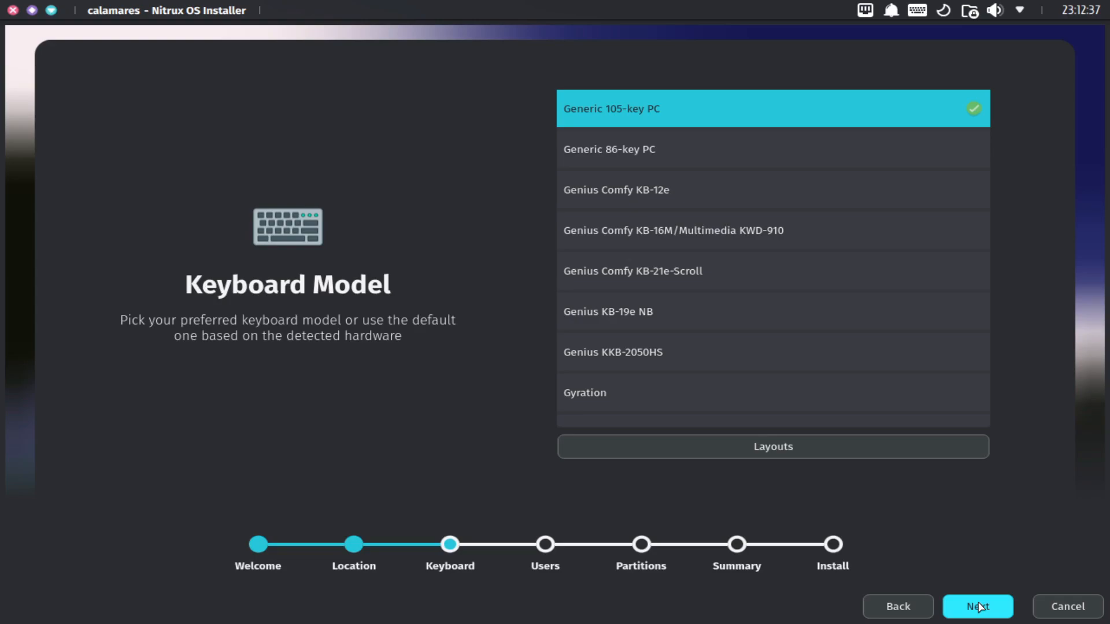
left_click(976, 607)
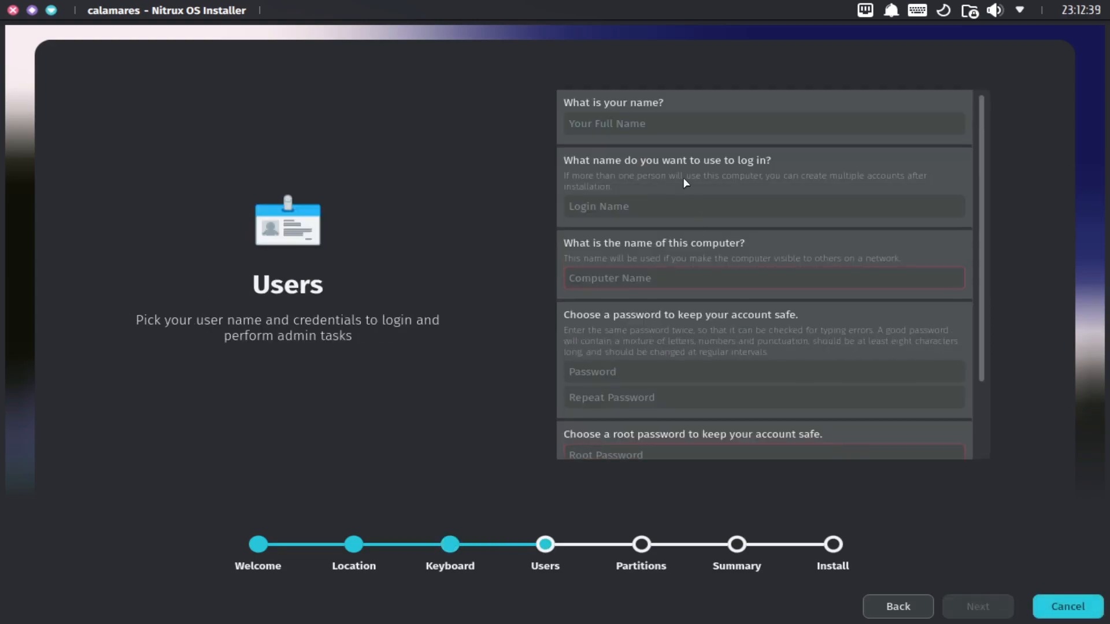
Create user gosh with computer name nitruxvm and matching user and root passwords, then continue
type("gosh")
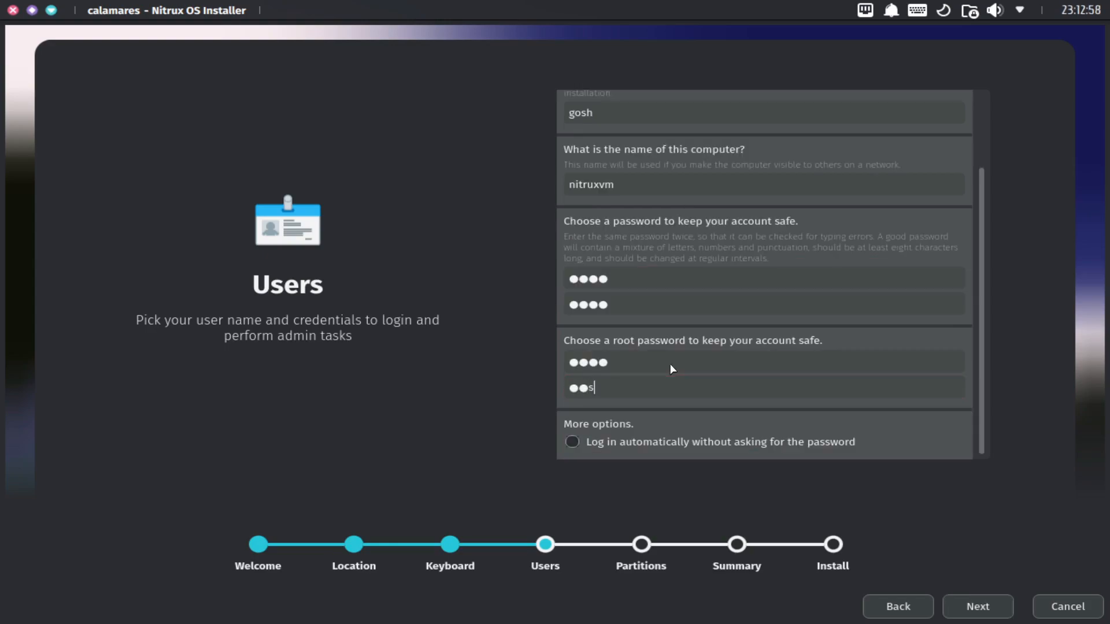
type("s")
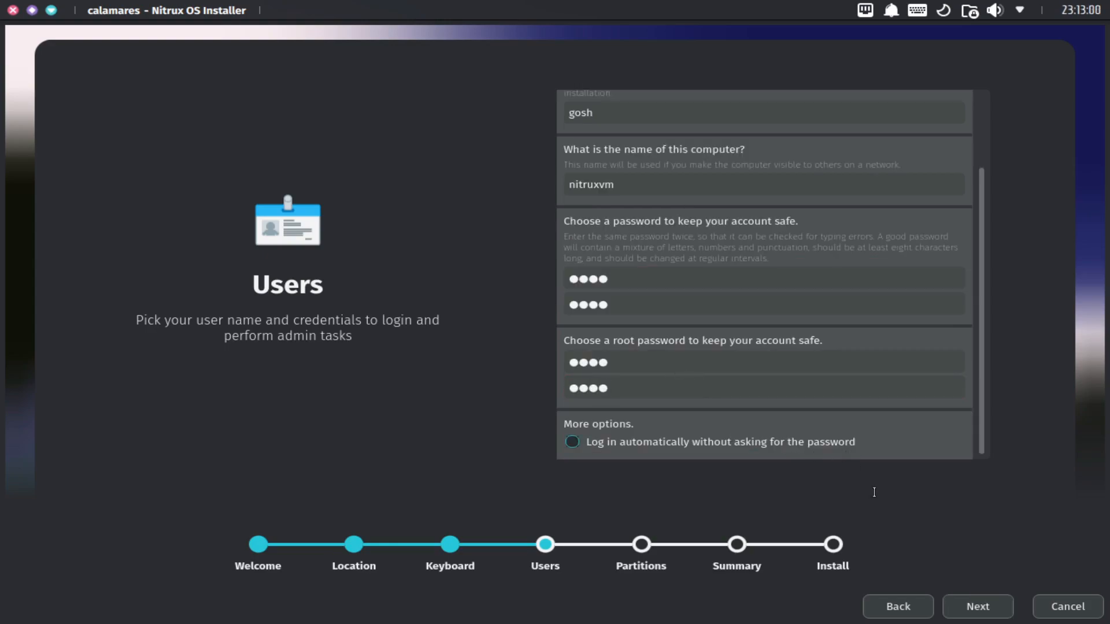
left_click(977, 607)
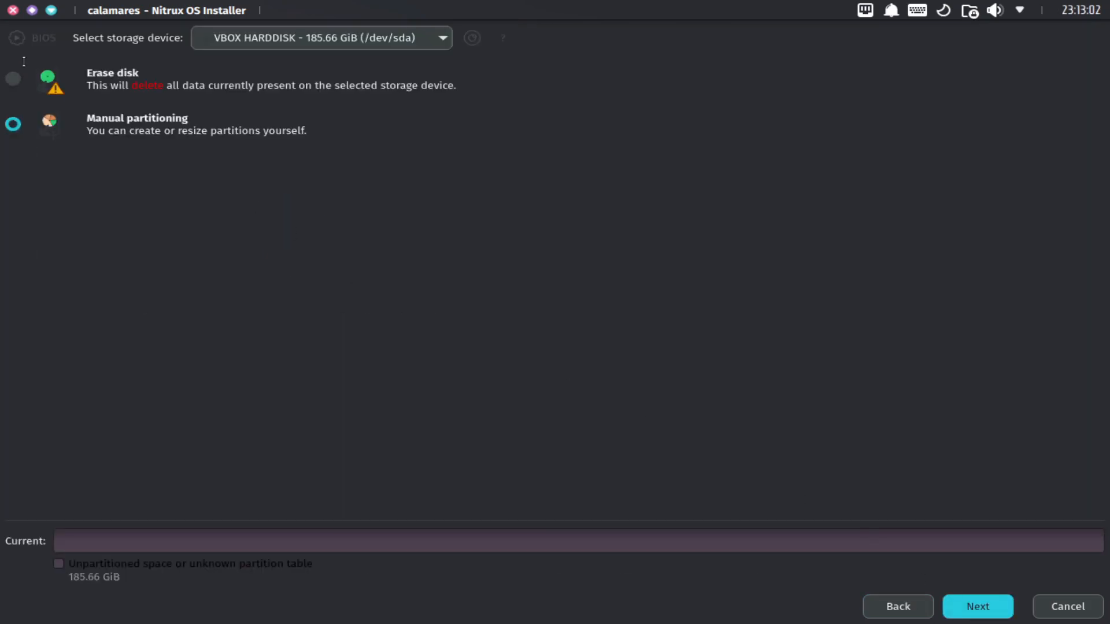
Erase the whole disk with No Swap, confirm the summary and Install now to begin installation
left_click(13, 78)
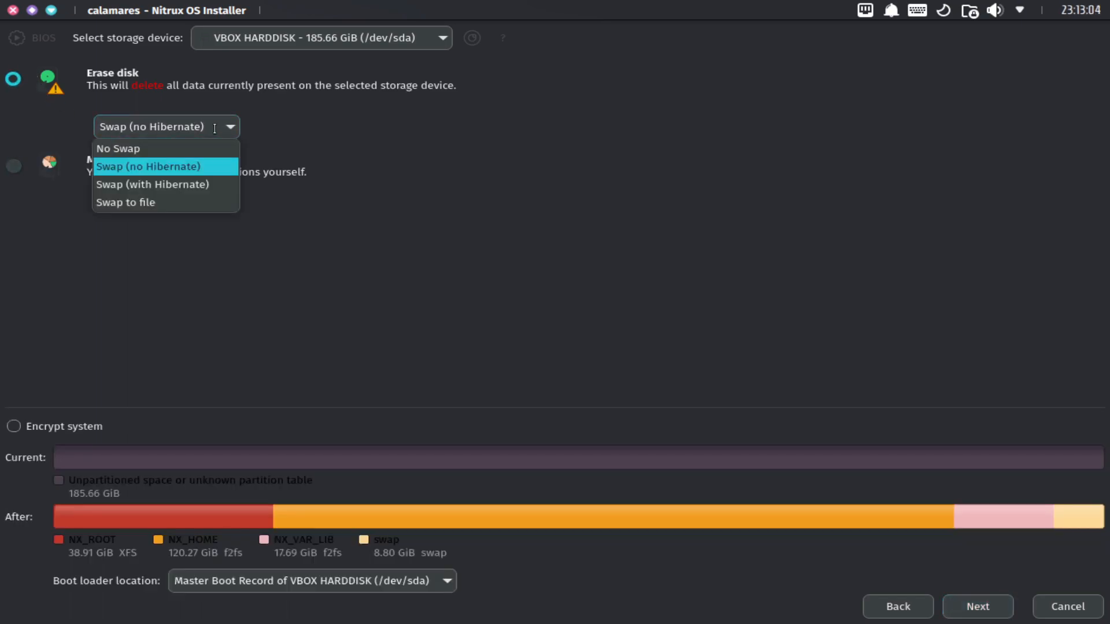
left_click(117, 148)
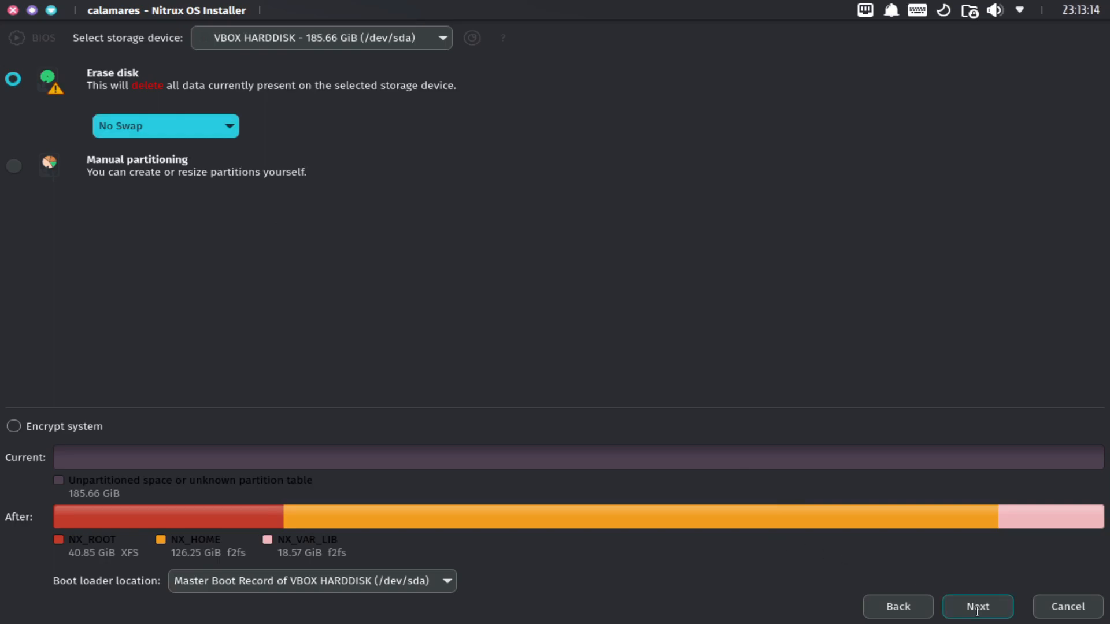
left_click(978, 607)
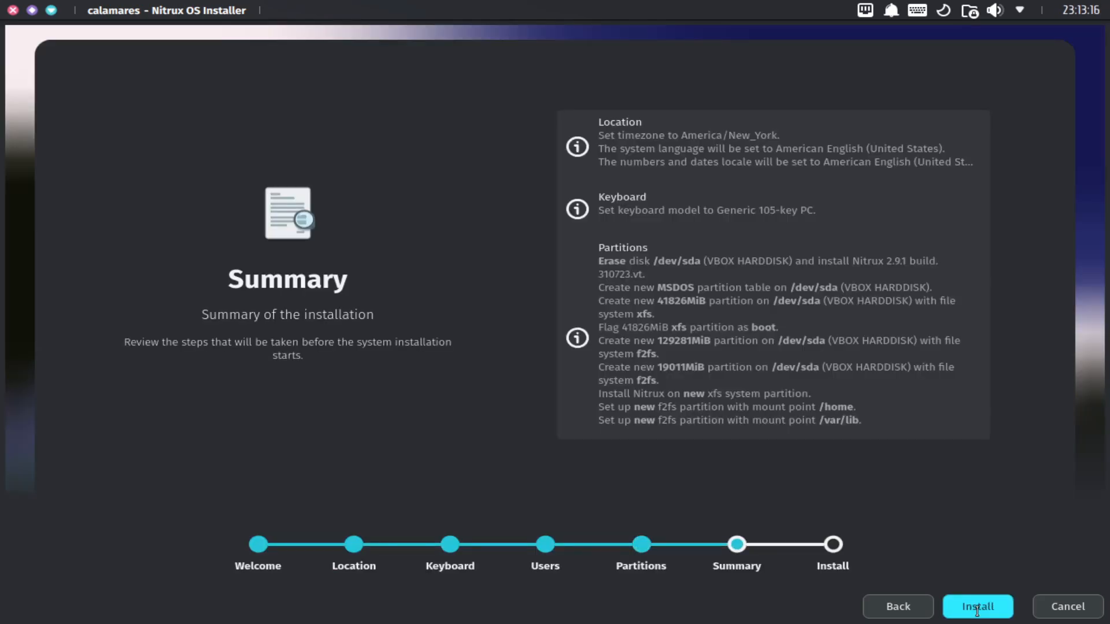
left_click(978, 607)
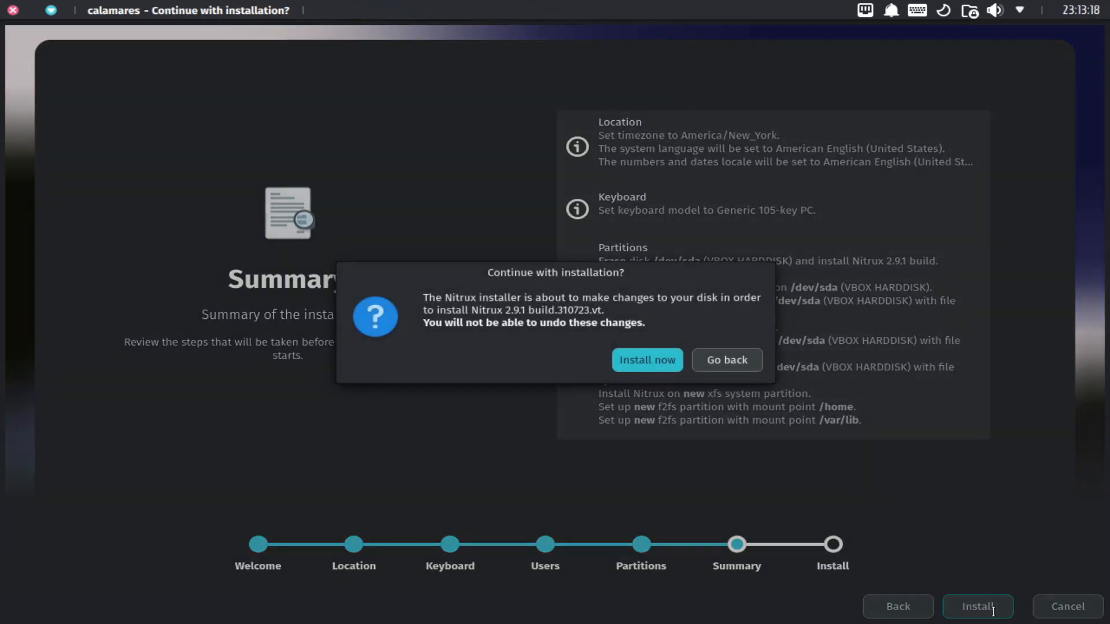
left_click(646, 360)
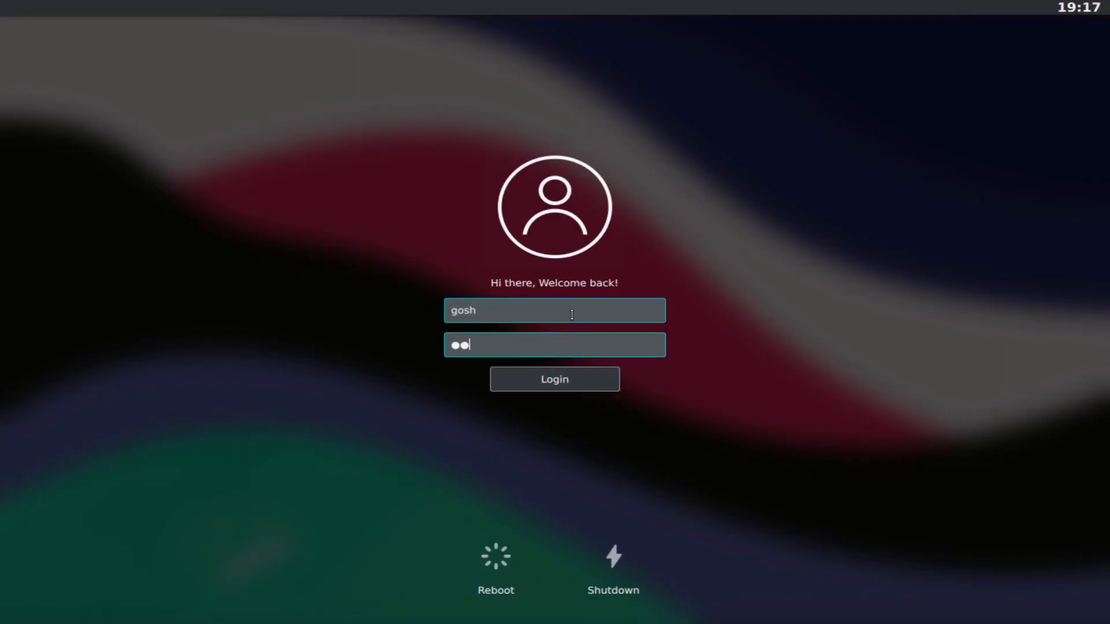
Log in as gosh on the installed system and launch the file manager from the dock
left_click(554, 379)
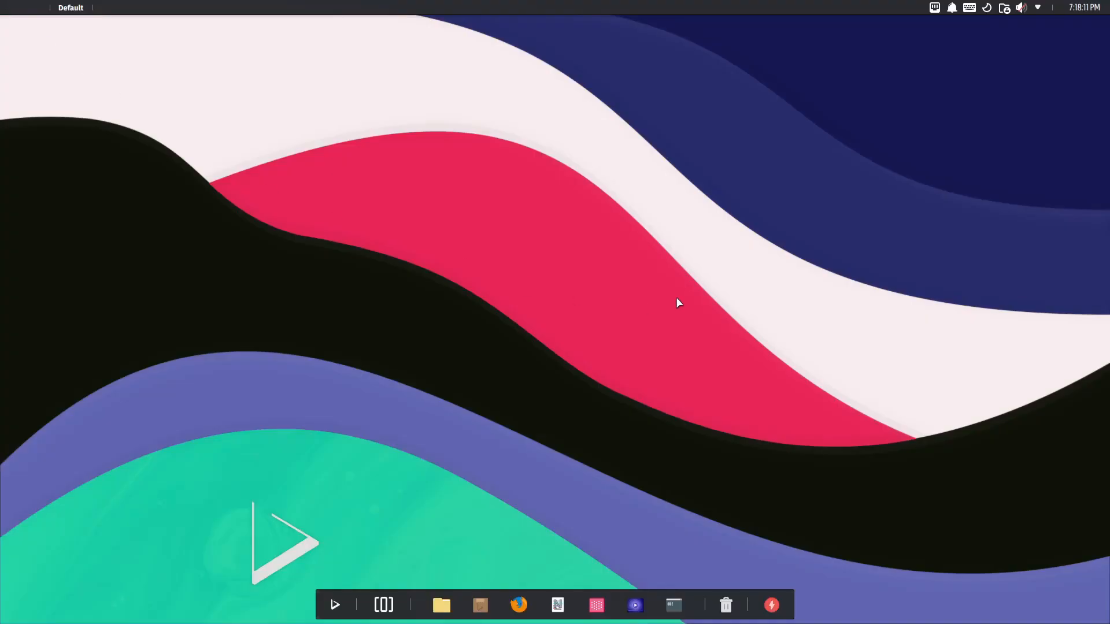
mouse_move(386, 153)
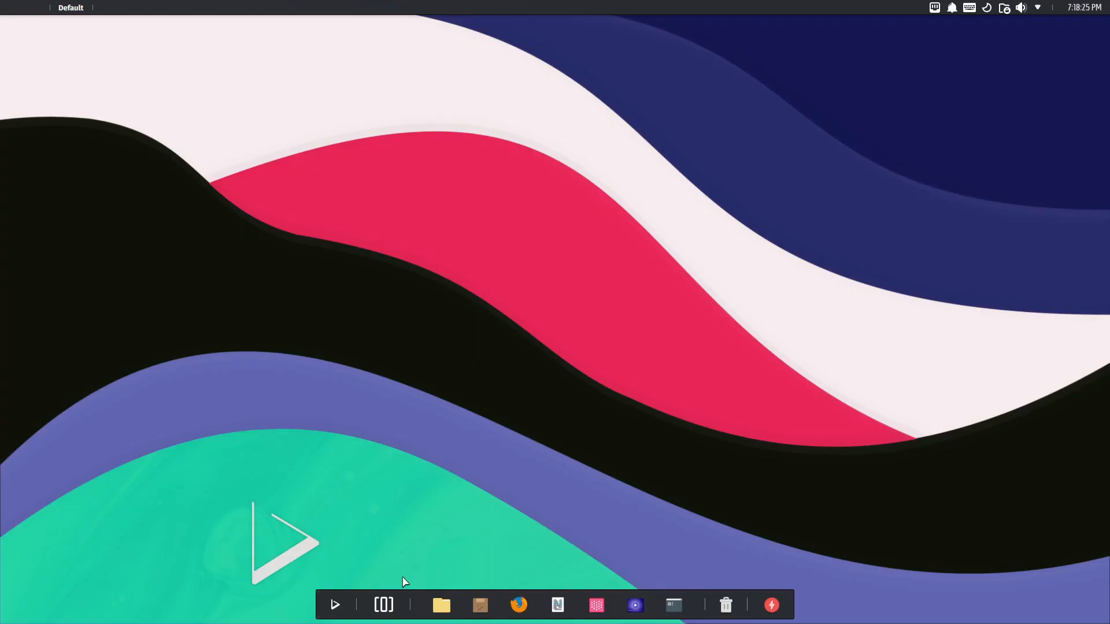
left_click(335, 605)
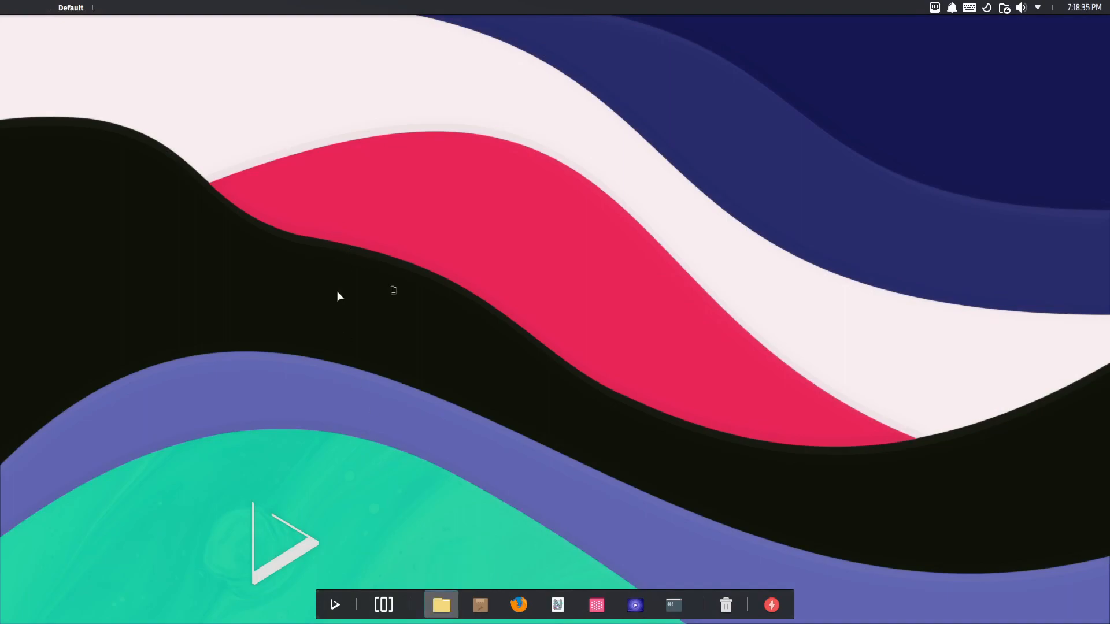
Browse into the Desktop folder in Index, then dismiss the window back to the empty desktop
left_click(440, 604)
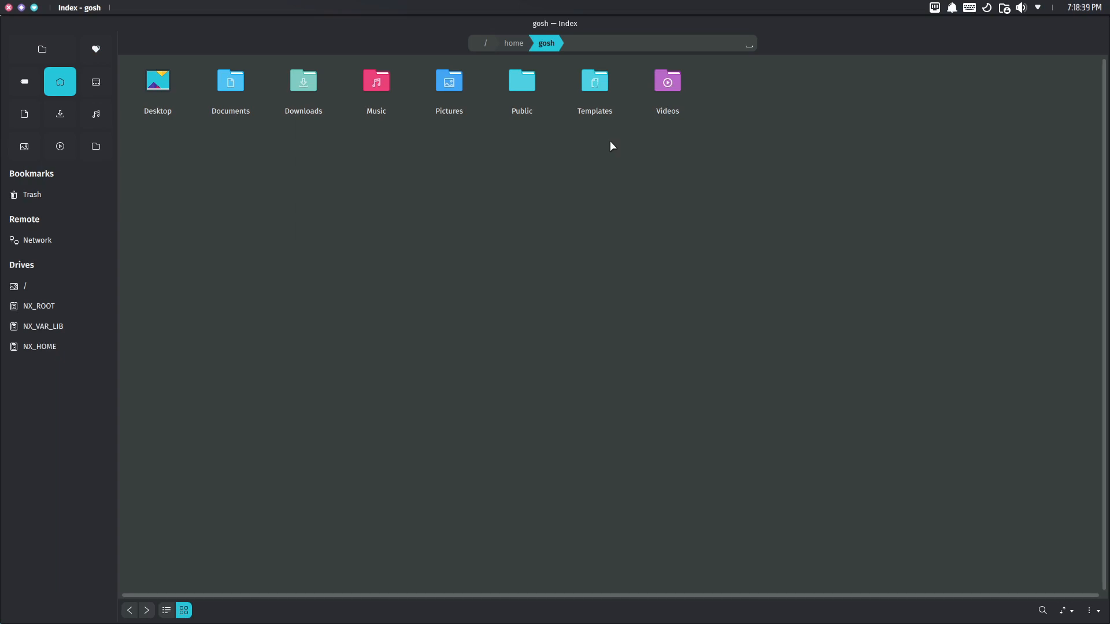
left_click(158, 85)
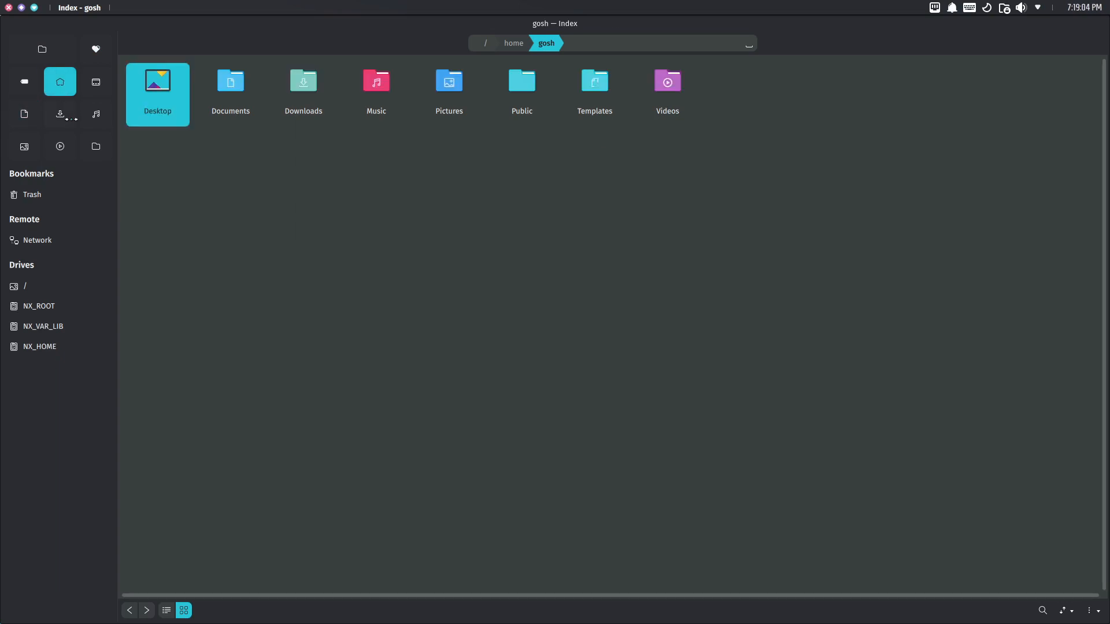
double_click(156, 80)
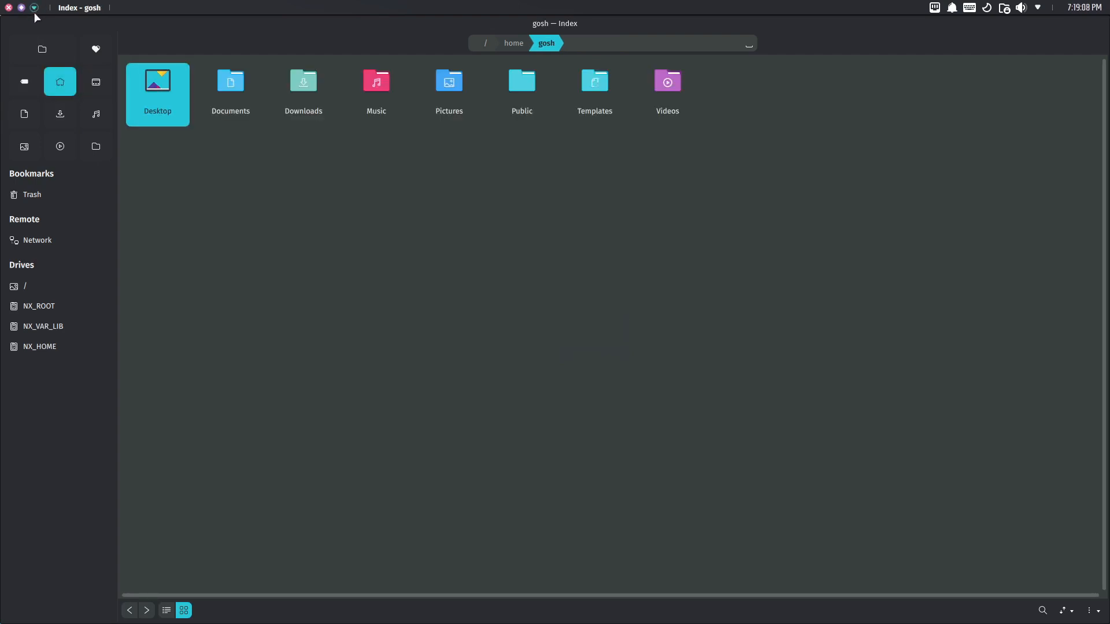
right_click(80, 8)
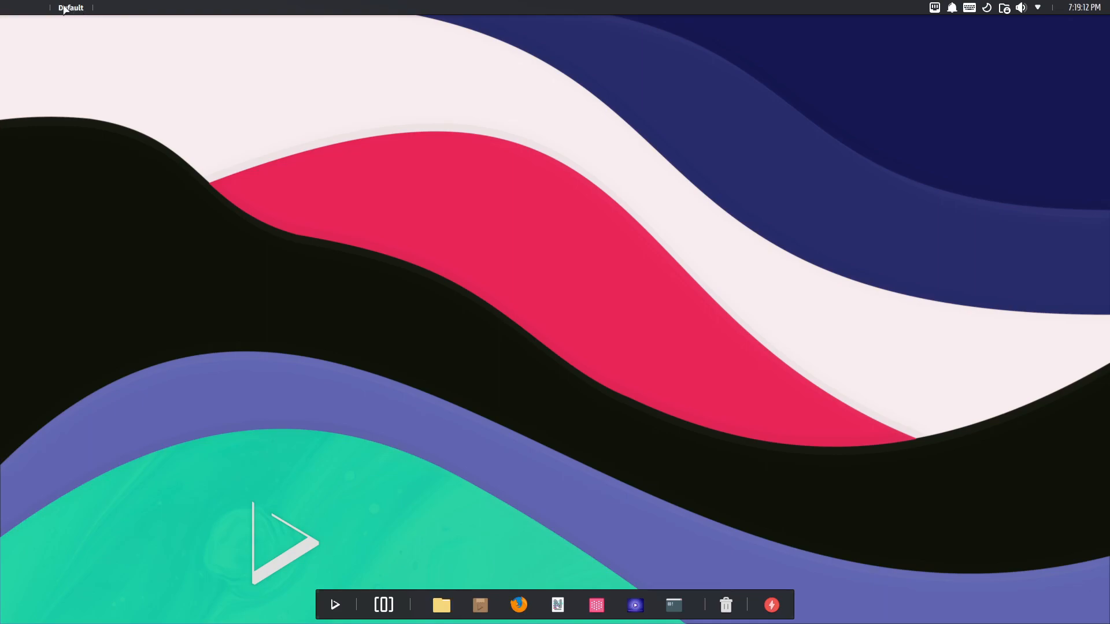
left_click(479, 605)
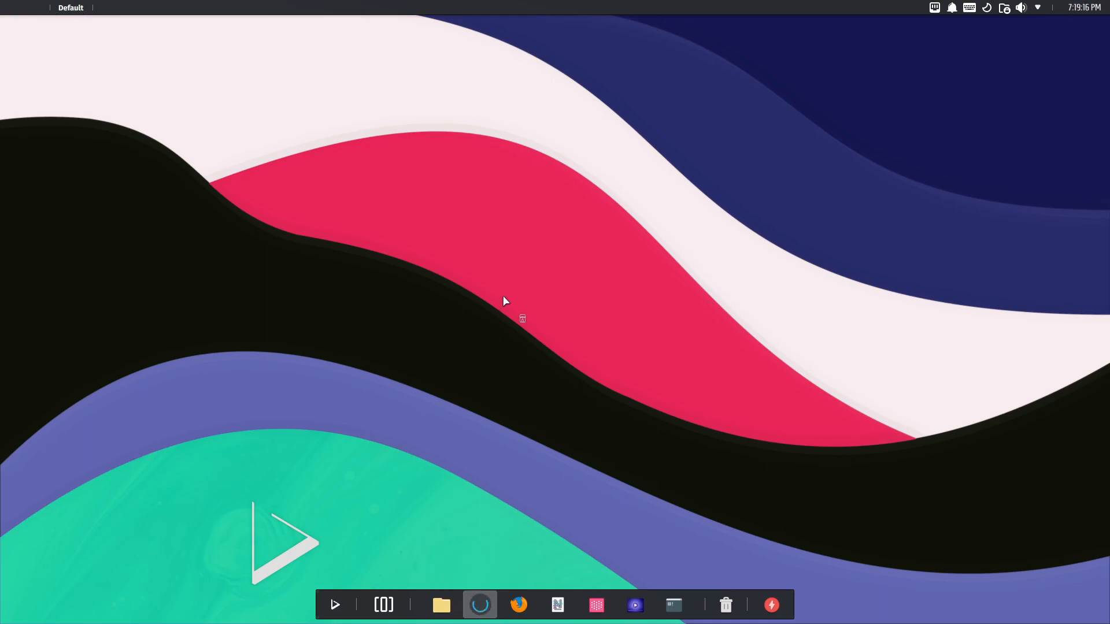
left_click(480, 604)
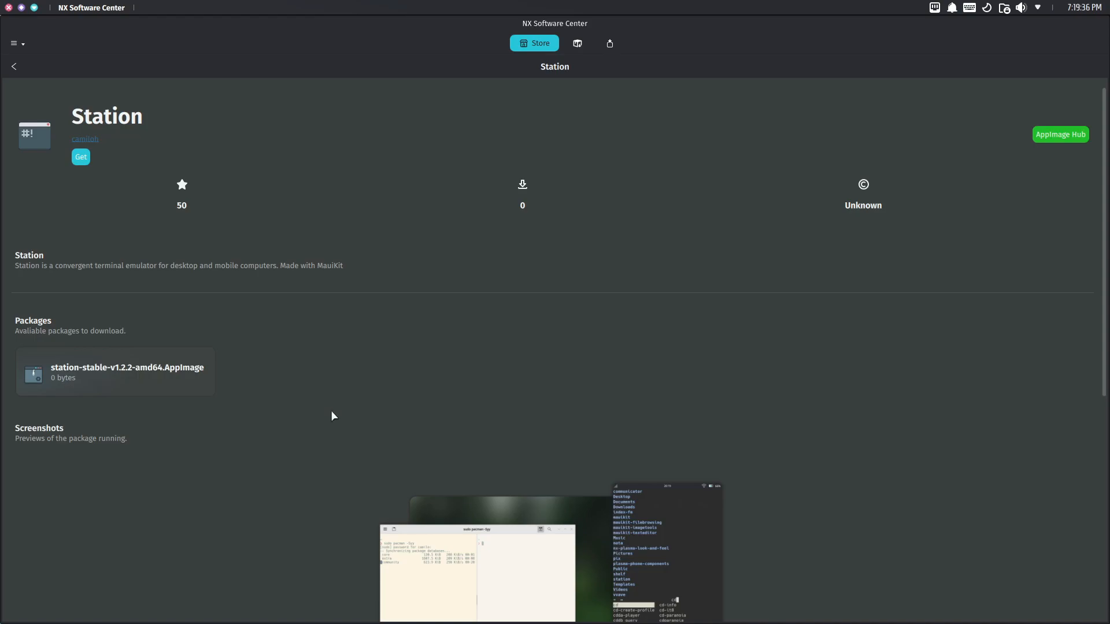
mouse_move(219, 282)
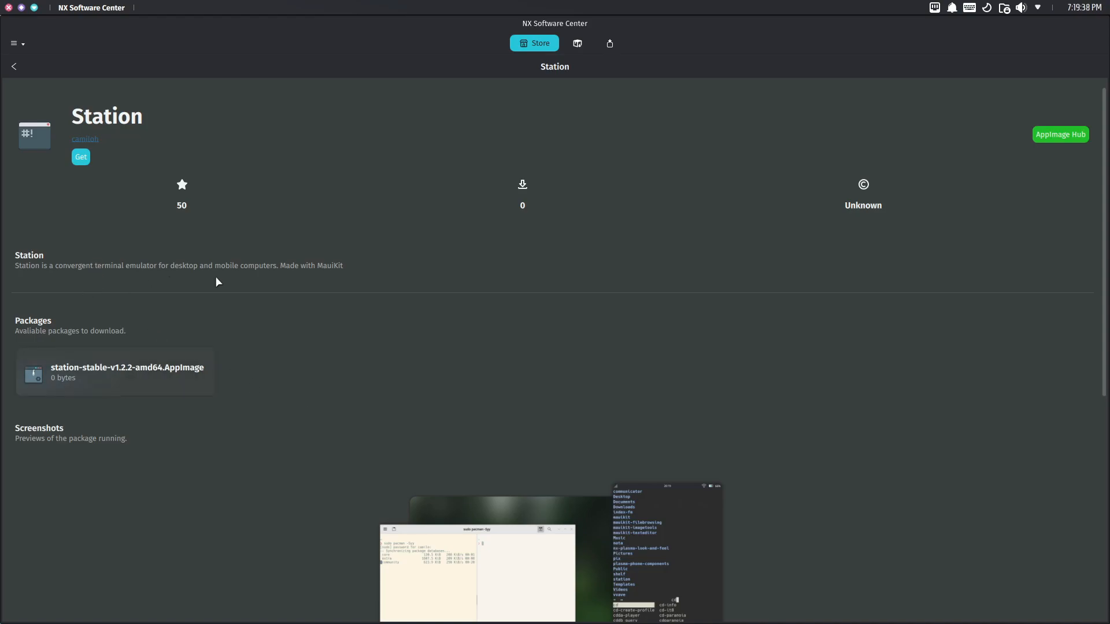
mouse_move(1039, 130)
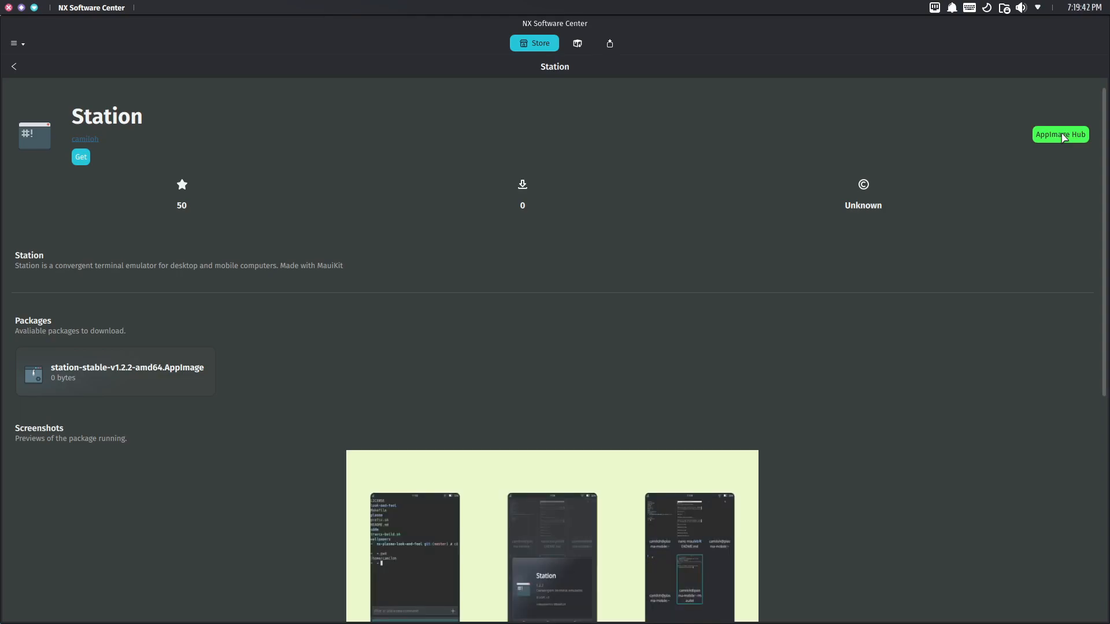
mouse_move(222, 197)
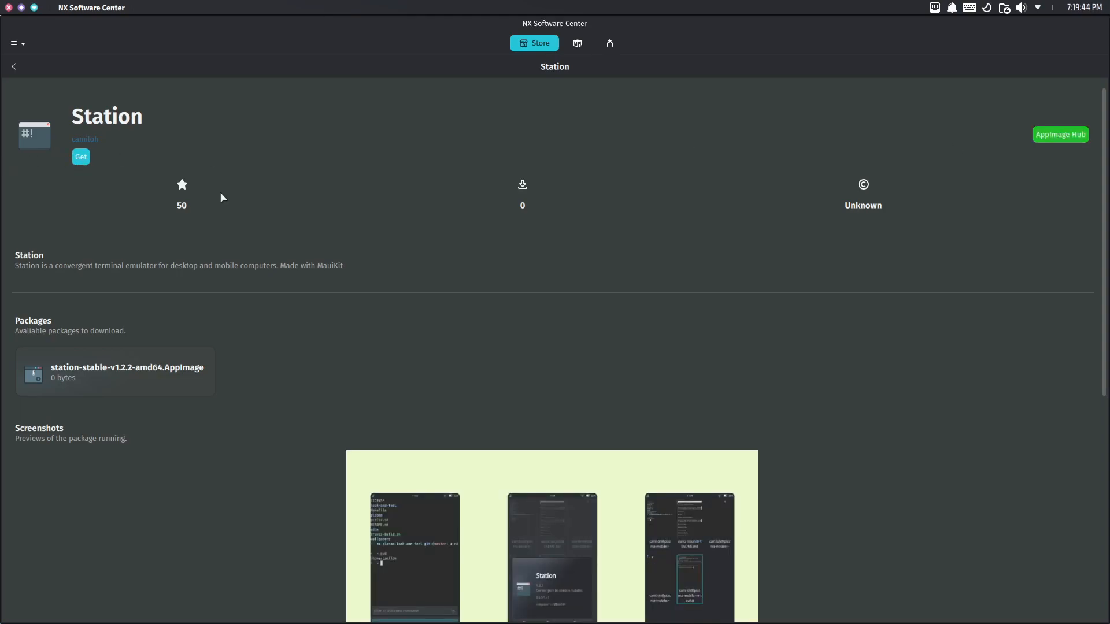
mouse_move(81, 156)
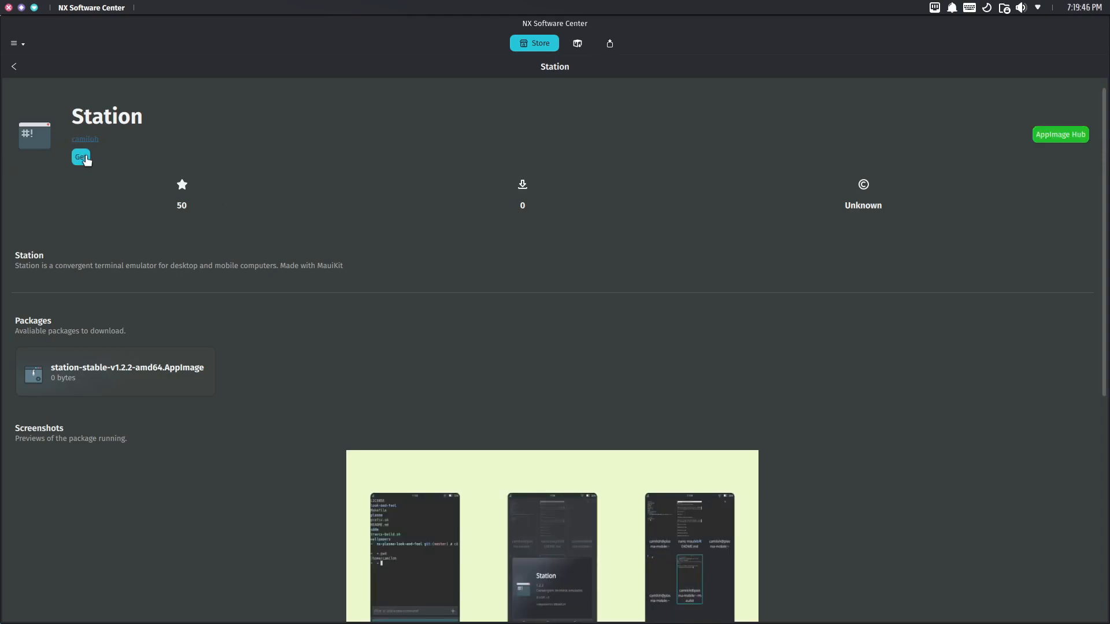
scroll("down", 3)
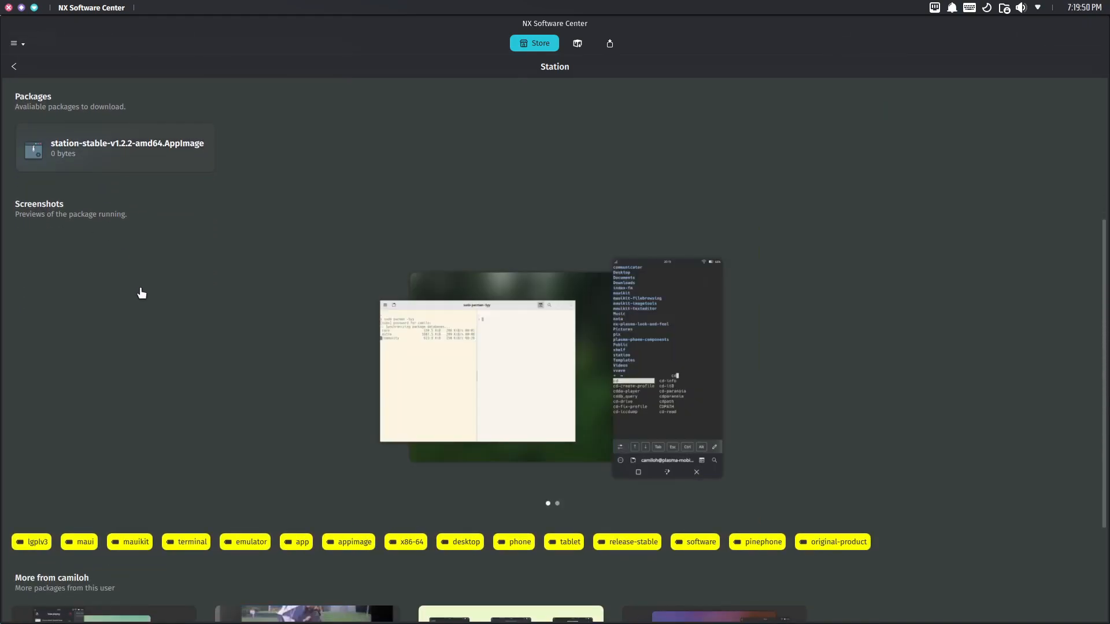
mouse_move(90, 163)
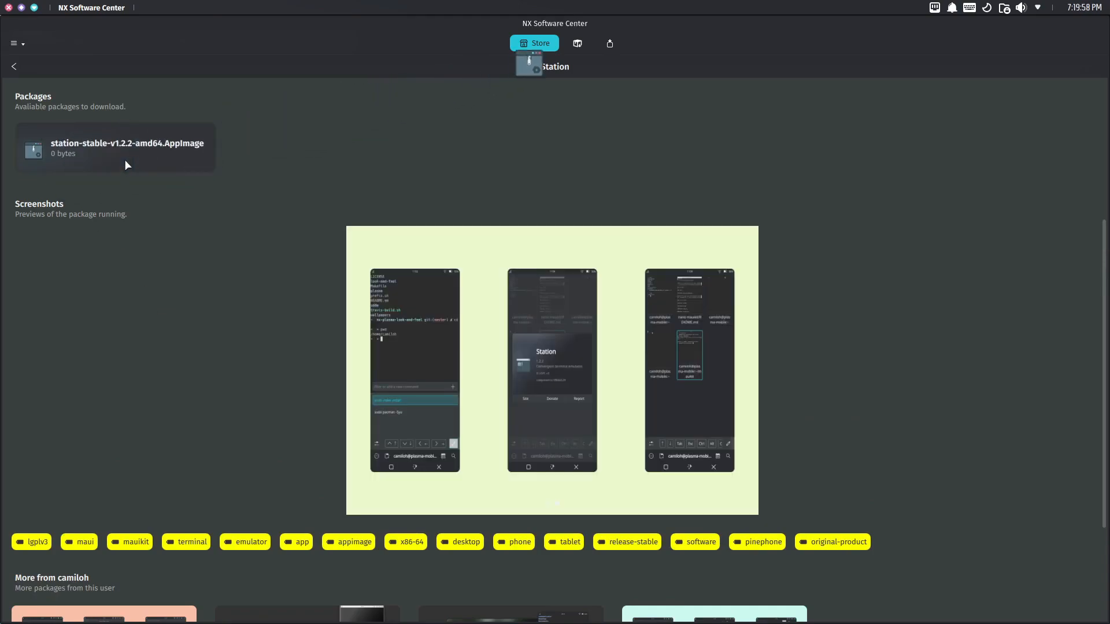
left_click(127, 147)
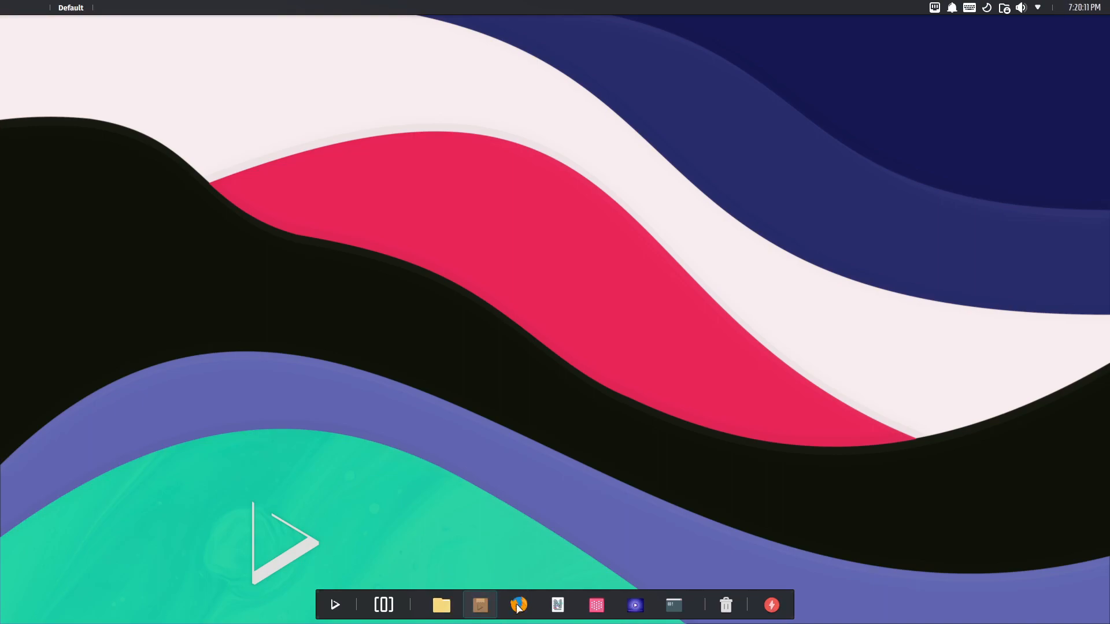
left_click(518, 605)
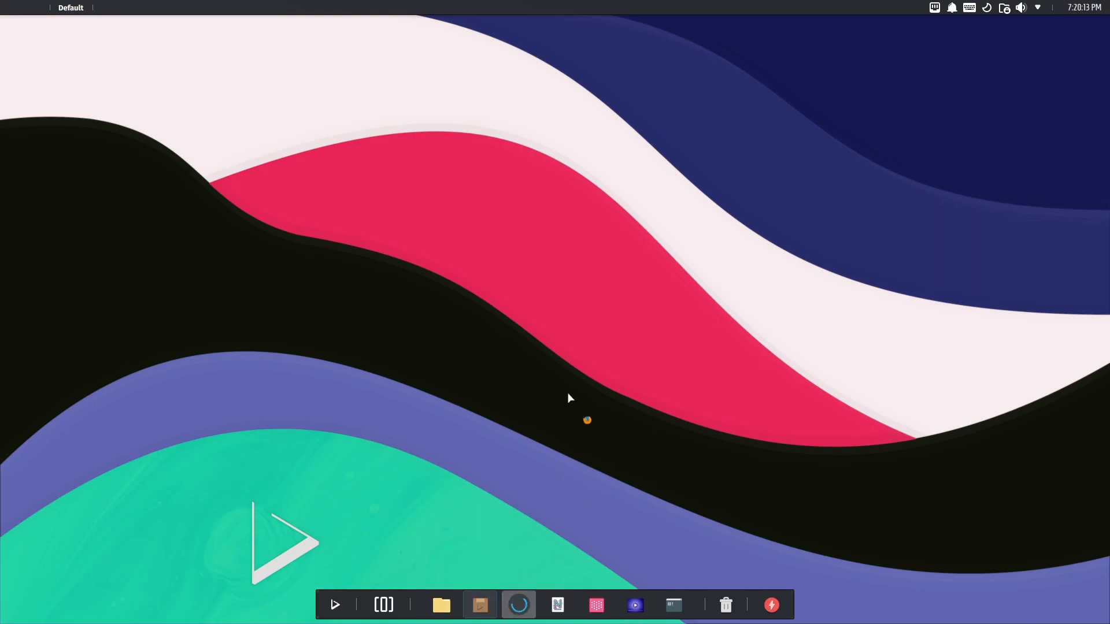
mouse_move(574, 400)
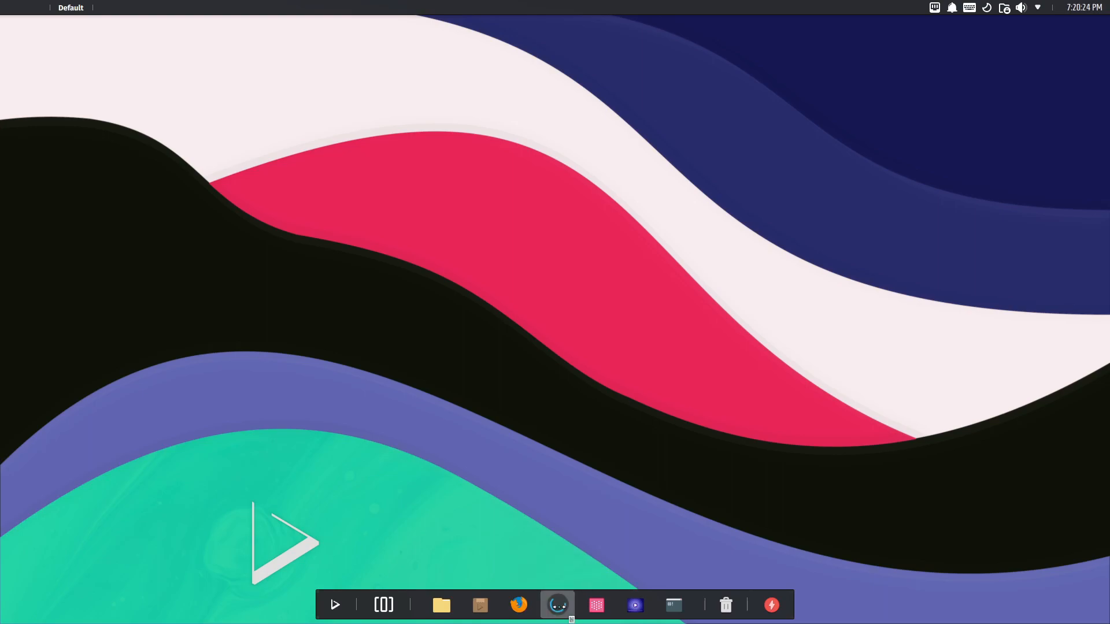
left_click(557, 604)
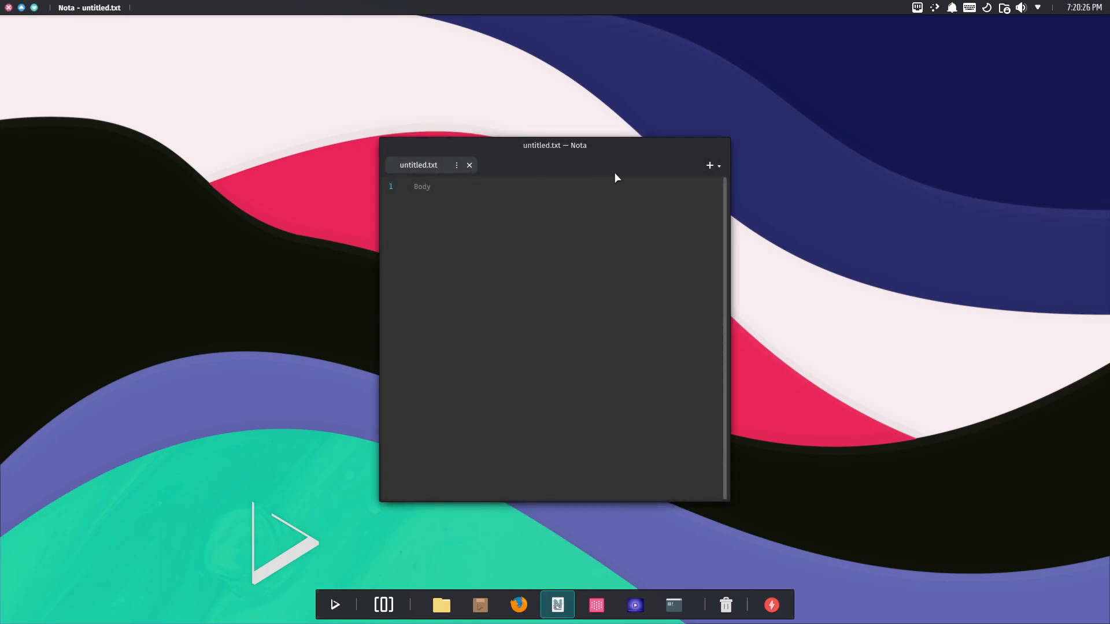
right_click(478, 228)
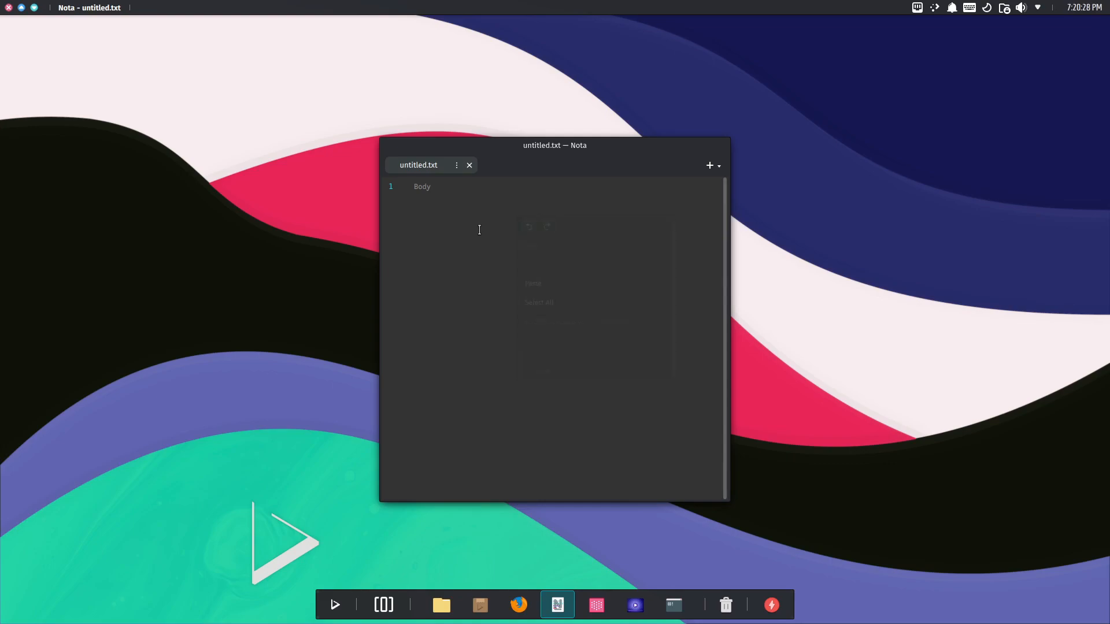
type("ww")
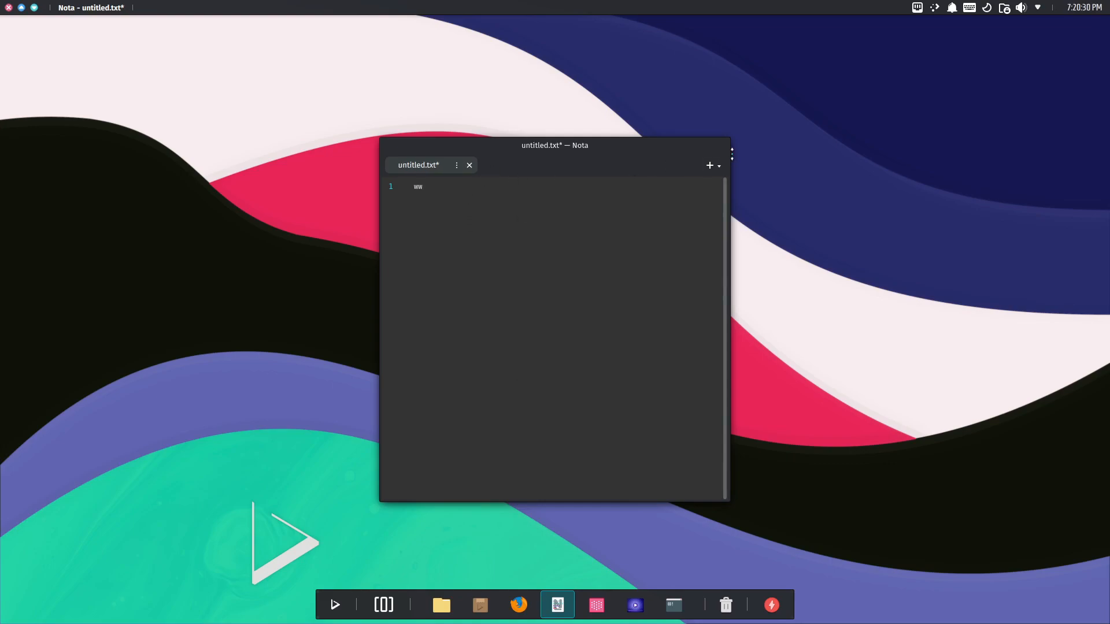
left_click(711, 165)
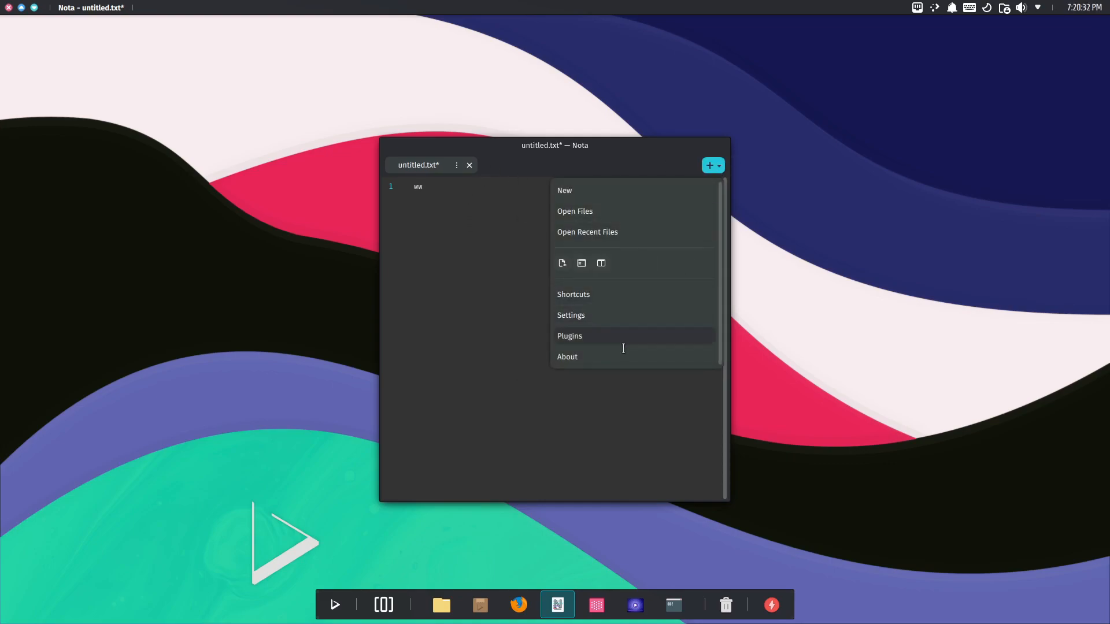
left_click(566, 356)
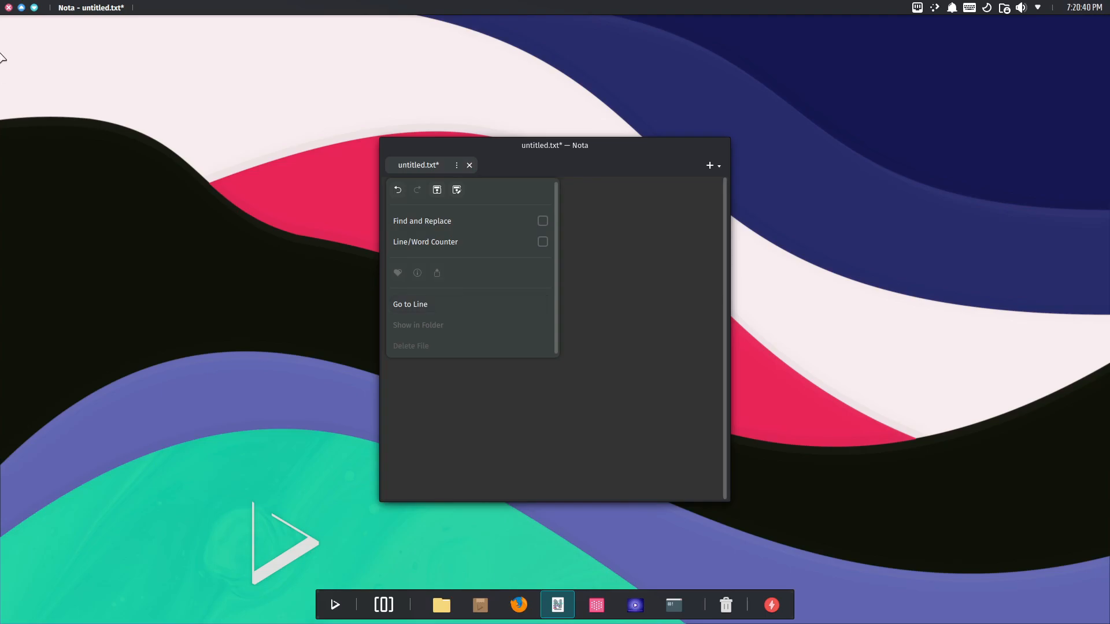
left_click(468, 165)
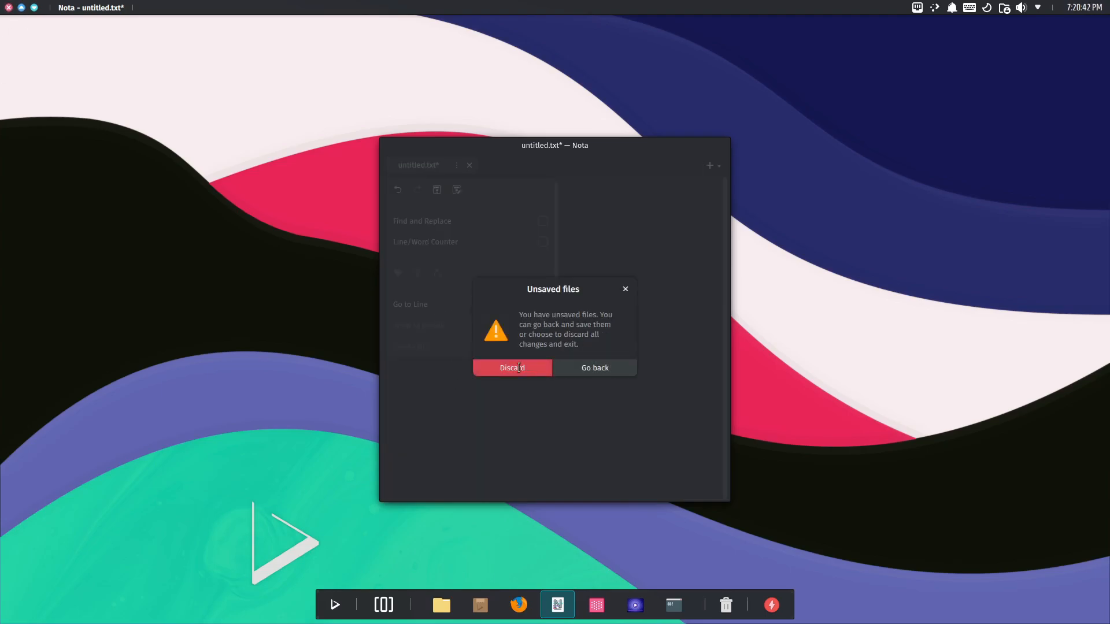
left_click(512, 368)
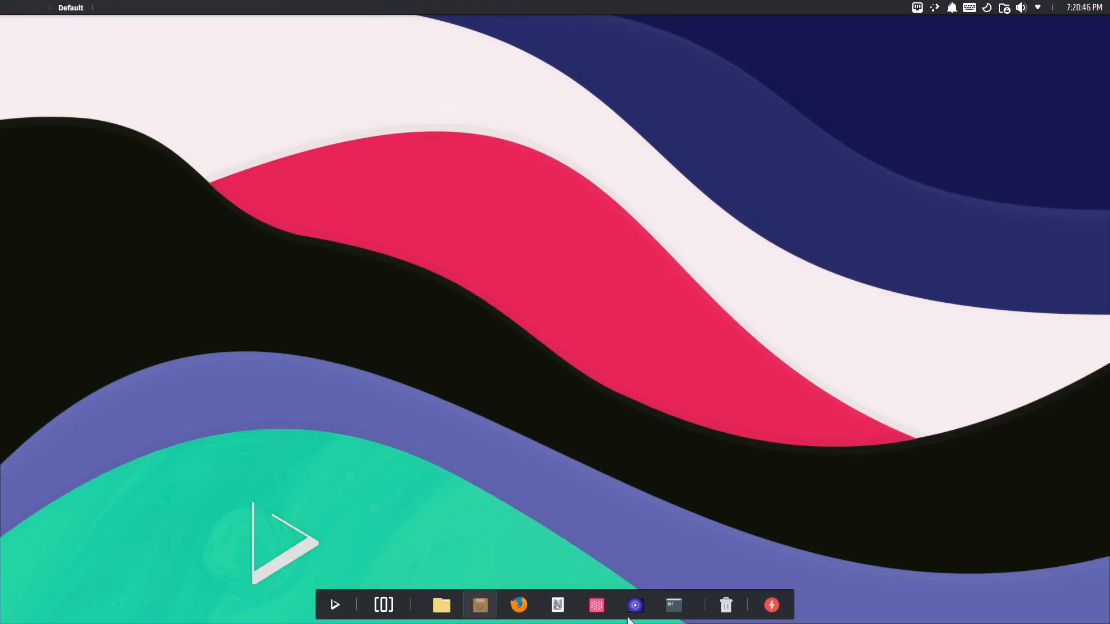
In Station, try htop and neofetch, then run 'sudo apt install neofetch' up to the sudo prompt
left_click(671, 604)
type("echo $SHELL")
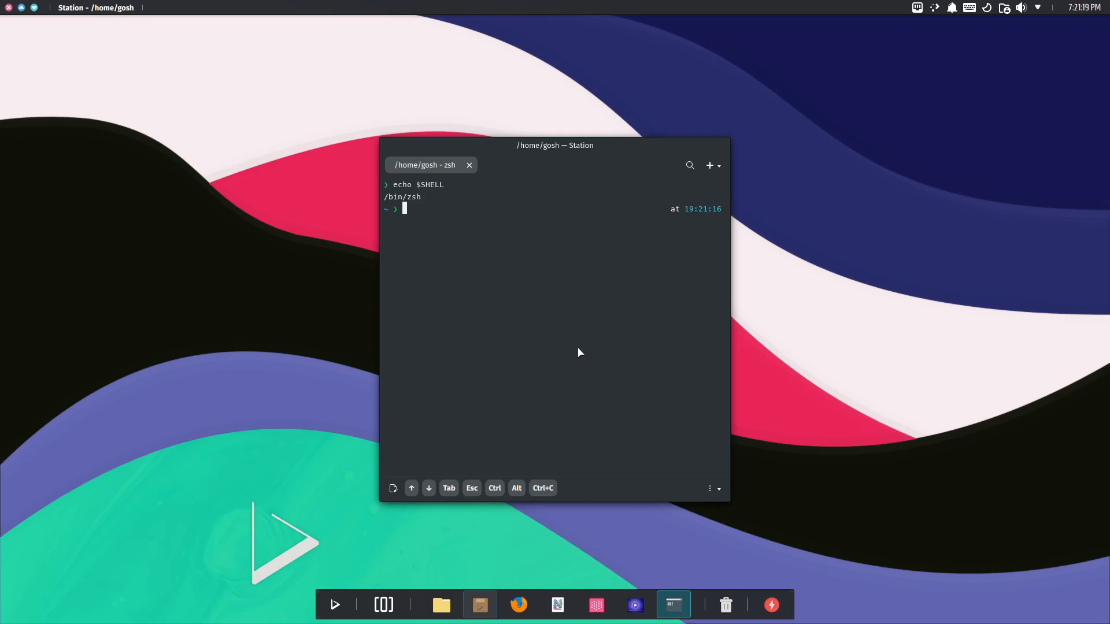
type("htop")
type("neofetch")
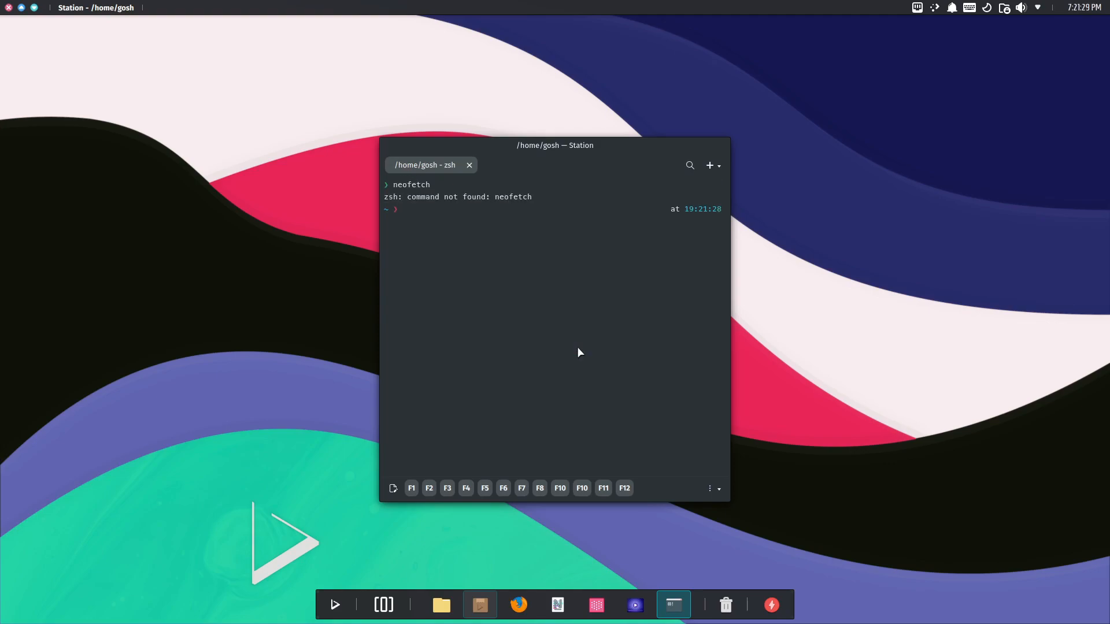
type("sudo ap")
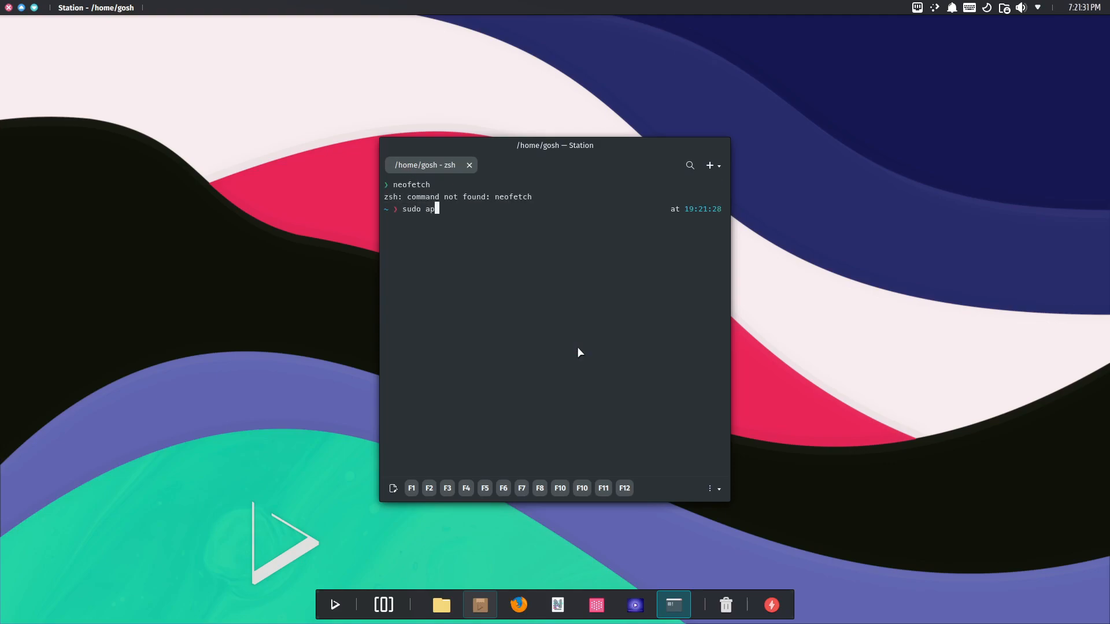
type("t")
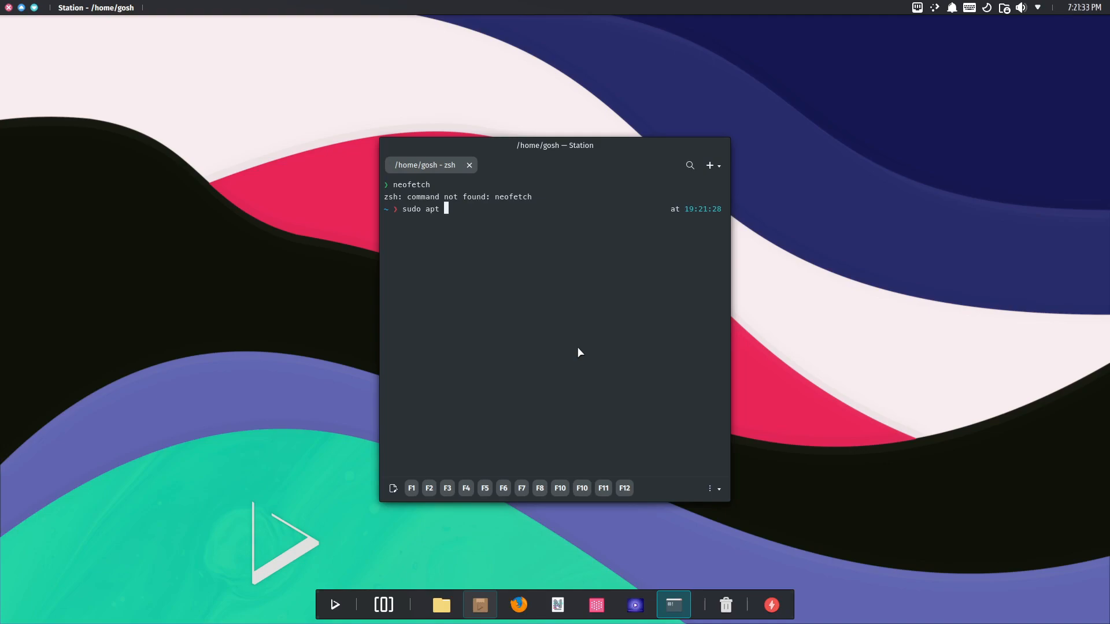
type("install neofetch")
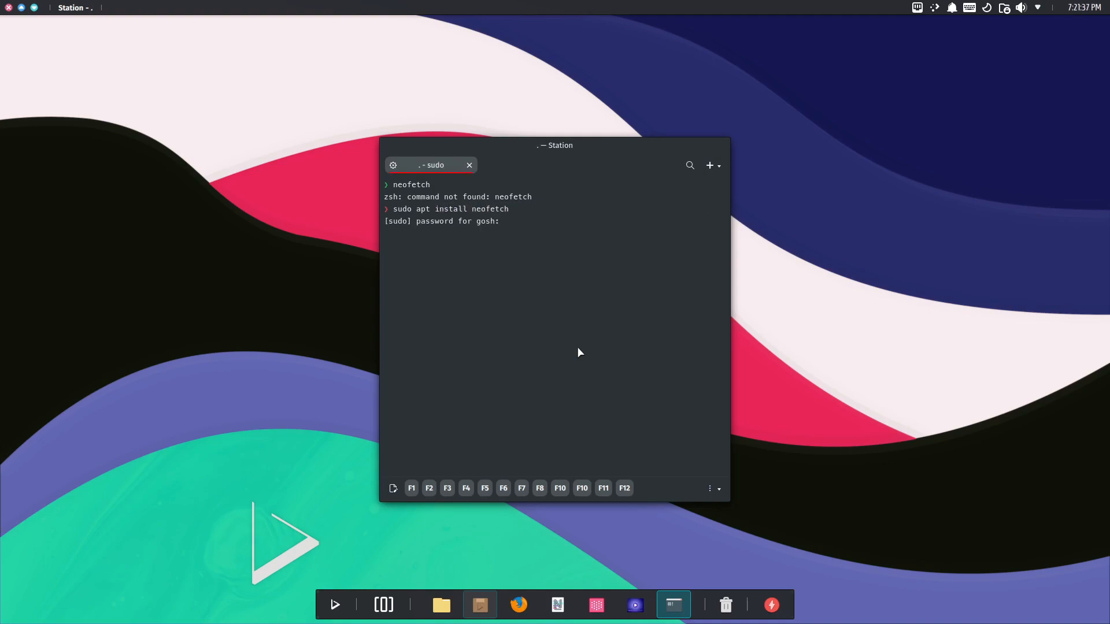
key("Return")
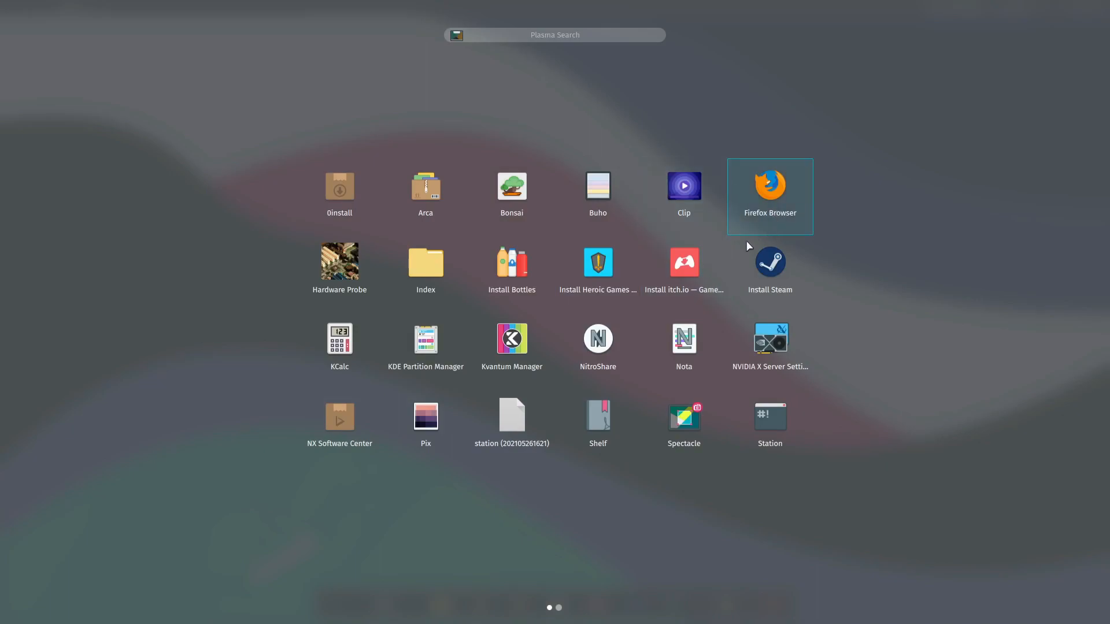
mouse_move(511, 272)
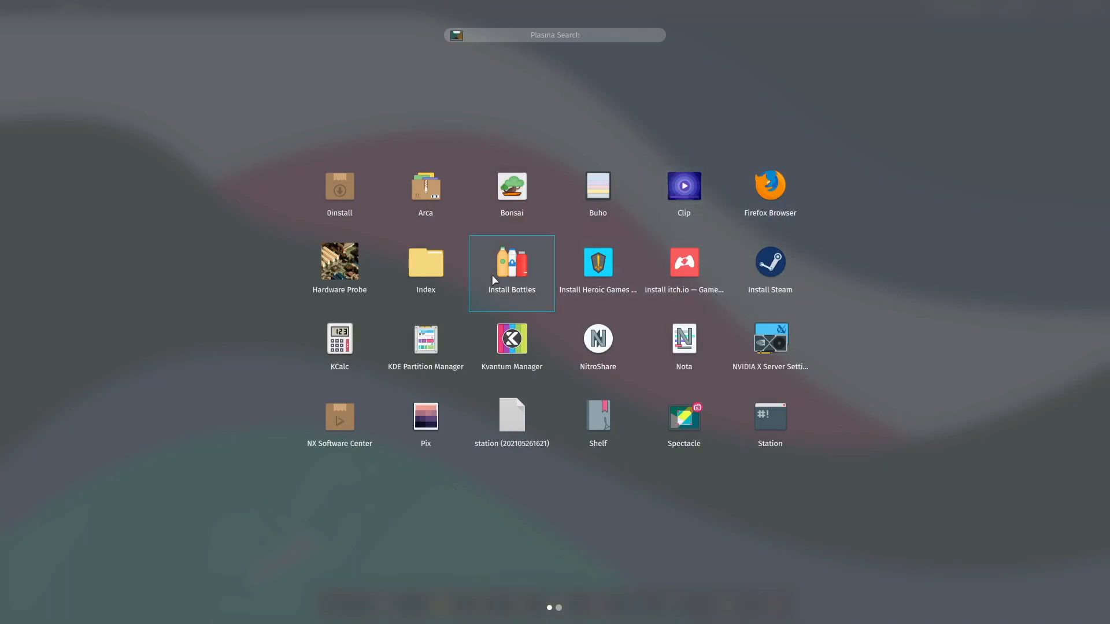
mouse_move(510, 265)
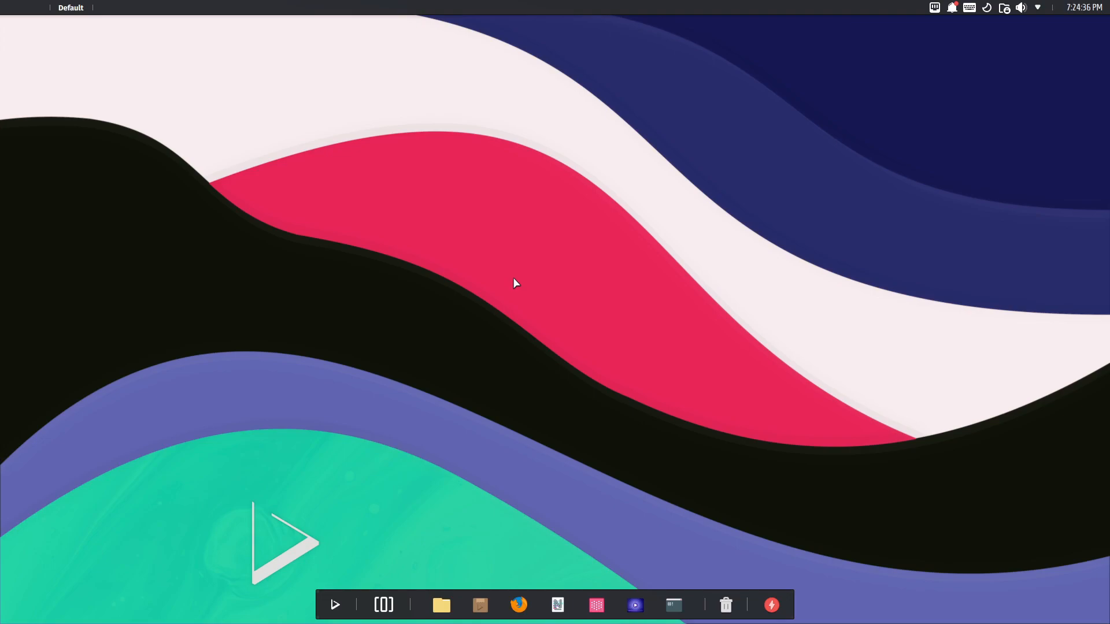
Read the Bottles install-complete notifications from the bell, then show the installed apps grid
left_click(952, 8)
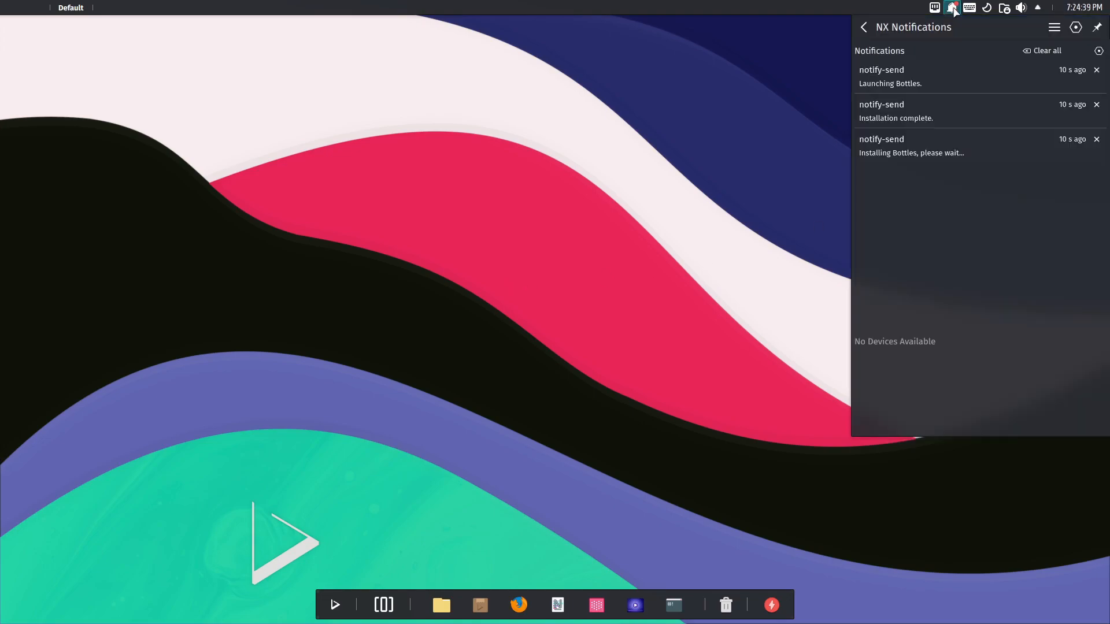
left_click(952, 8)
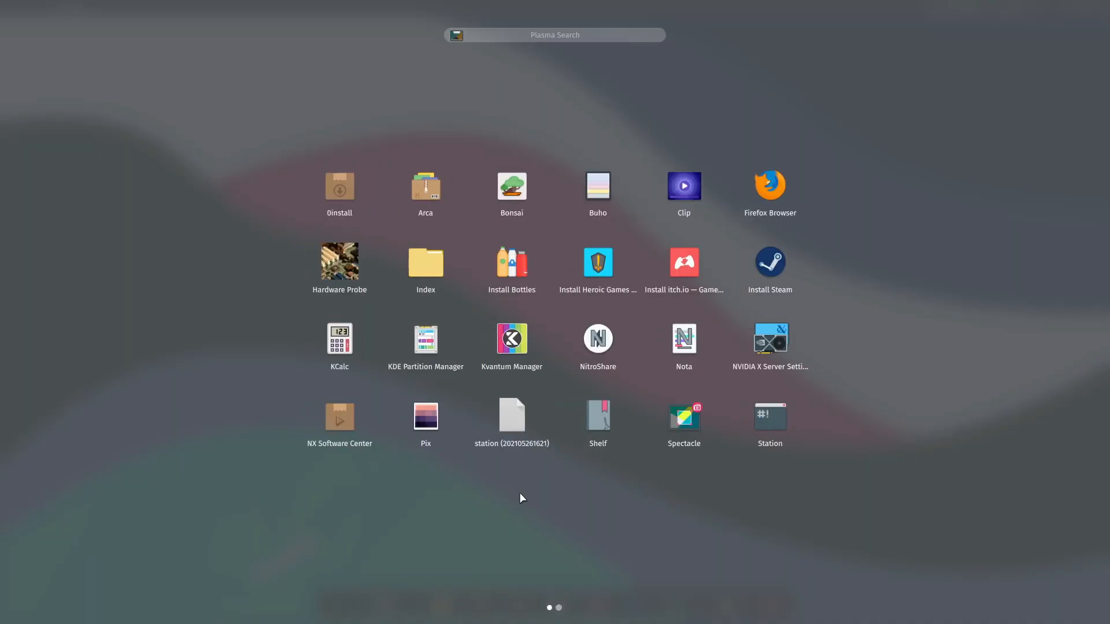
mouse_move(487, 493)
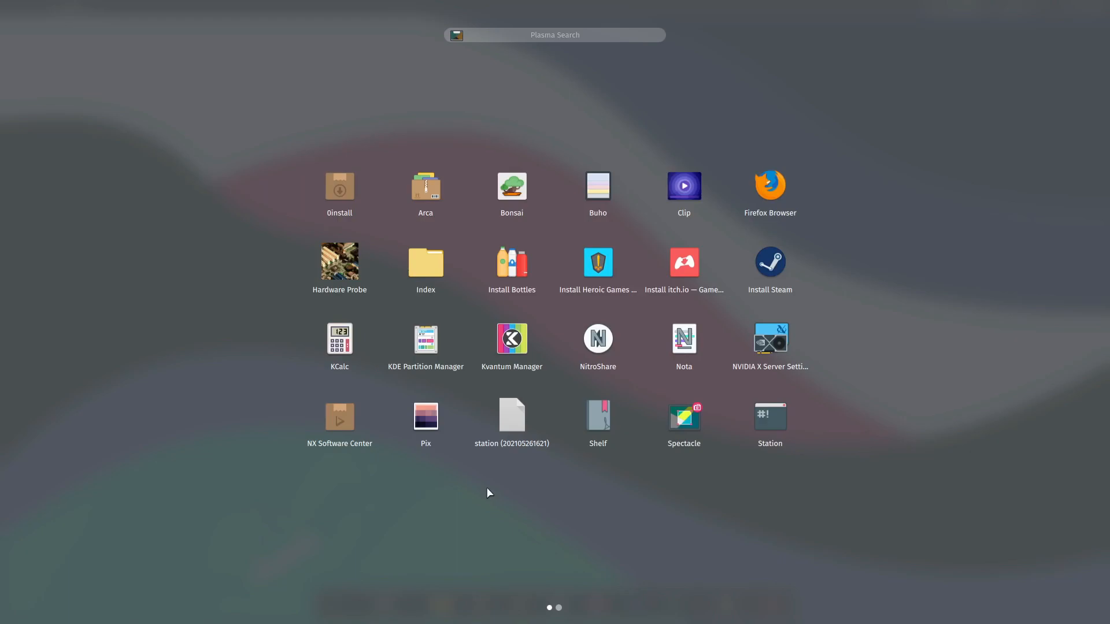
mouse_move(770, 344)
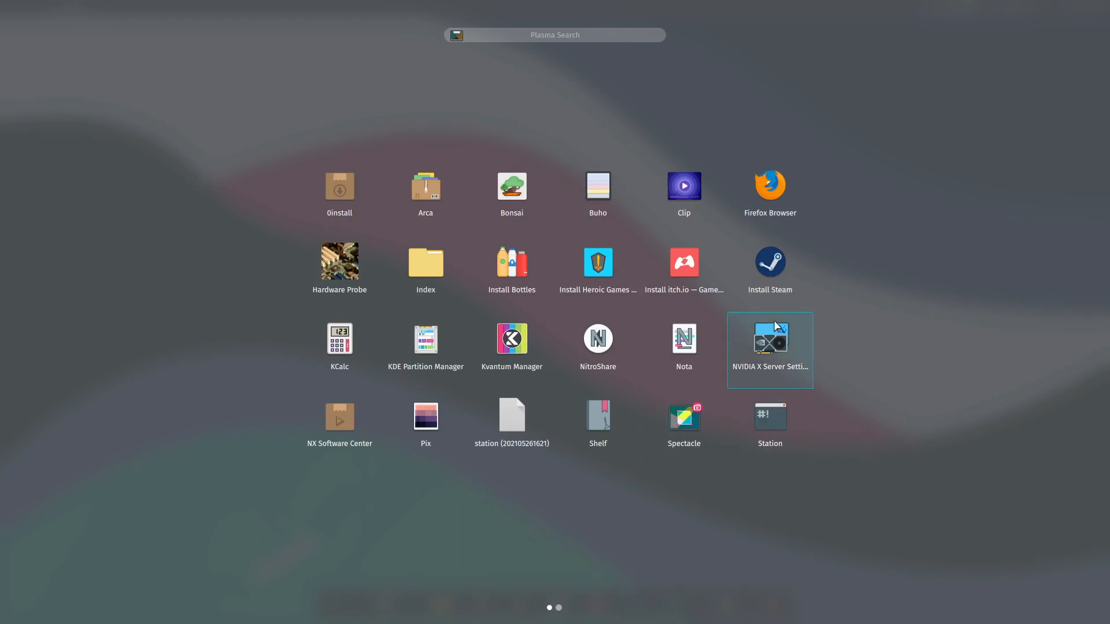
mouse_move(597, 347)
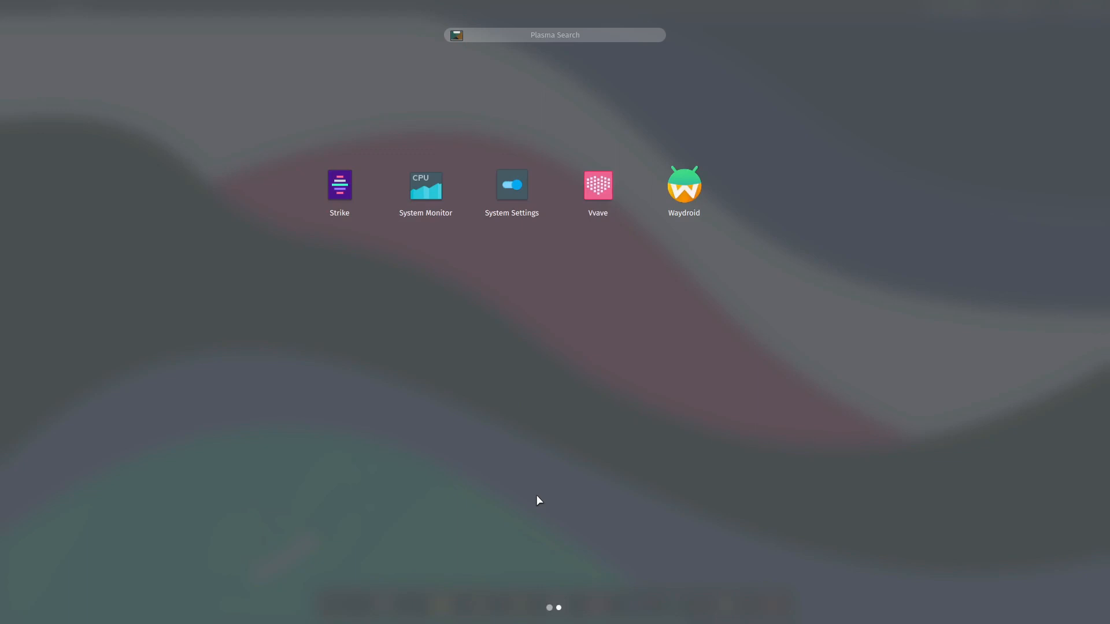
mouse_move(592, 285)
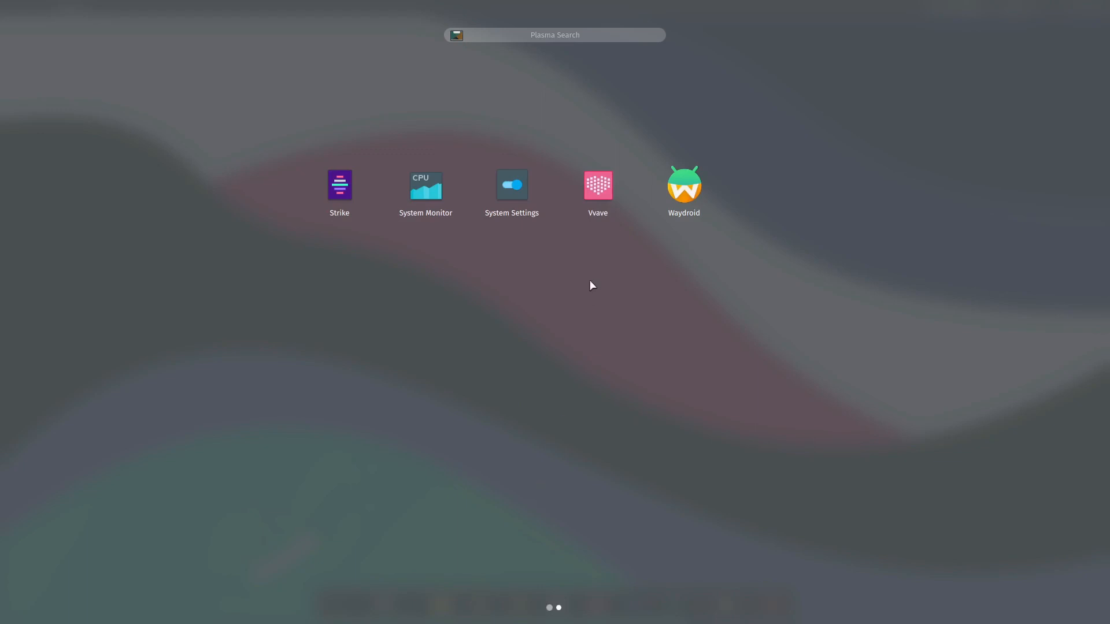
mouse_move(711, 168)
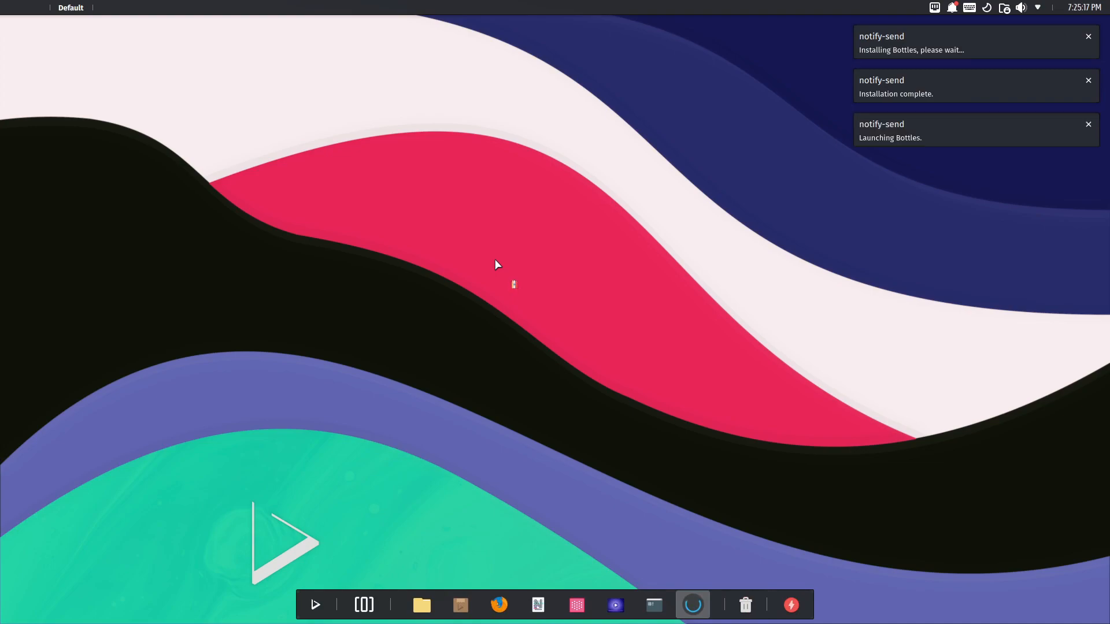
mouse_move(509, 248)
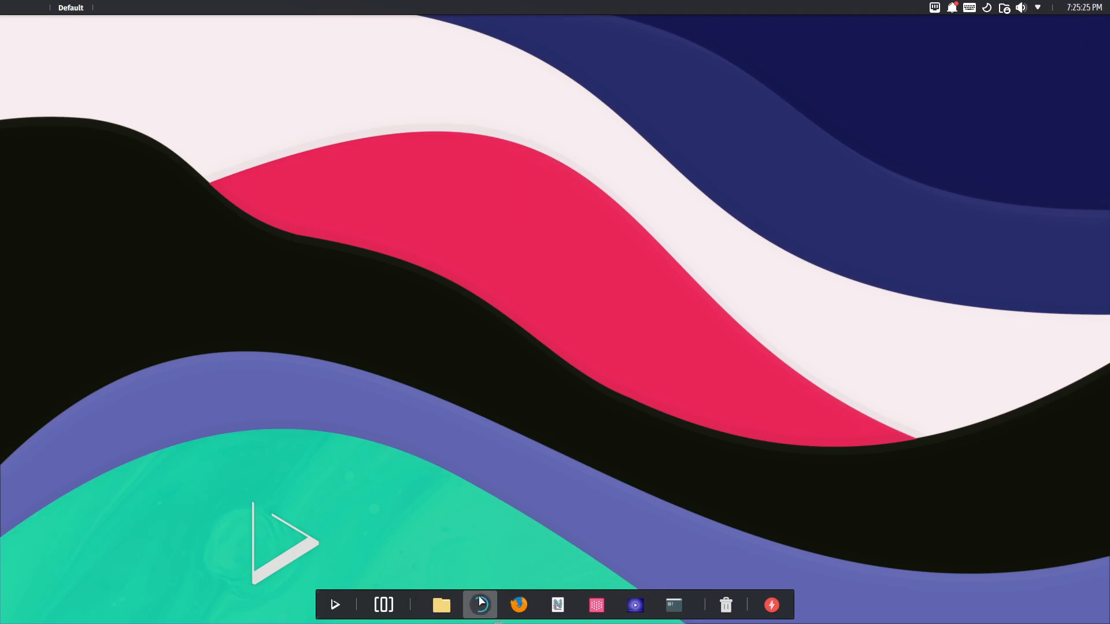
Start NX Software Center from the dock
left_click(480, 605)
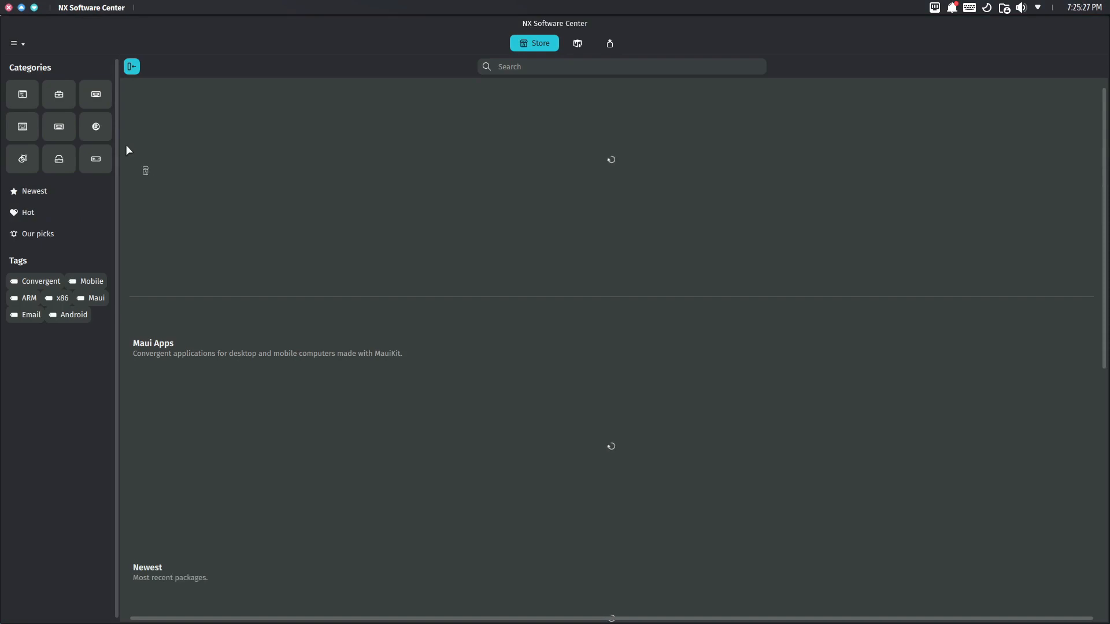
Review installed Apps and the empty Progress queue, then search the store for 'bottles'
left_click(566, 42)
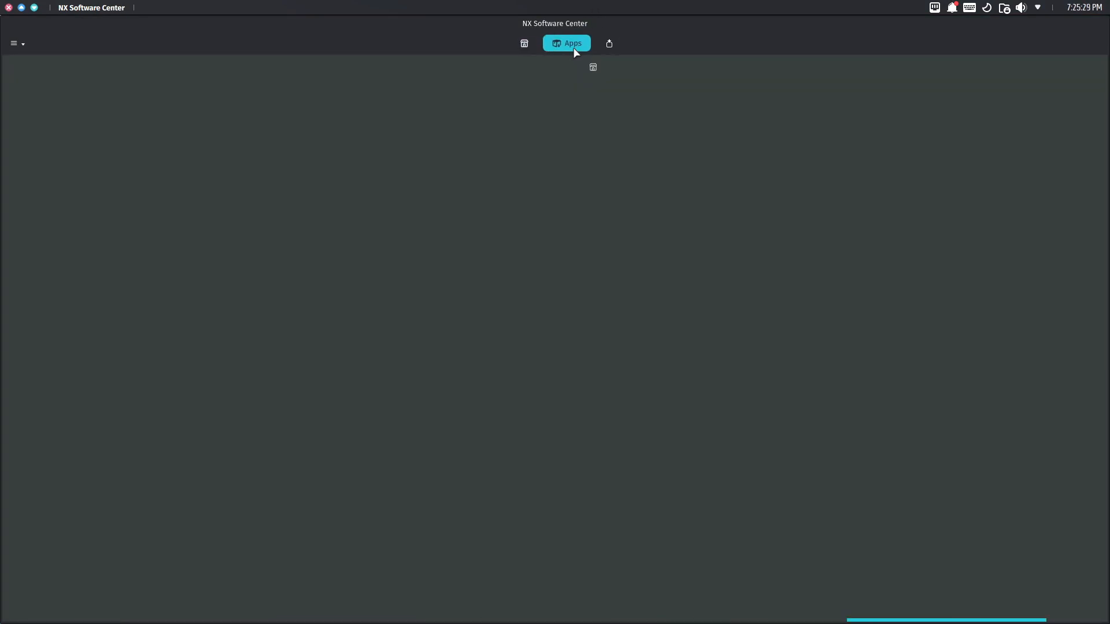
left_click(565, 43)
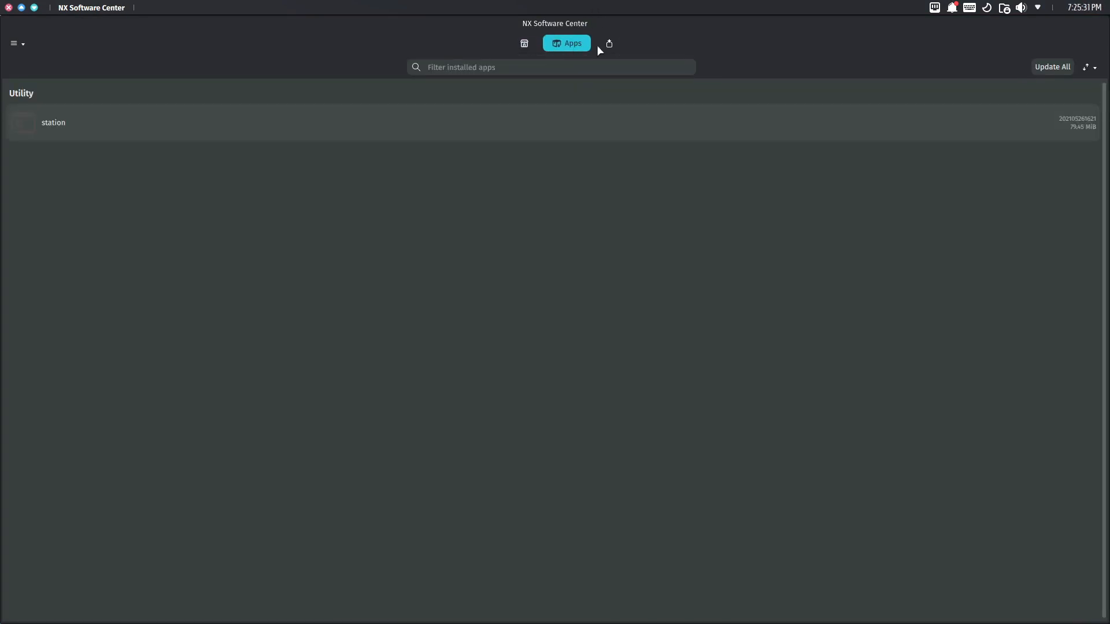
left_click(609, 43)
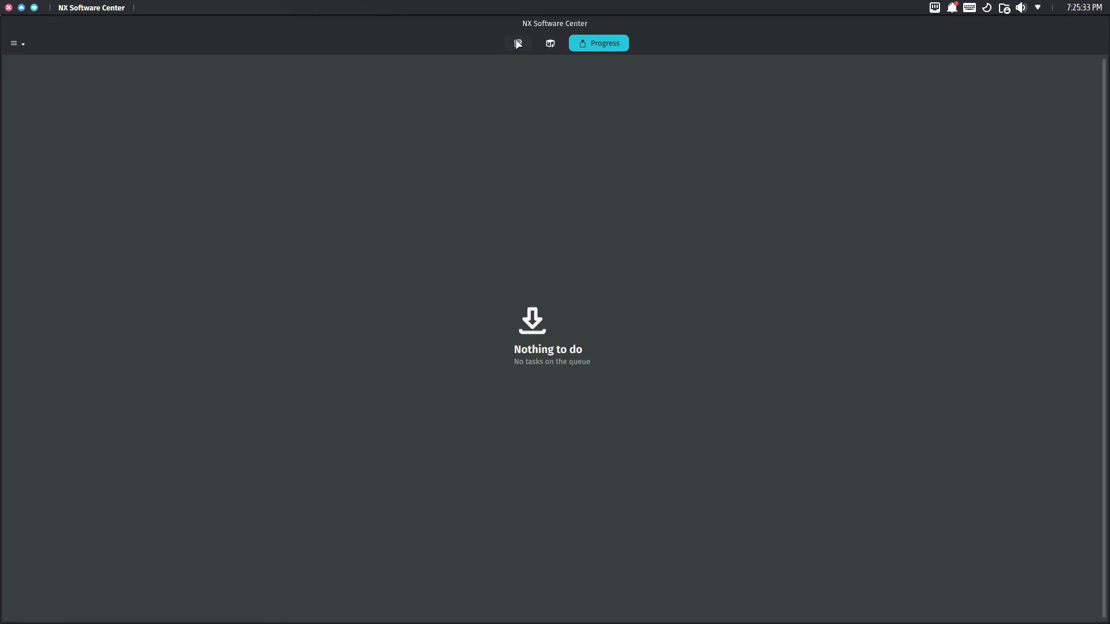
left_click(518, 42)
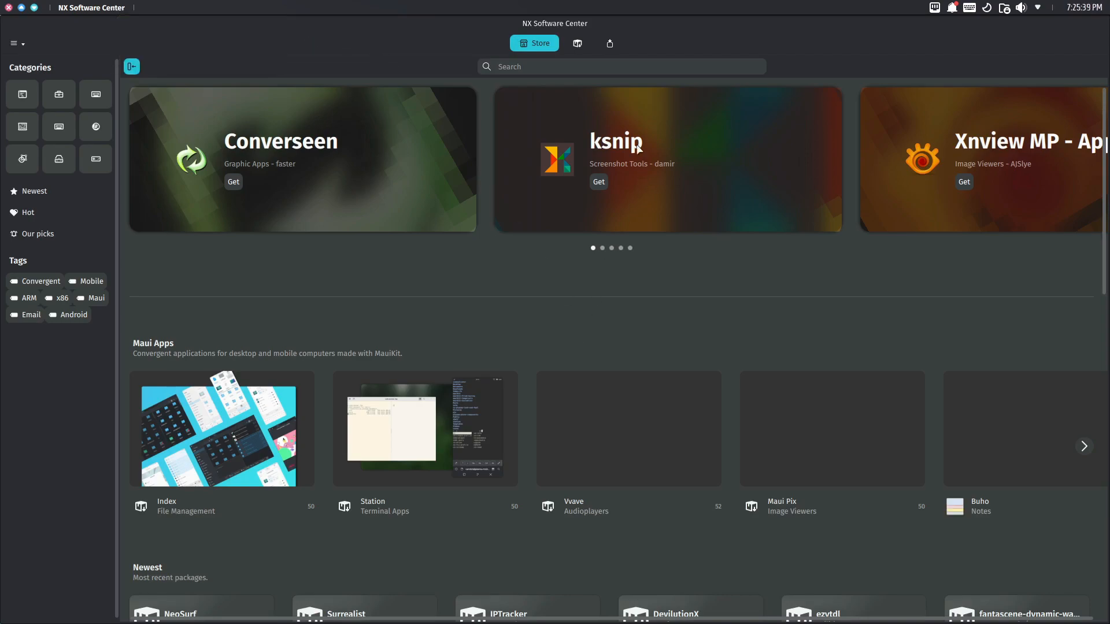
type("bottles")
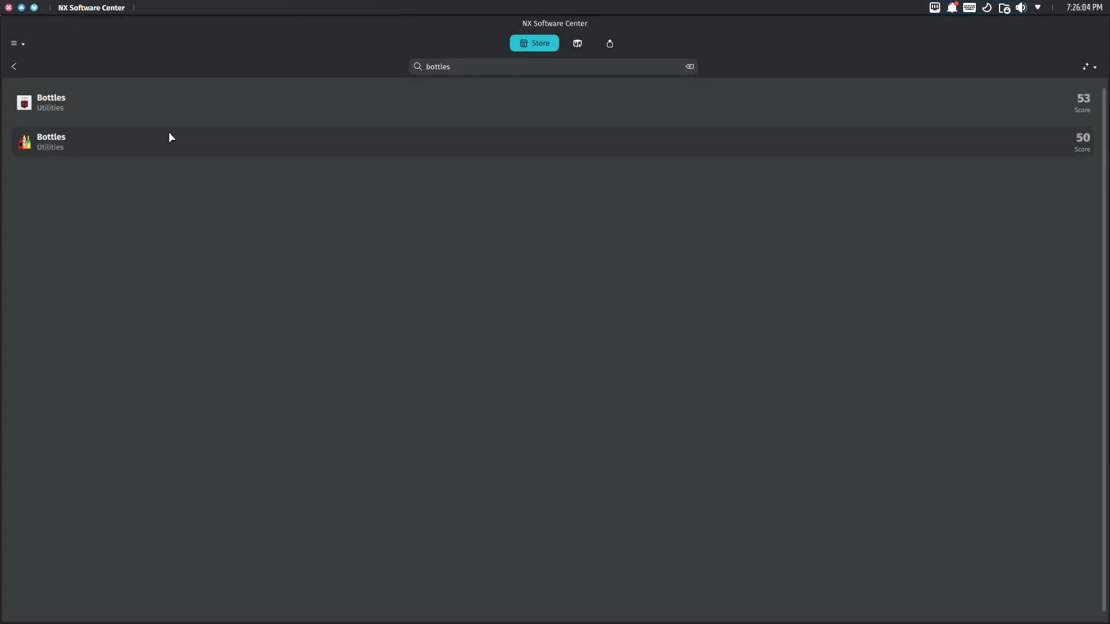
From the second Bottles result, install the Bottles-devel-x86_64.AppImage package
left_click(51, 141)
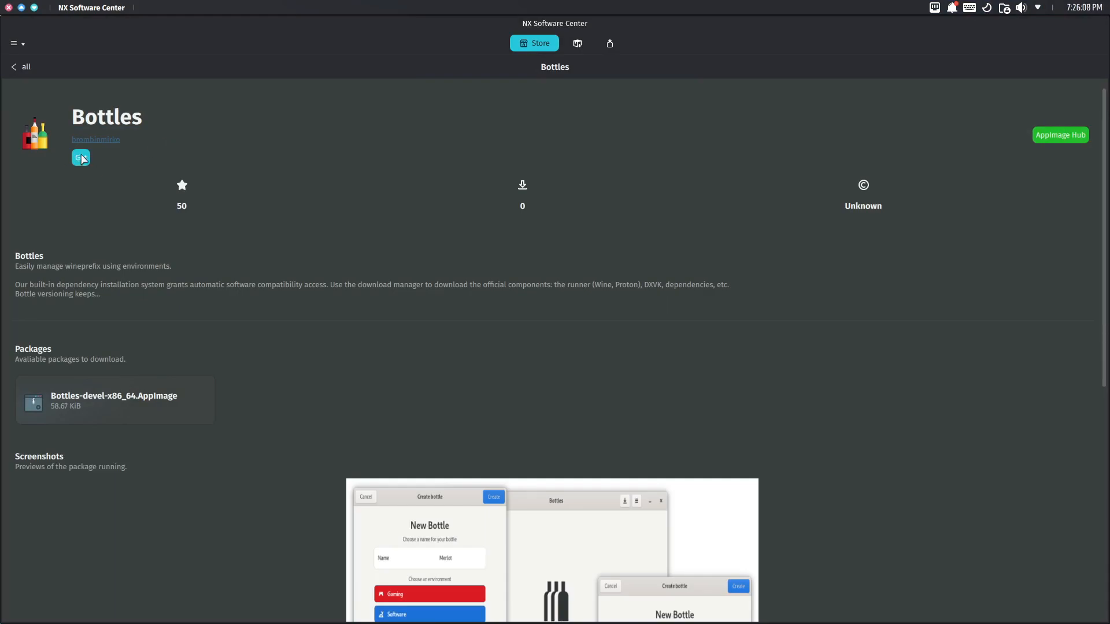
scroll("down", 3)
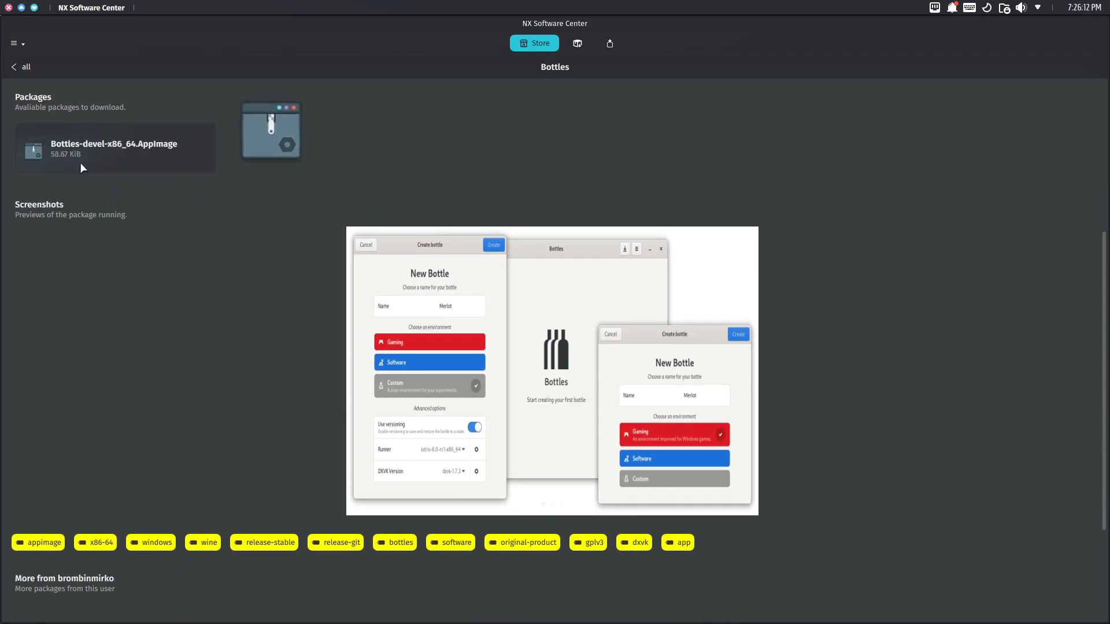
left_click(113, 147)
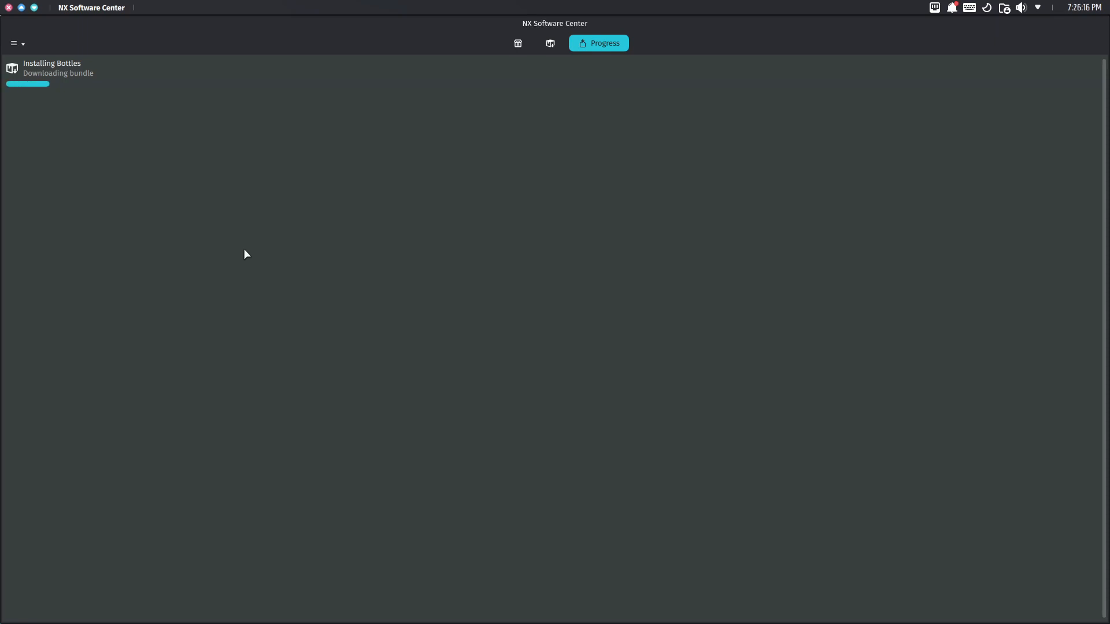
mouse_move(239, 279)
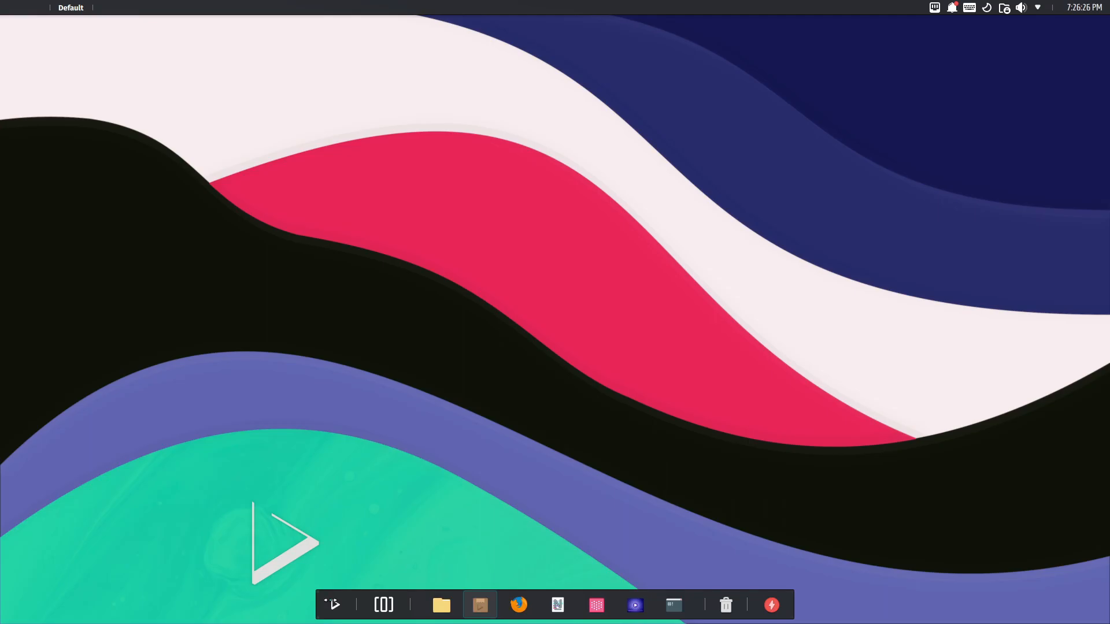
Launch the newly installed Bottles from the launcher by searching 'bo'
left_click(479, 604)
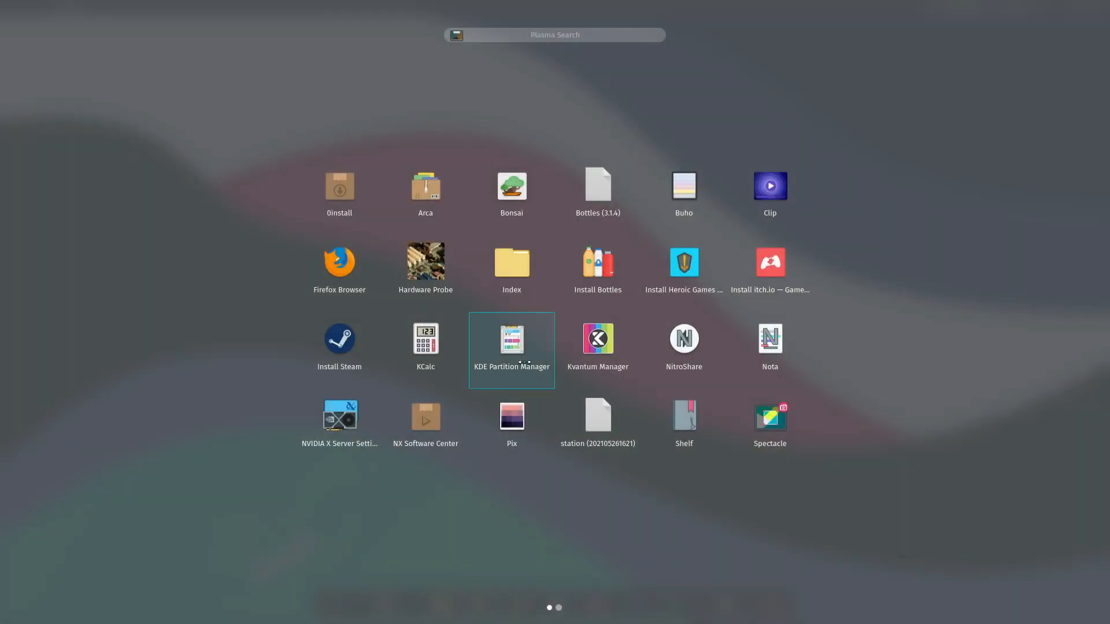
type("b")
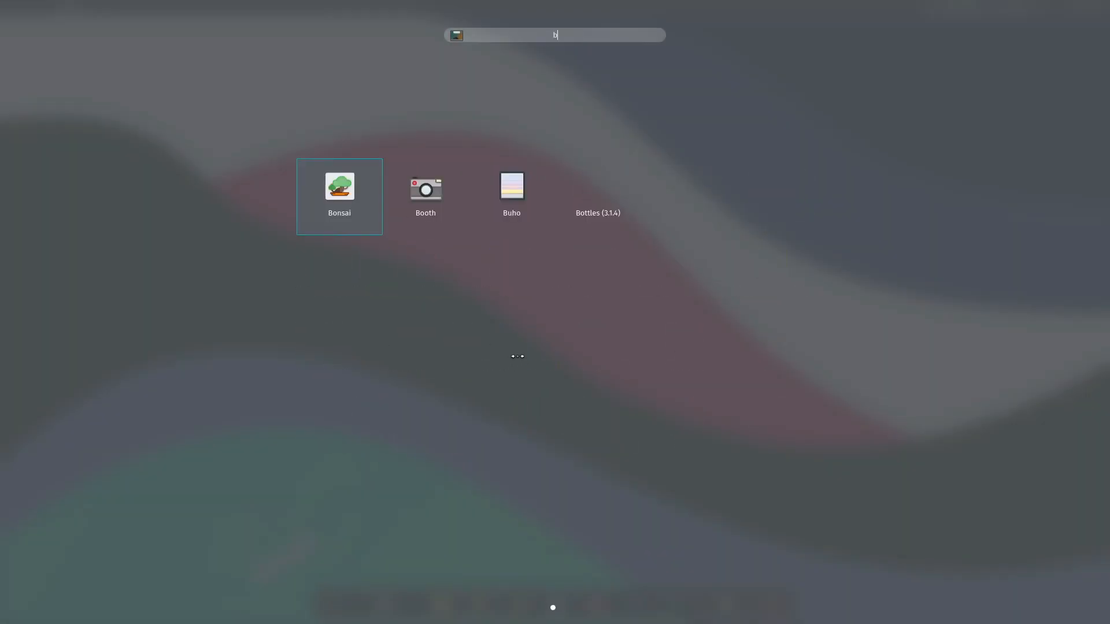
type("o")
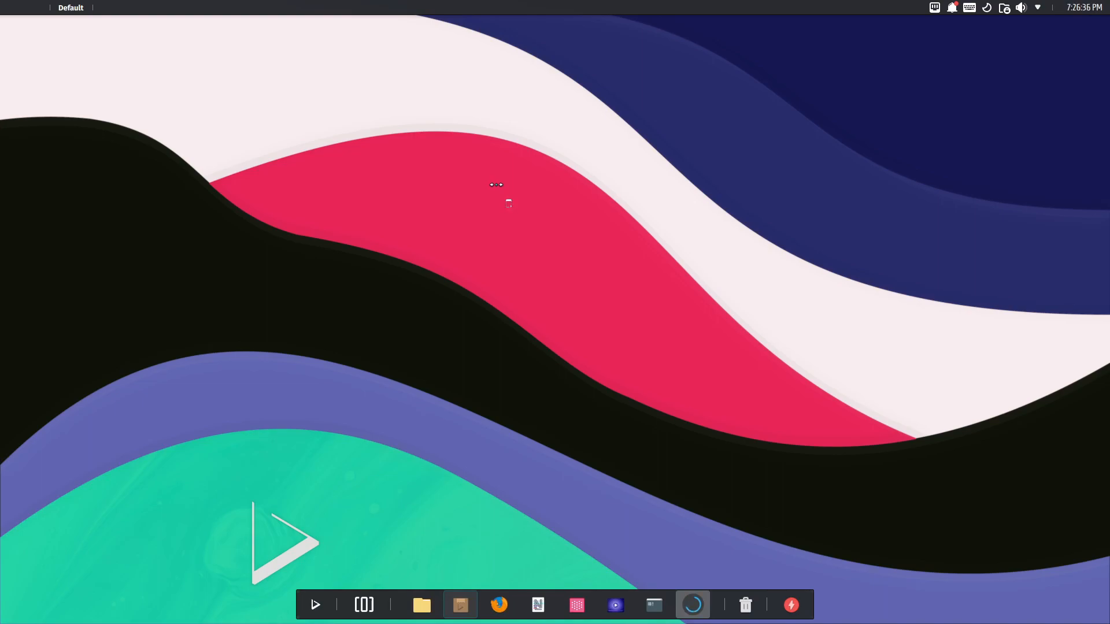
left_click(692, 605)
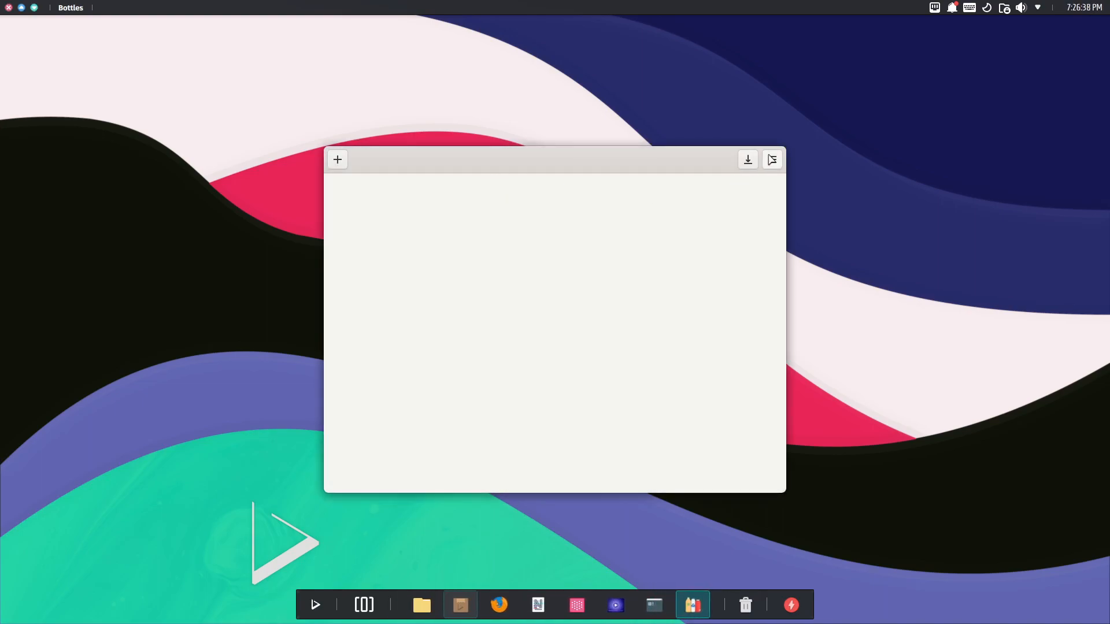
left_click(771, 159)
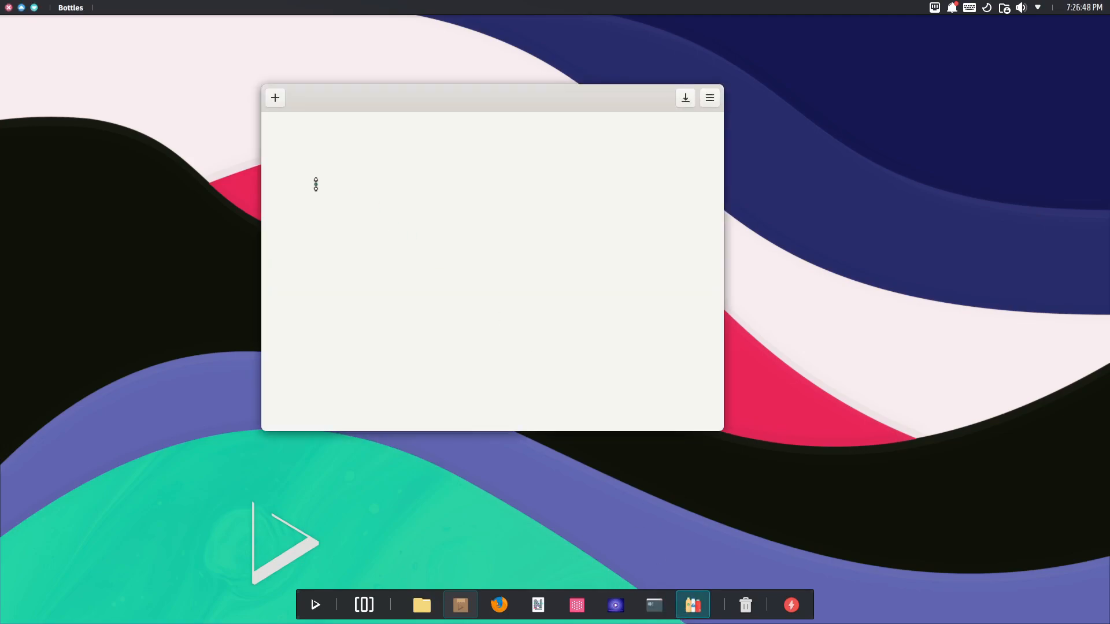
Look over the Bottles main menu, then close the window via its title-bar options
left_click(709, 97)
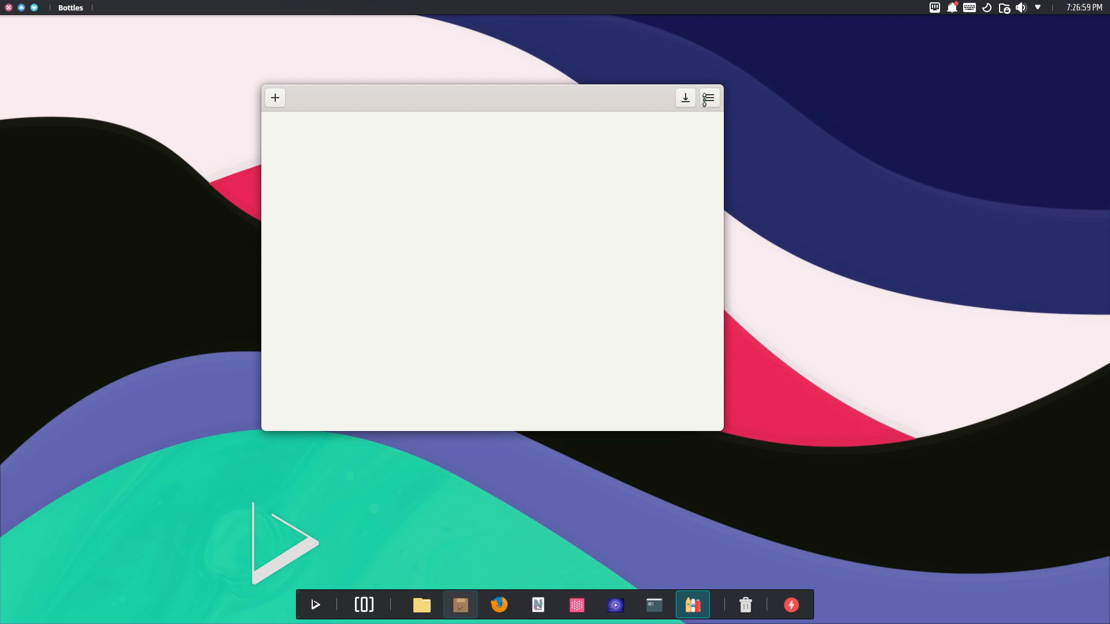
left_click(709, 97)
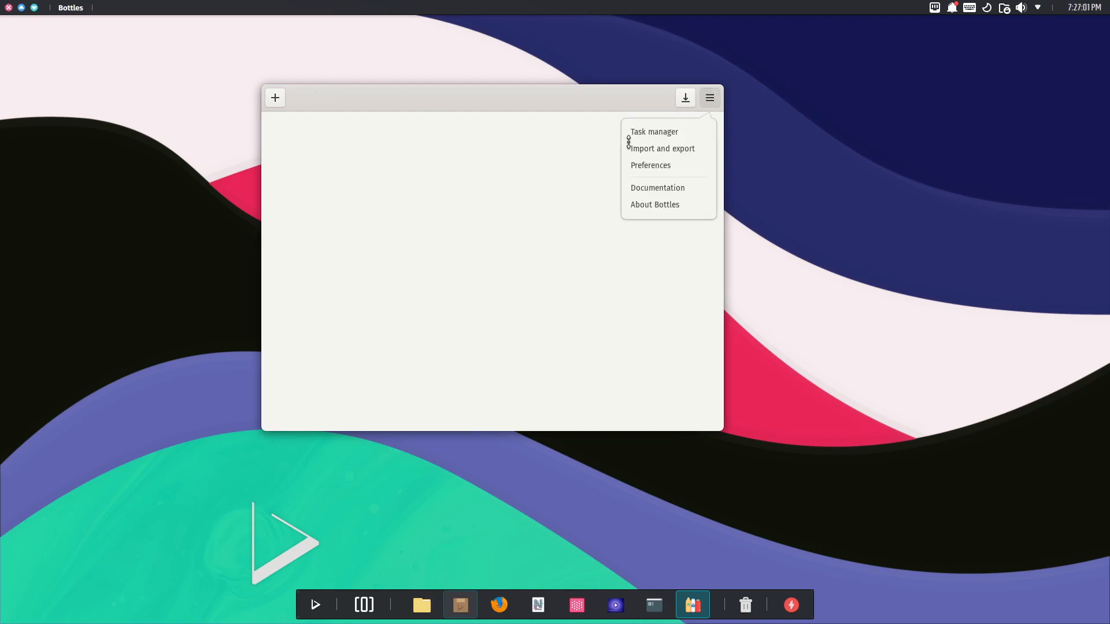
right_click(400, 97)
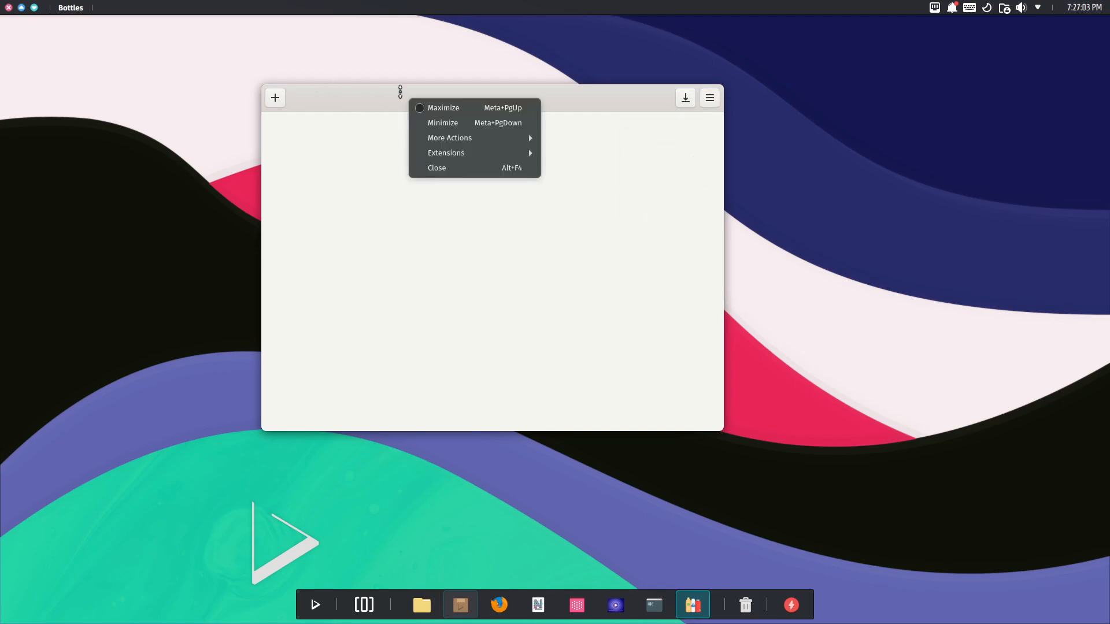
left_click(437, 167)
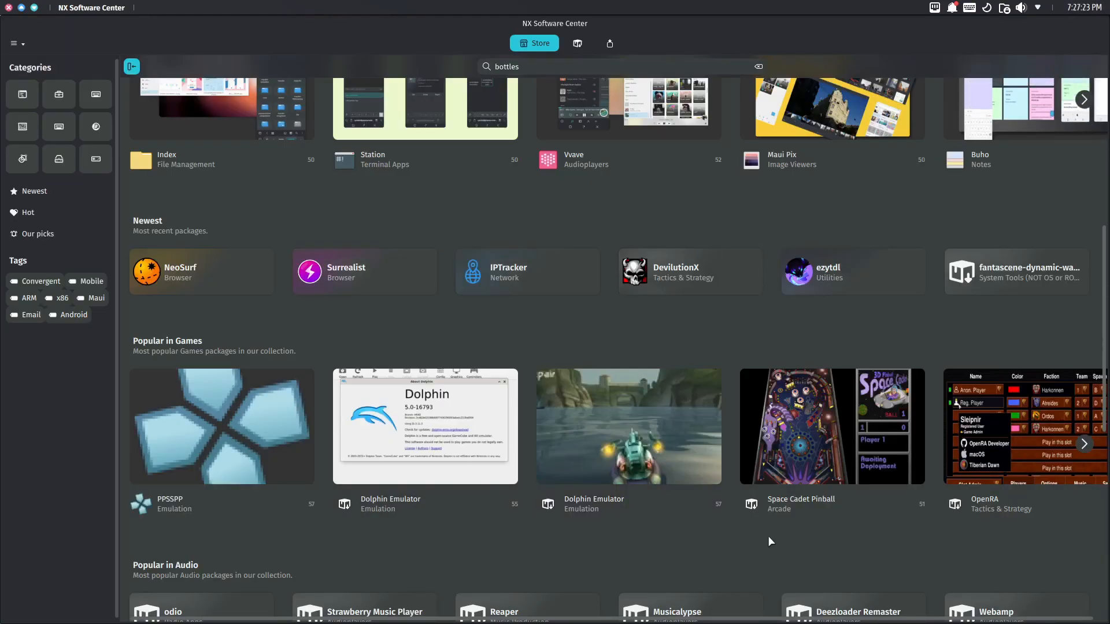
View the OBS screen recorder listing under Most Popular and dismiss the VM power-off prompt
scroll("down", 3)
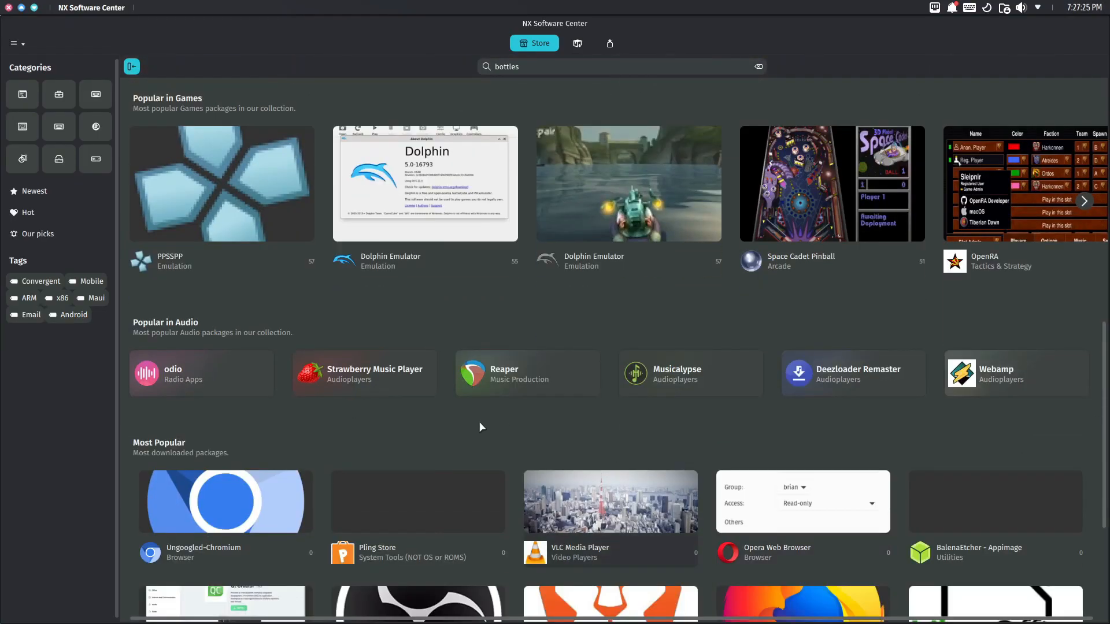
scroll("down", 3)
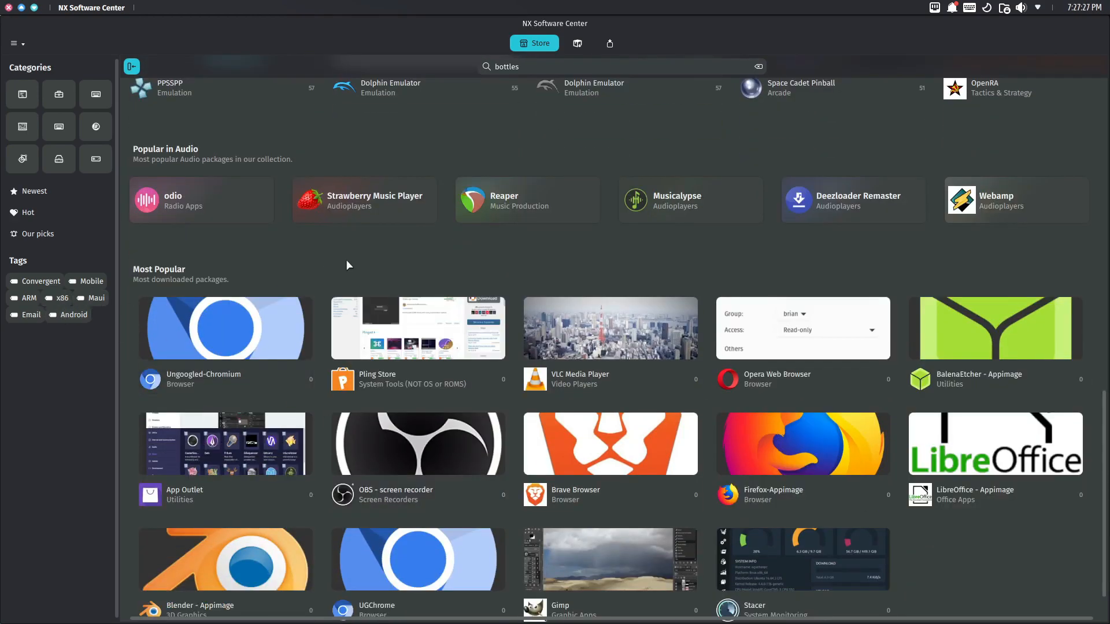
left_click(417, 444)
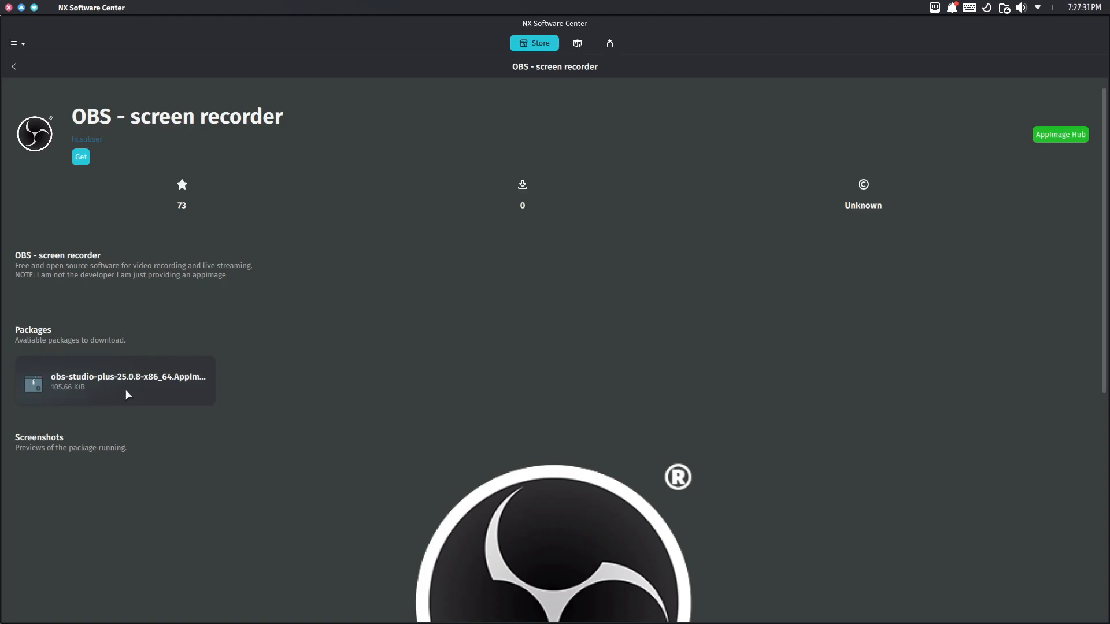
scroll("down", 3)
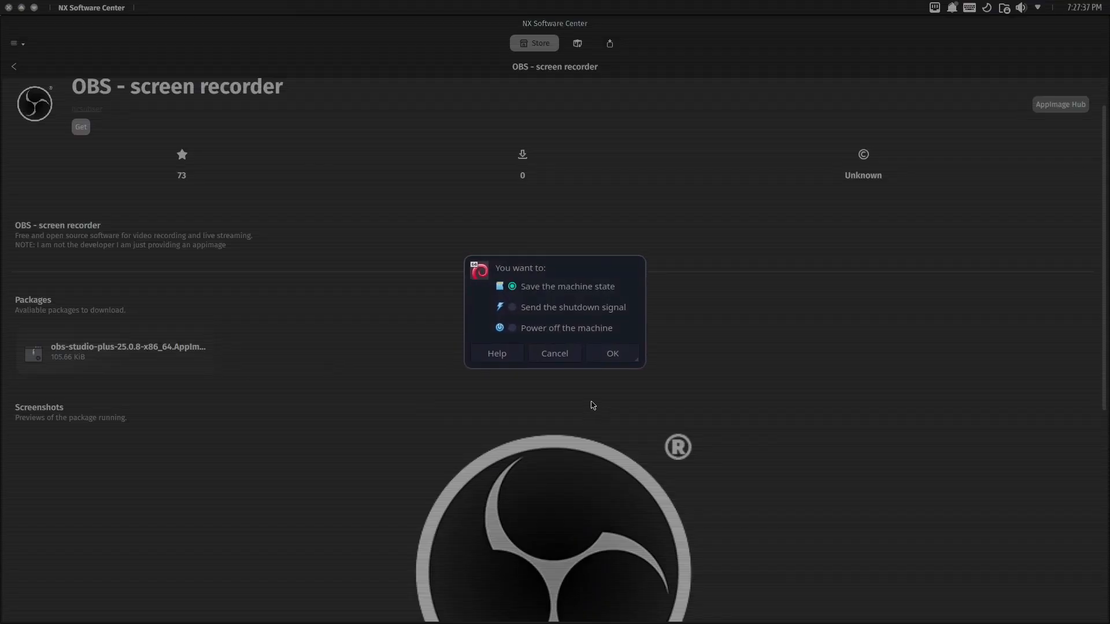
left_click(554, 353)
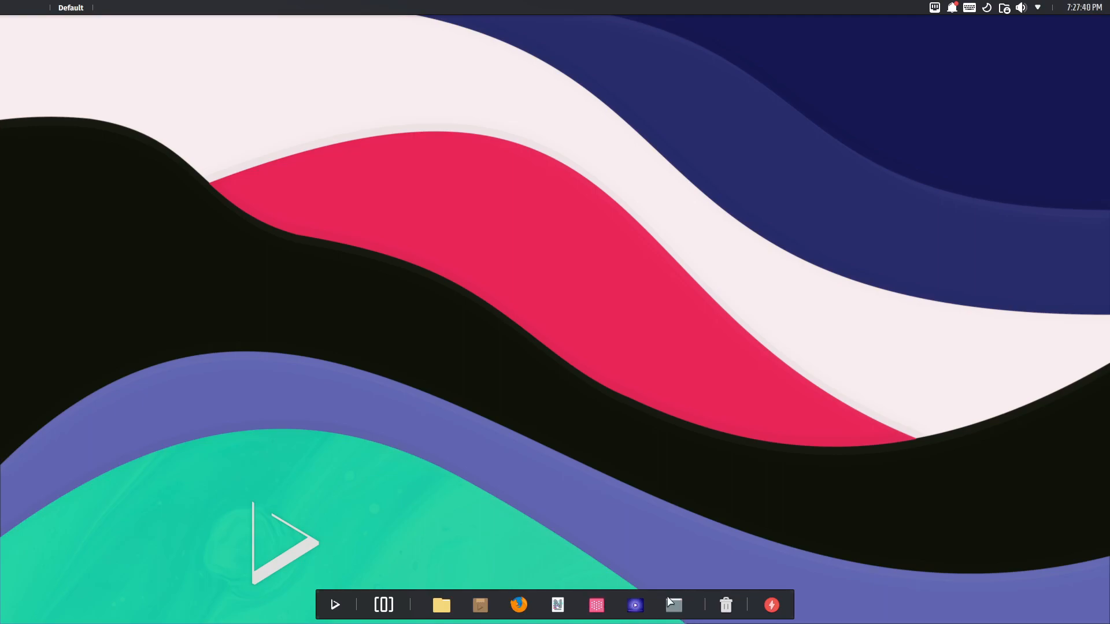
In Station, run distrobox, nano, vi and emacs to find them missing, then clear the screen
left_click(672, 605)
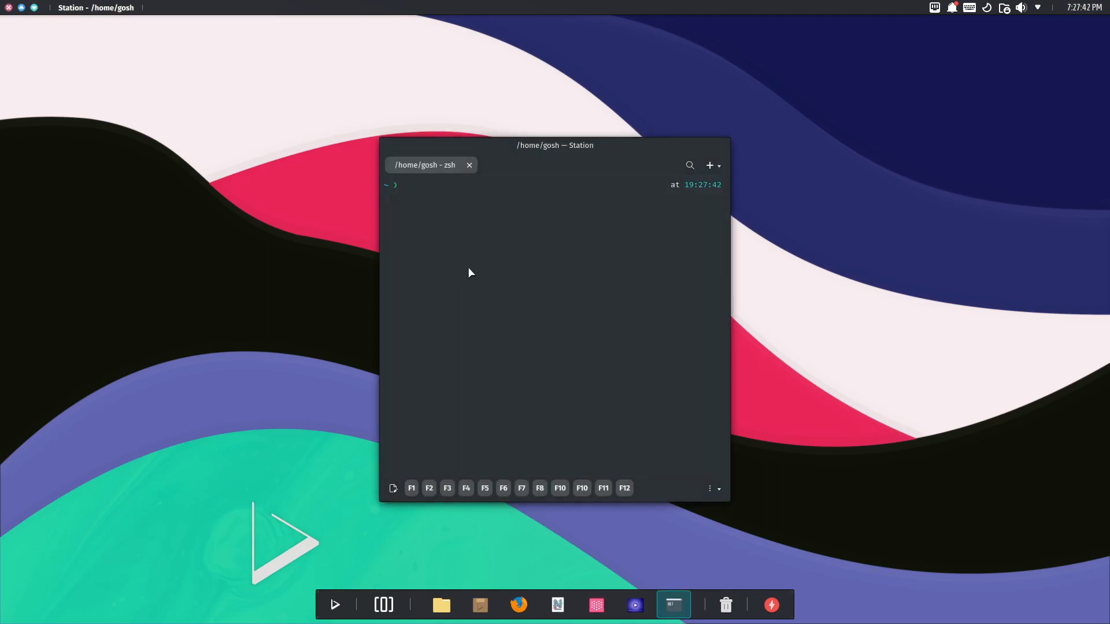
type("distrobox create fedora")
type("vim /etc/resolv.conf")
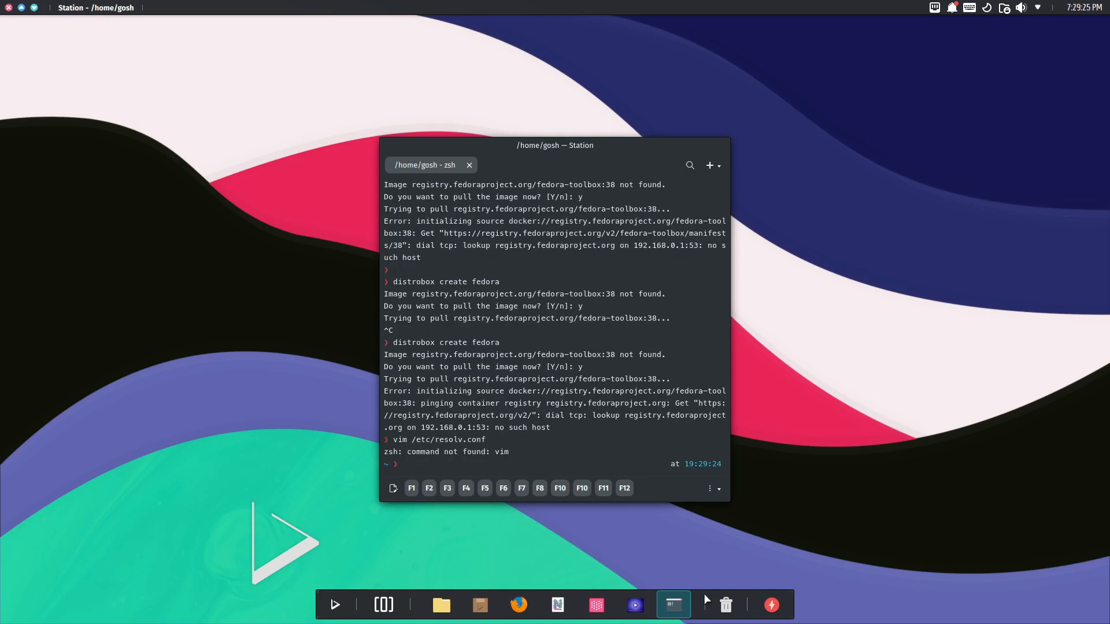
type("nano")
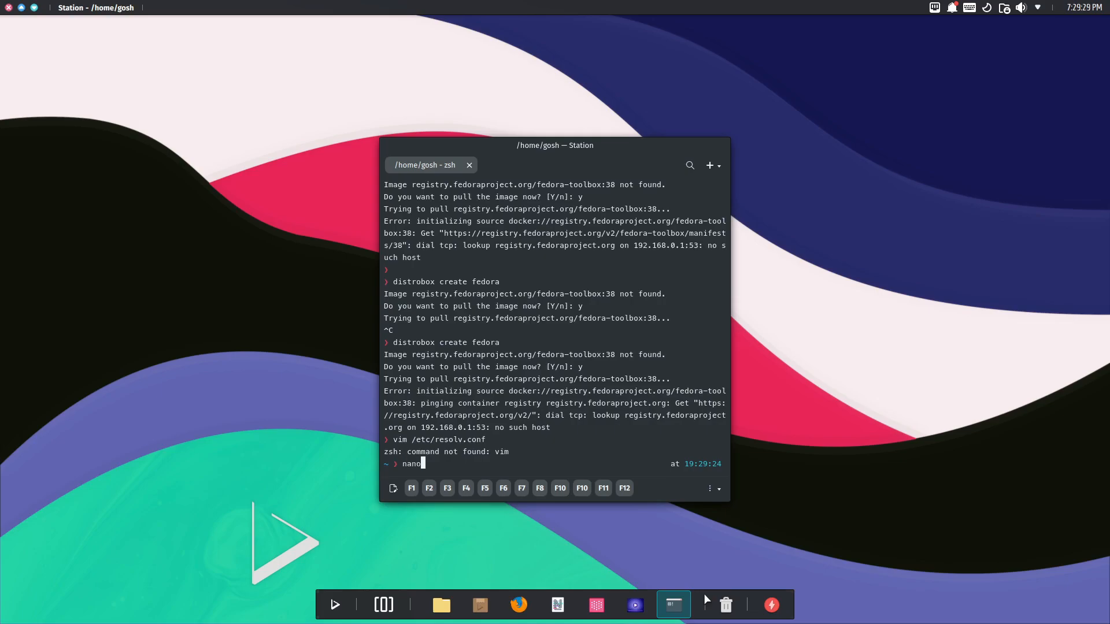
key("Return")
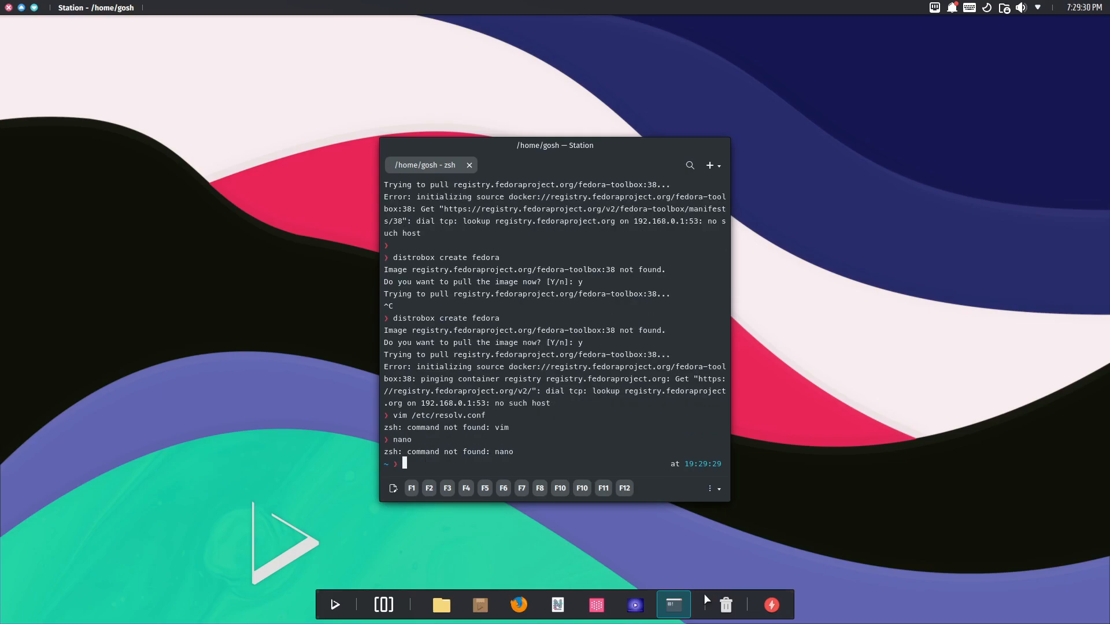
type("vi")
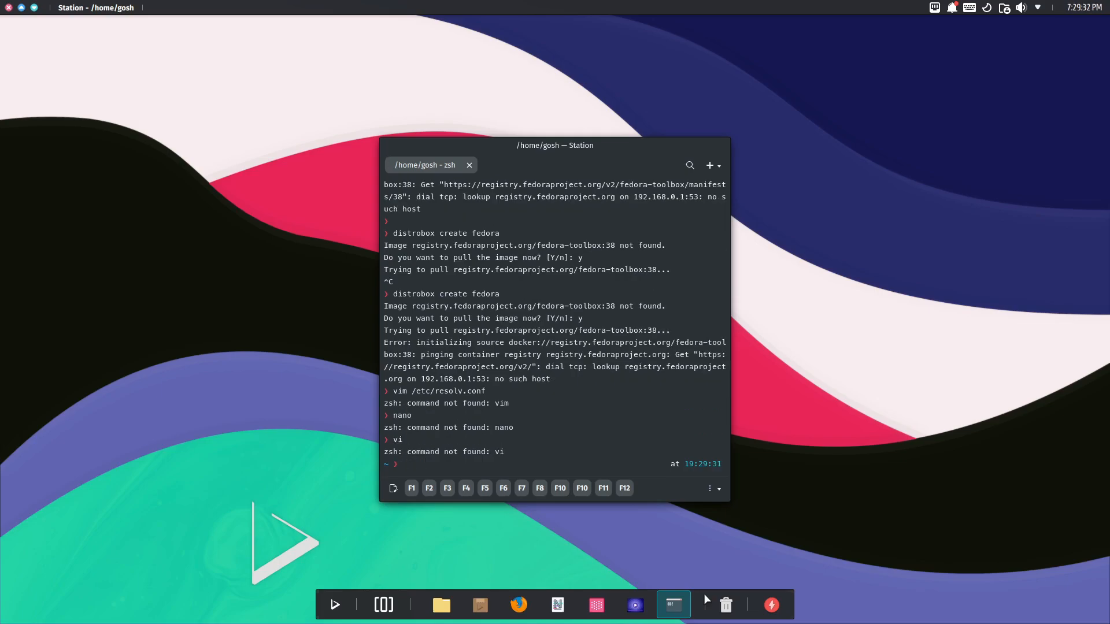
type("emacs")
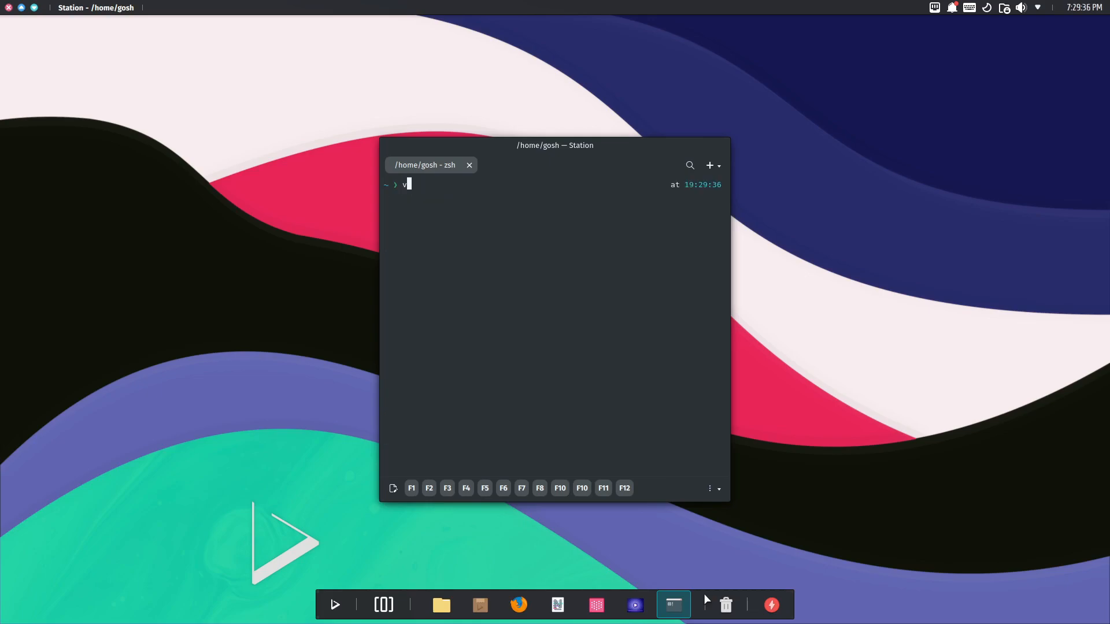
type("vi")
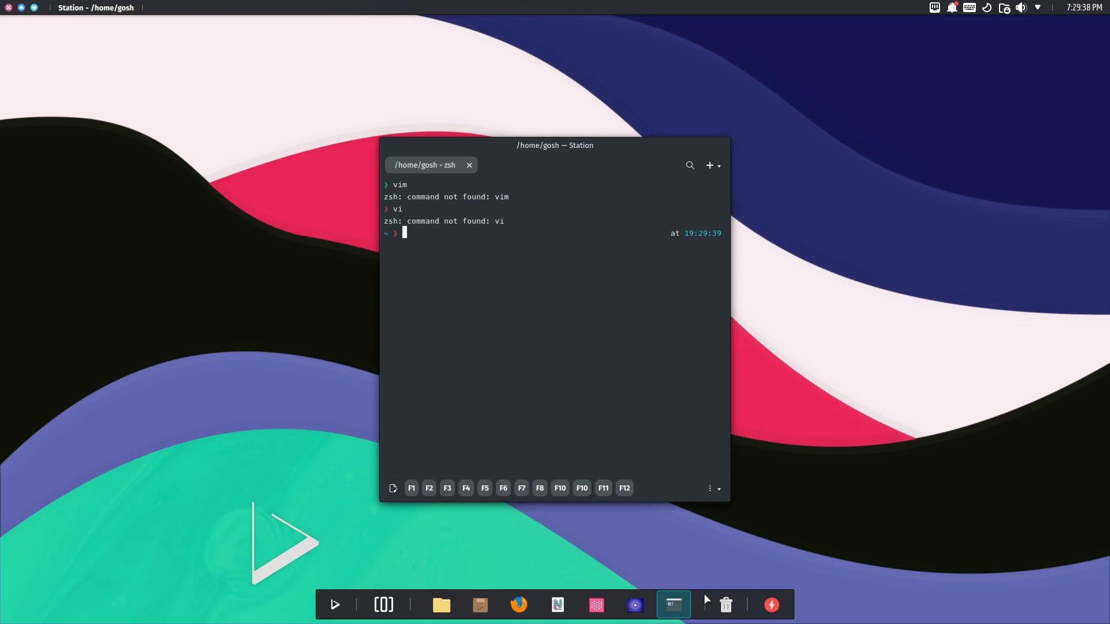
type("cl")
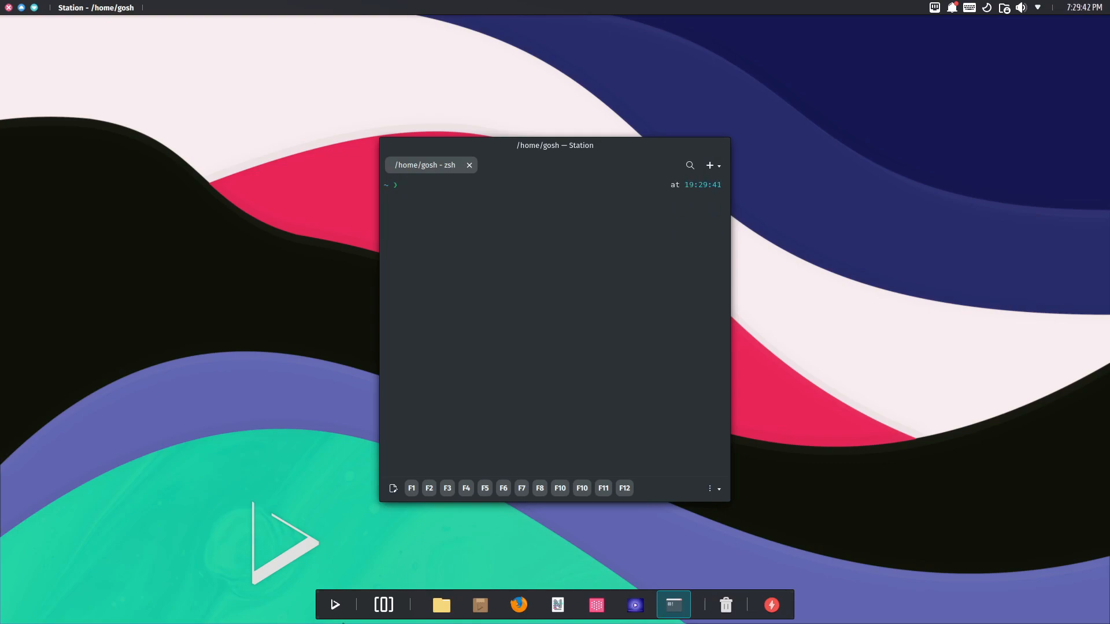
Launch the micro editor on an empty buffer
type("micro")
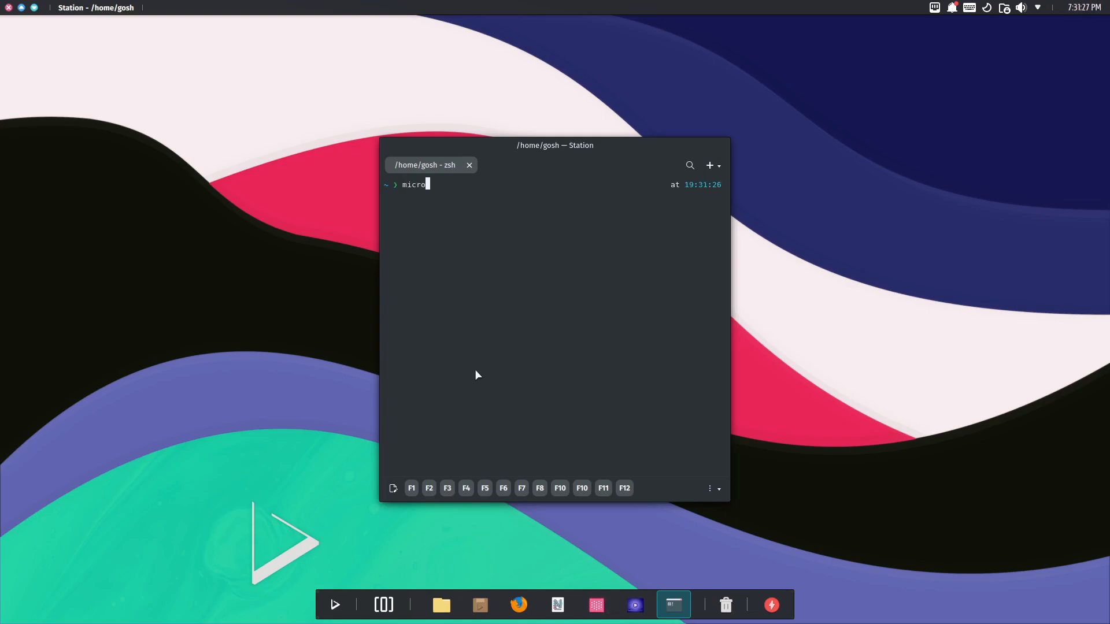
key("Return")
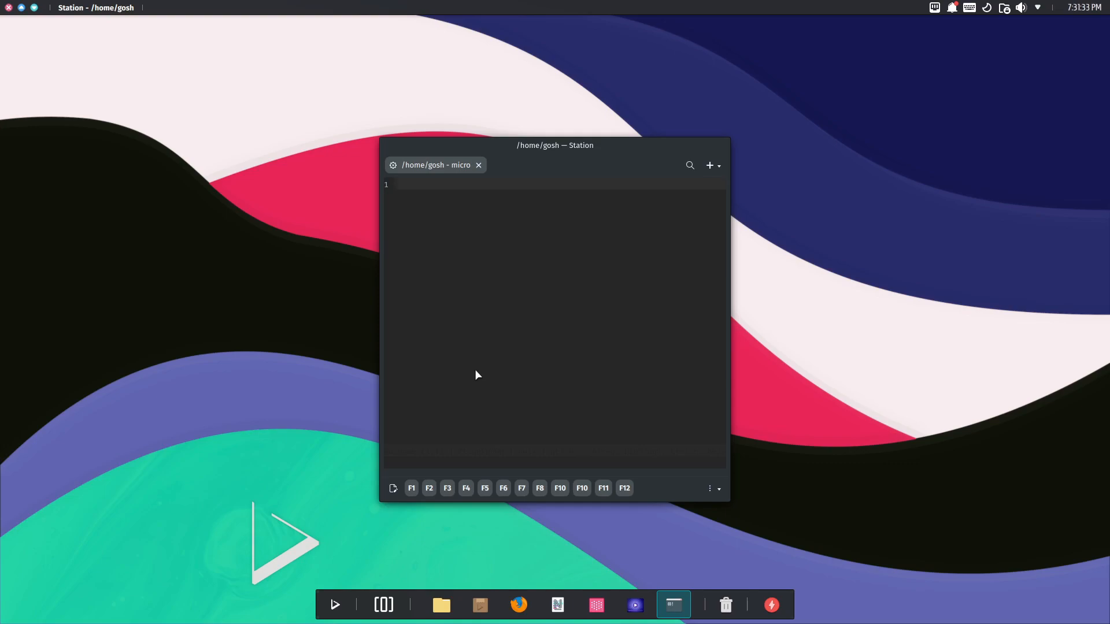
mouse_move(469, 326)
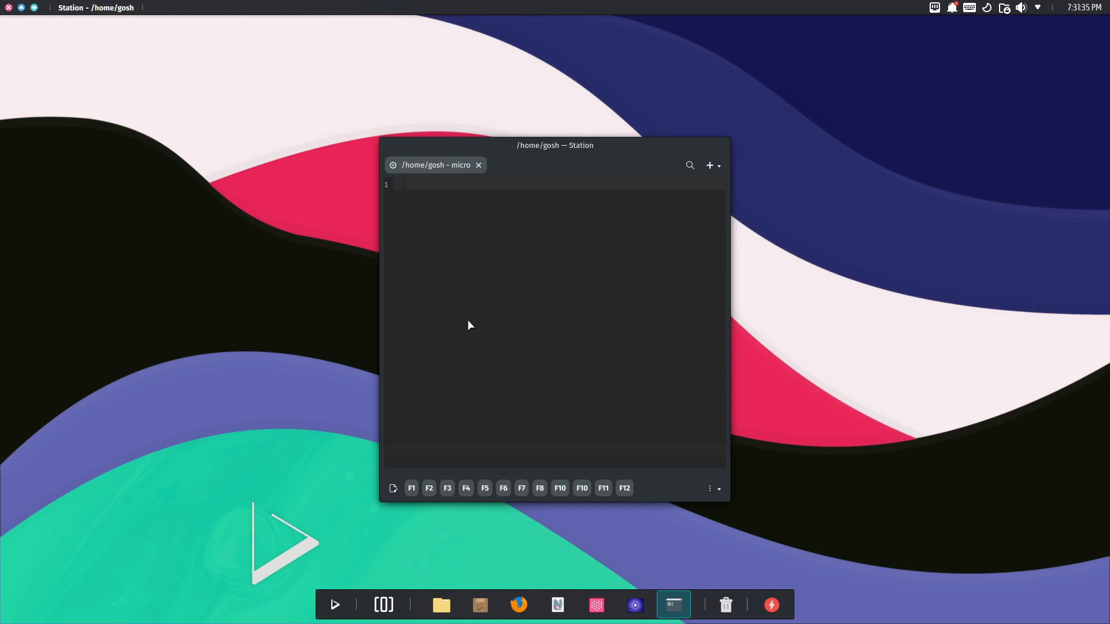
mouse_move(474, 314)
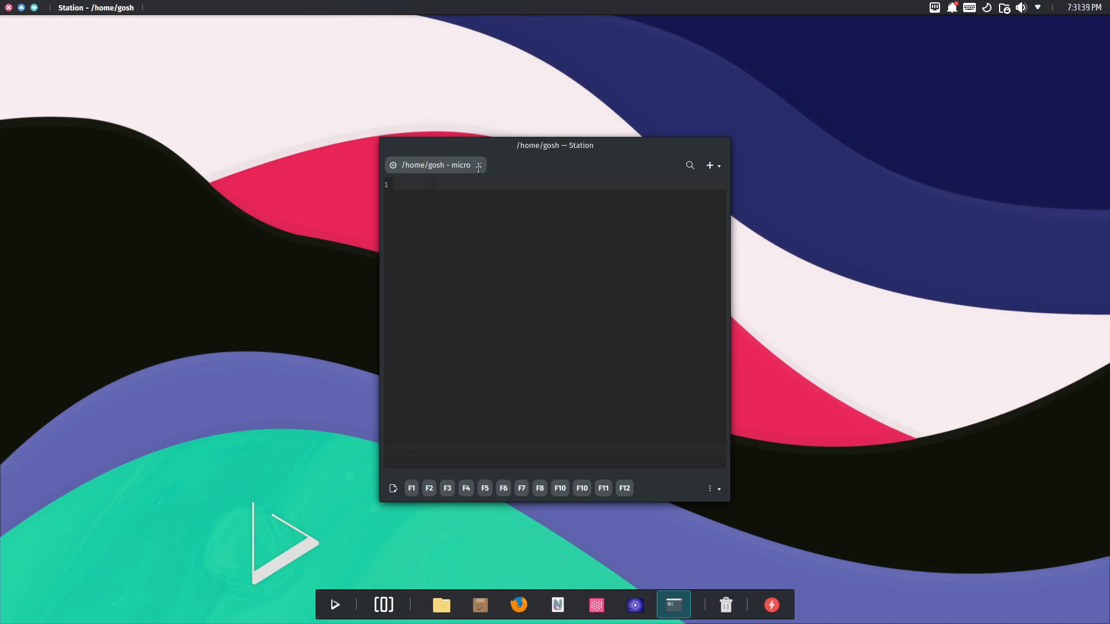
Close the micro tab and confirm interrupting the running process, closing Station
left_click(479, 165)
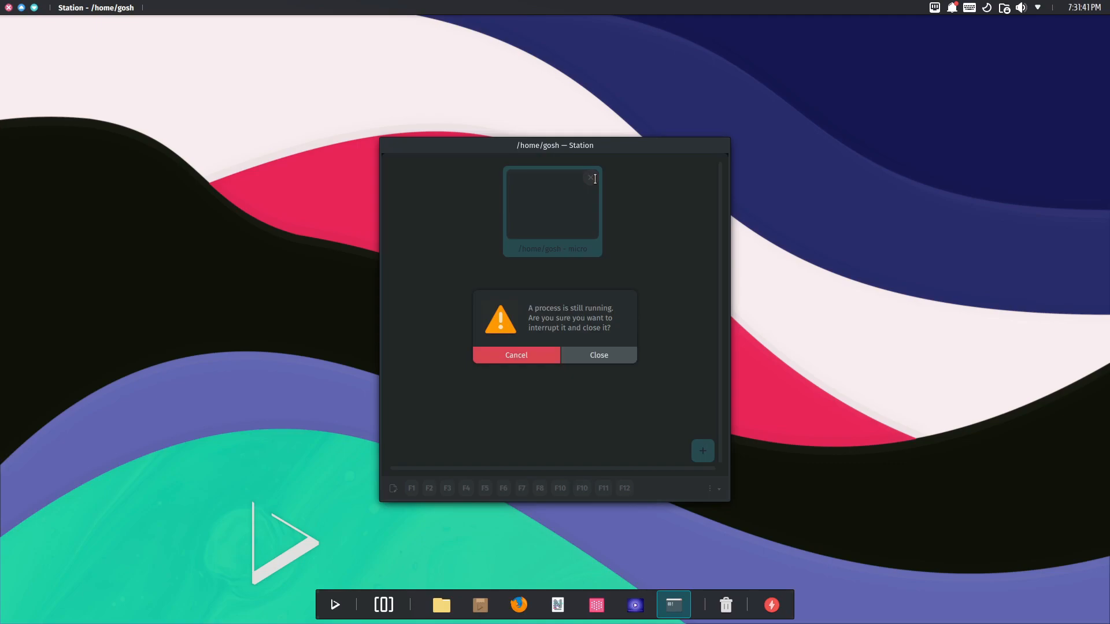
left_click(598, 355)
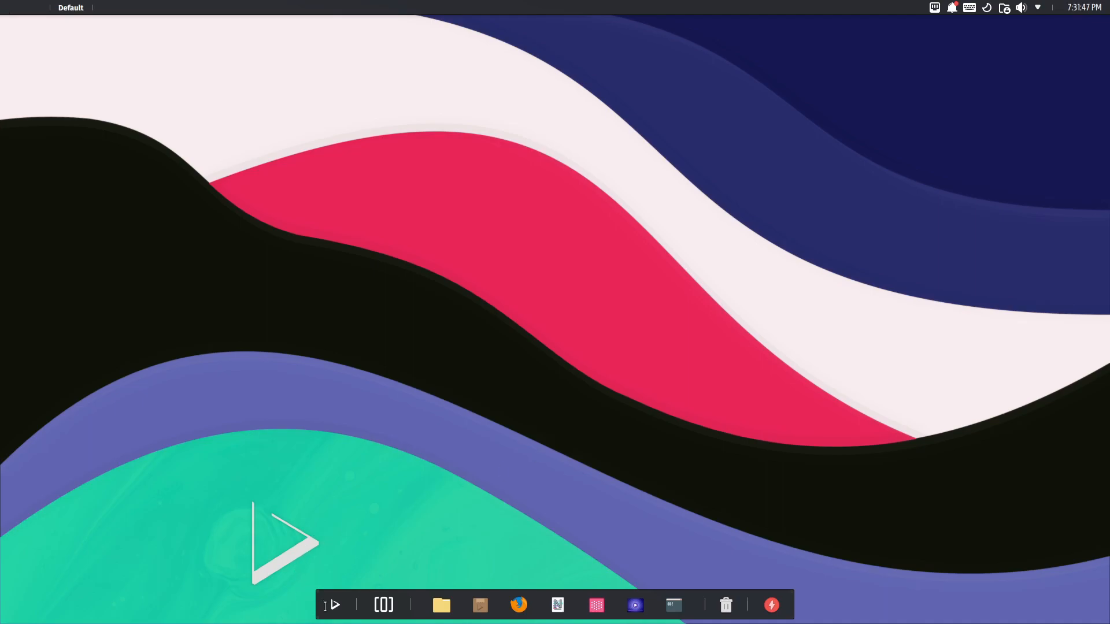
mouse_move(441, 605)
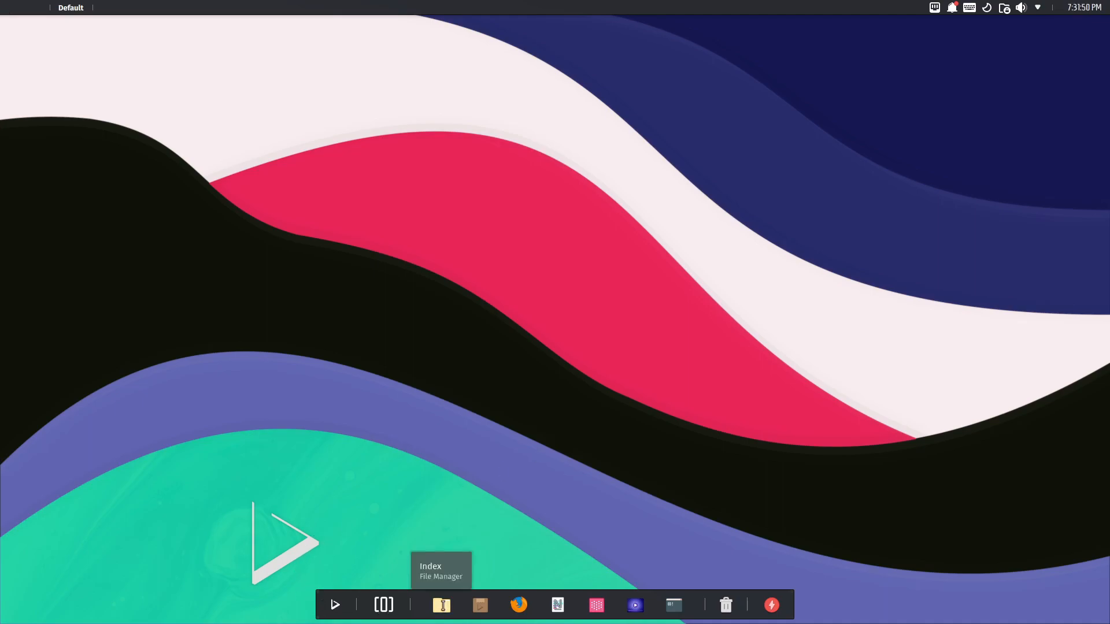
mouse_move(471, 459)
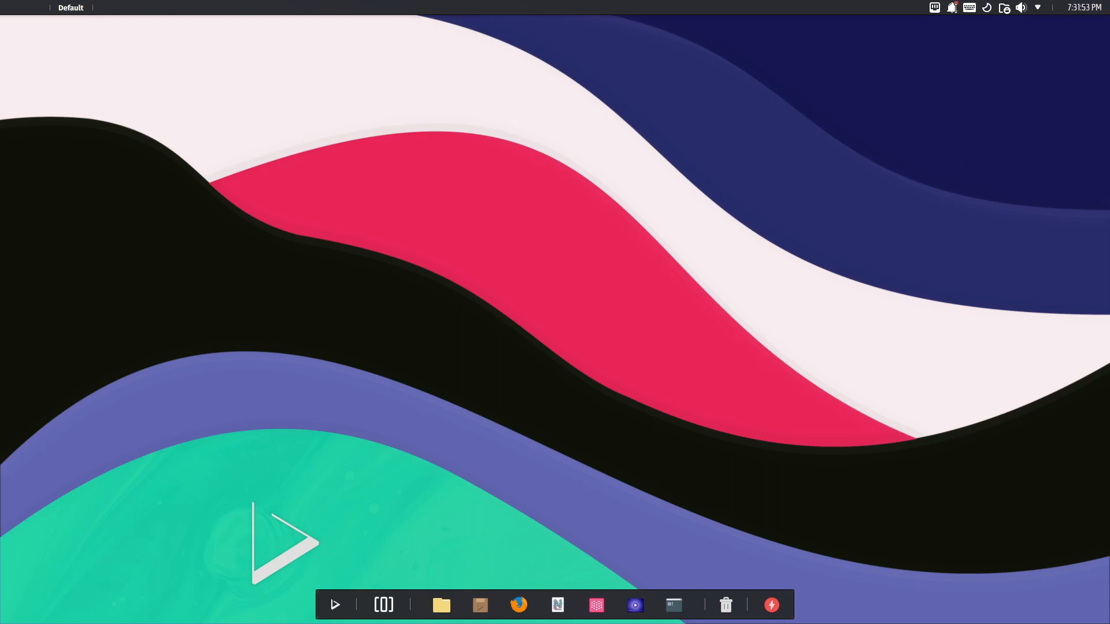
left_click(951, 7)
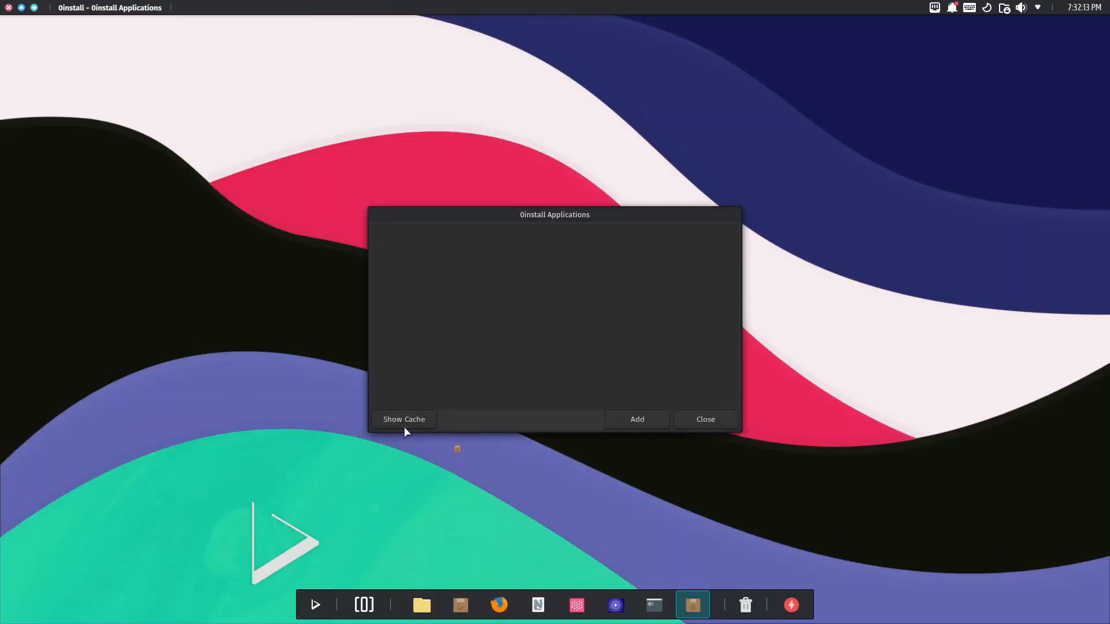
left_click(635, 418)
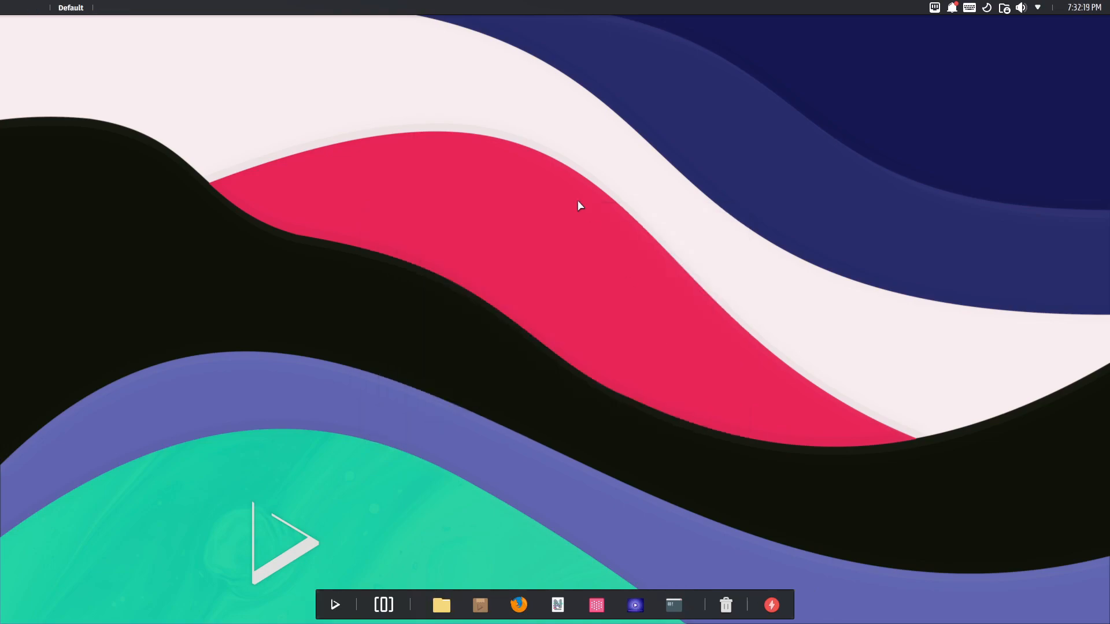
mouse_move(260, 134)
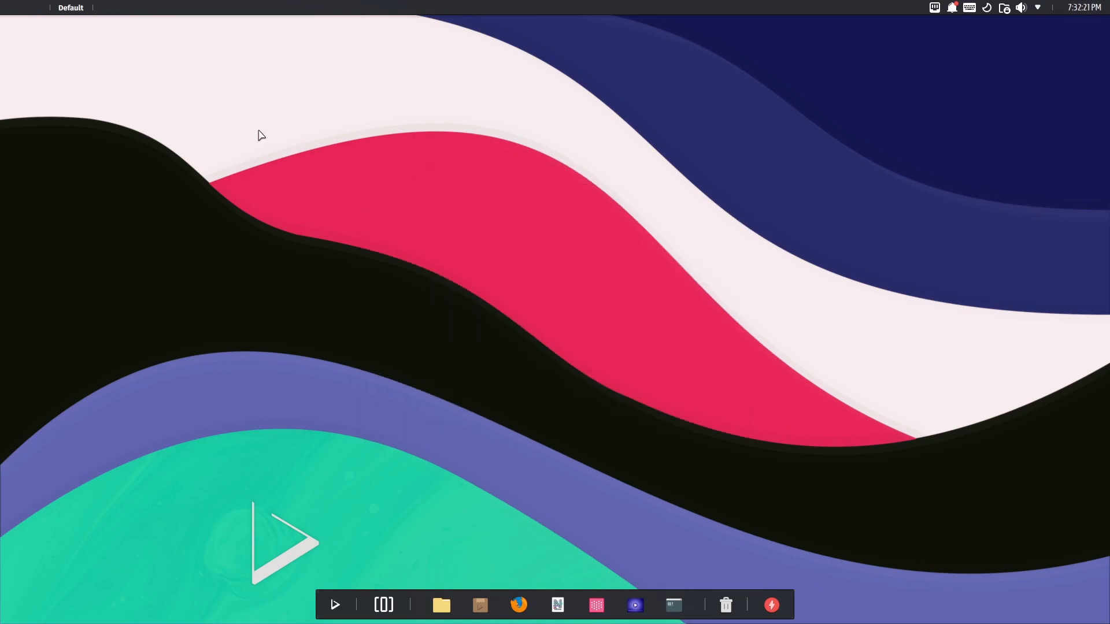
mouse_move(827, 446)
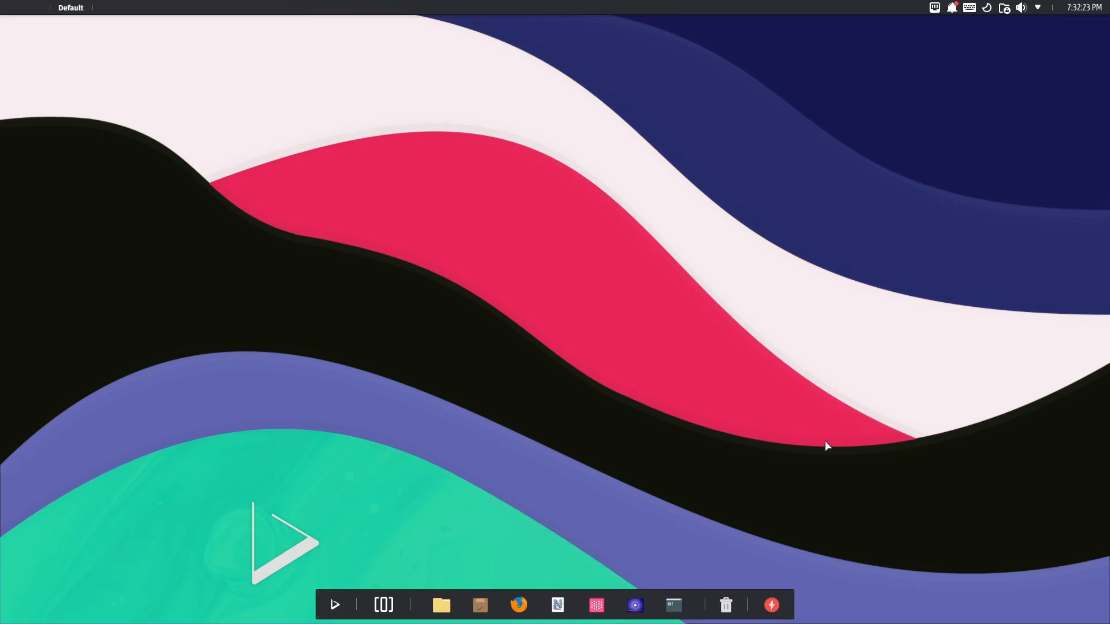